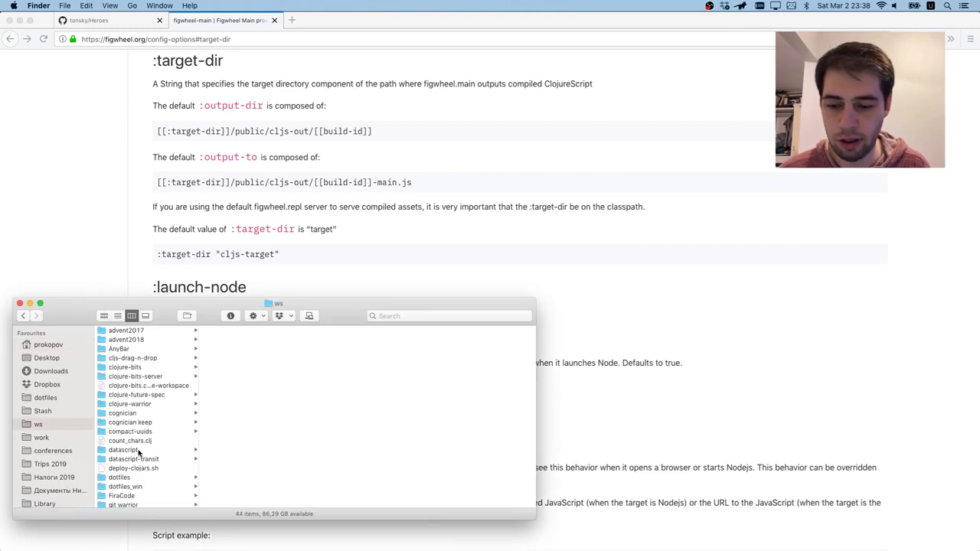
Create Heroes/docs with a copy of resources/public/index.html and a static folder holding style.css
click(118, 482)
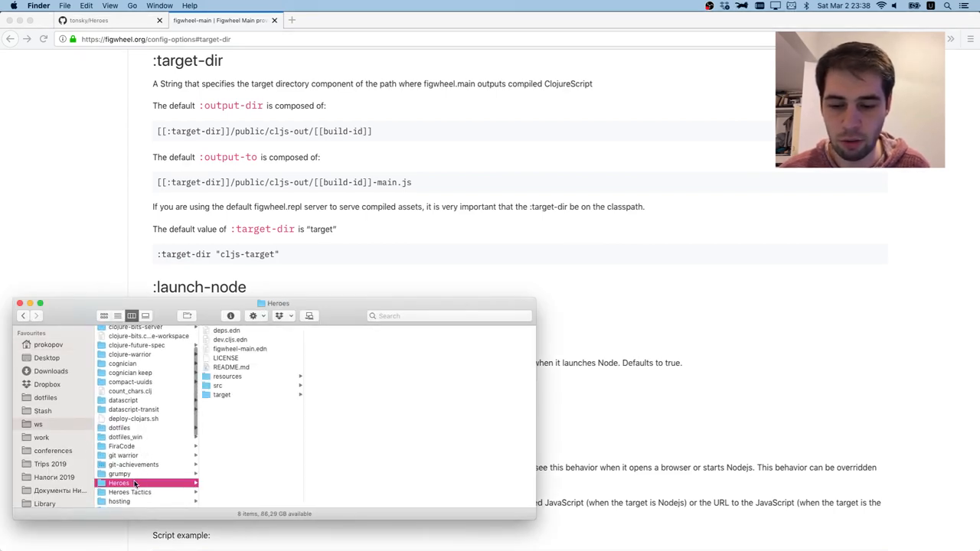
click(187, 316)
text(docs)
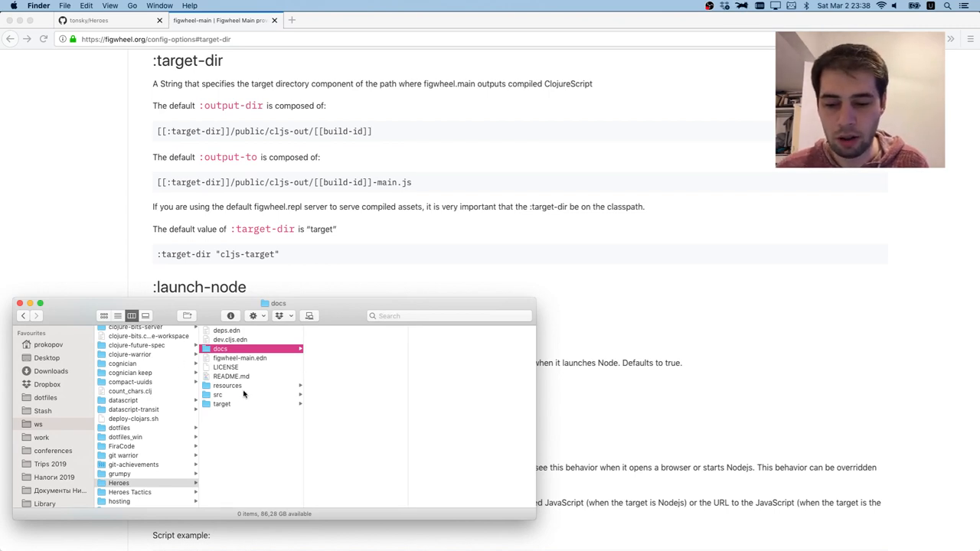
click(227, 385)
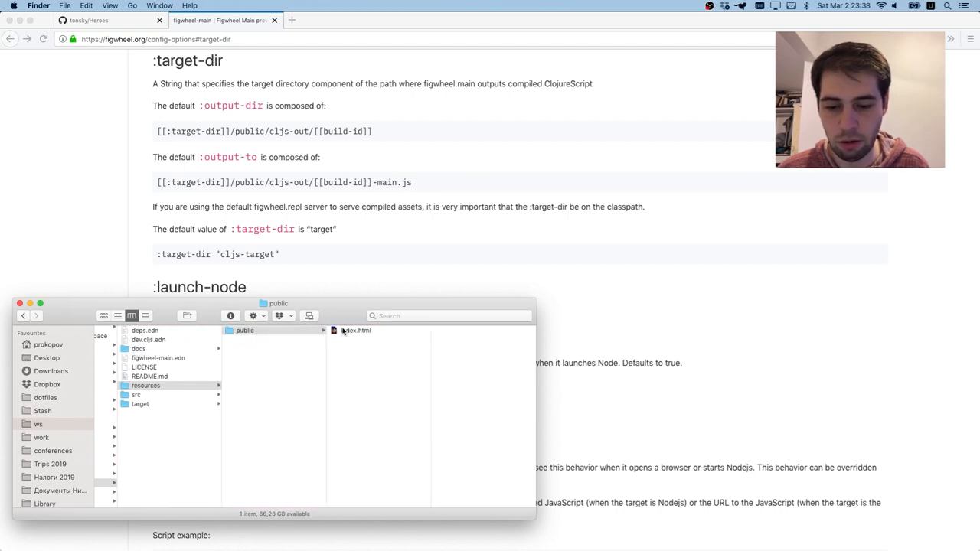
click(356, 330)
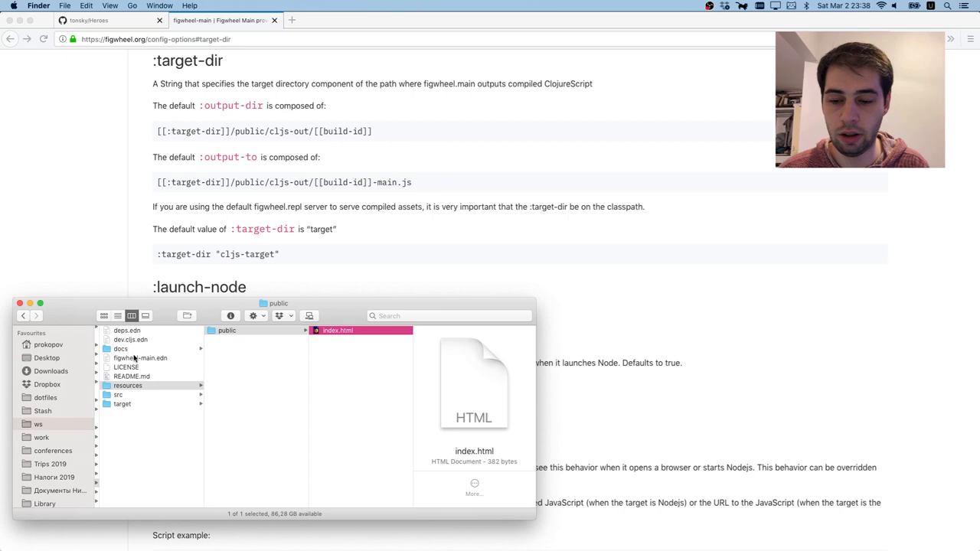
click(120, 348)
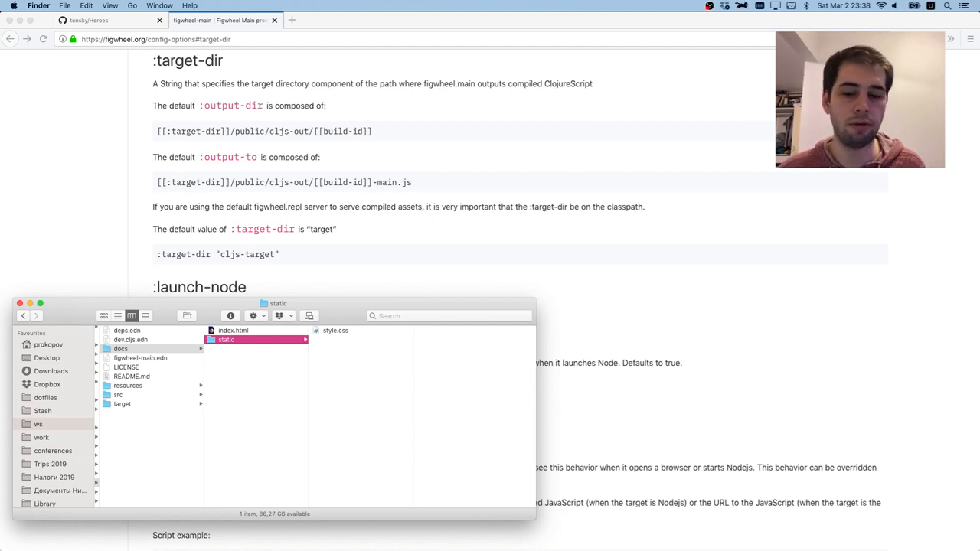
key(cmd+tab)
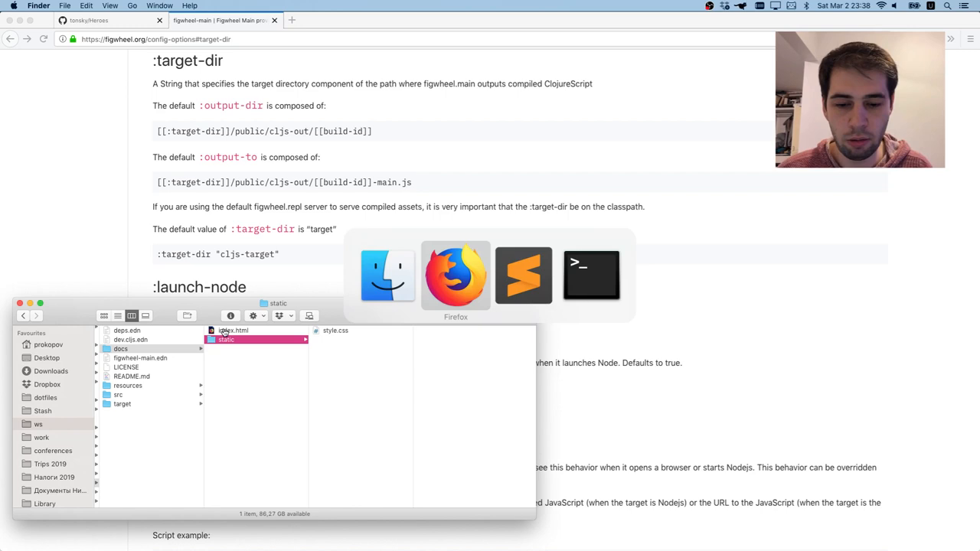
Change the stylesheet href from css/style.css to static/style.css in both index.html files
click(523, 276)
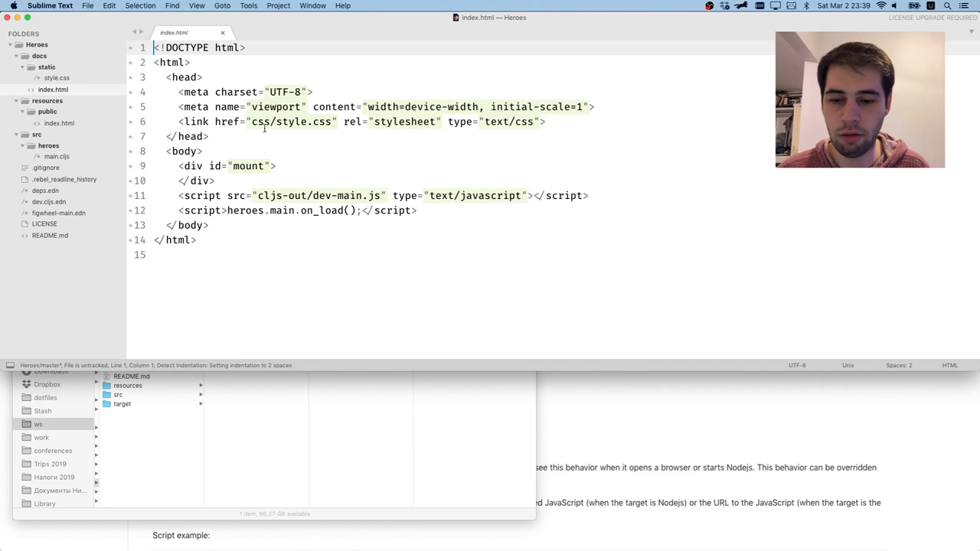
text(statics)
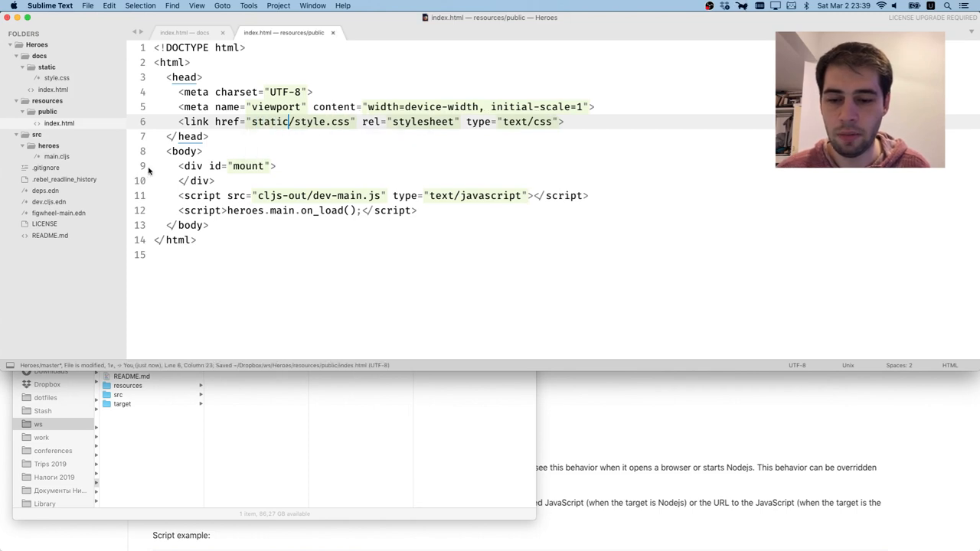
click(184, 32)
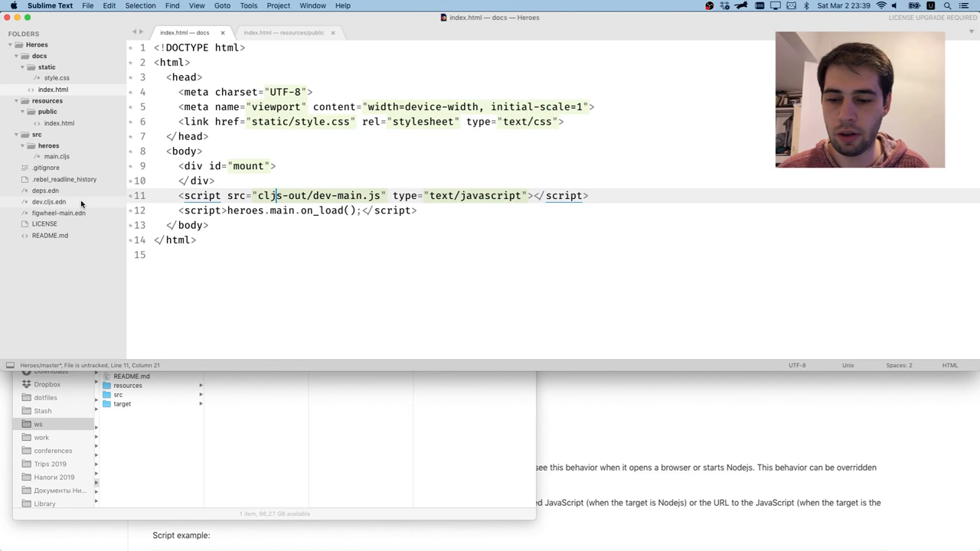
Rename dev.cljs.edn to repl.cljs.edn
click(49, 202)
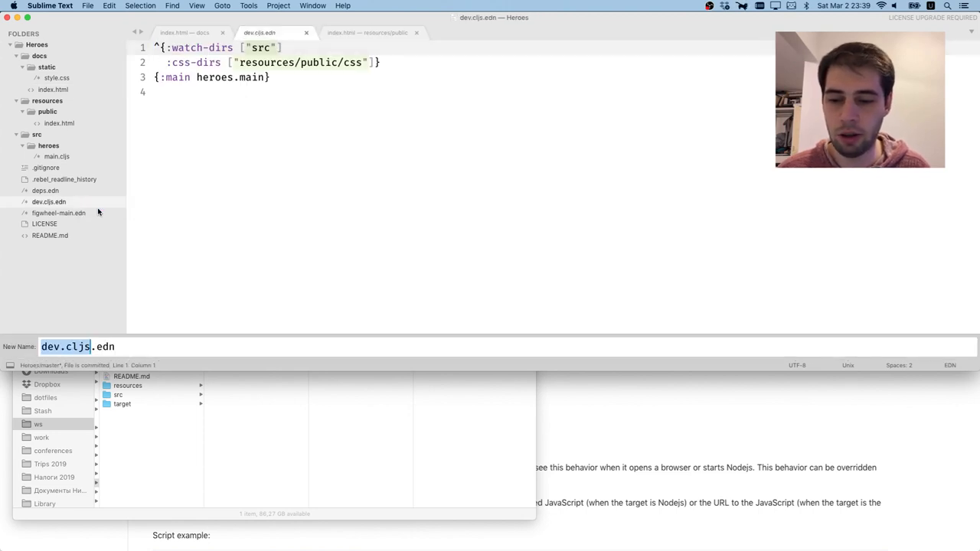
text(repl)
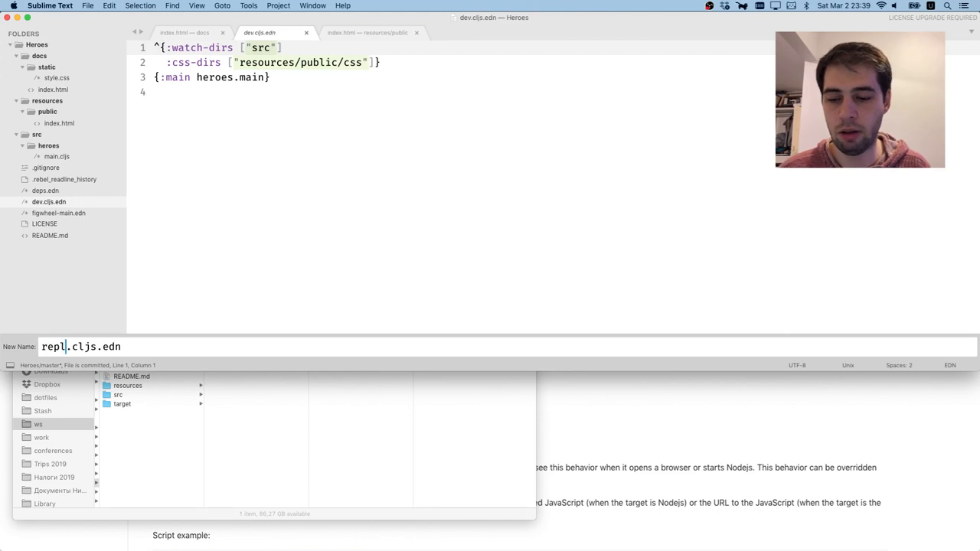
key(Return)
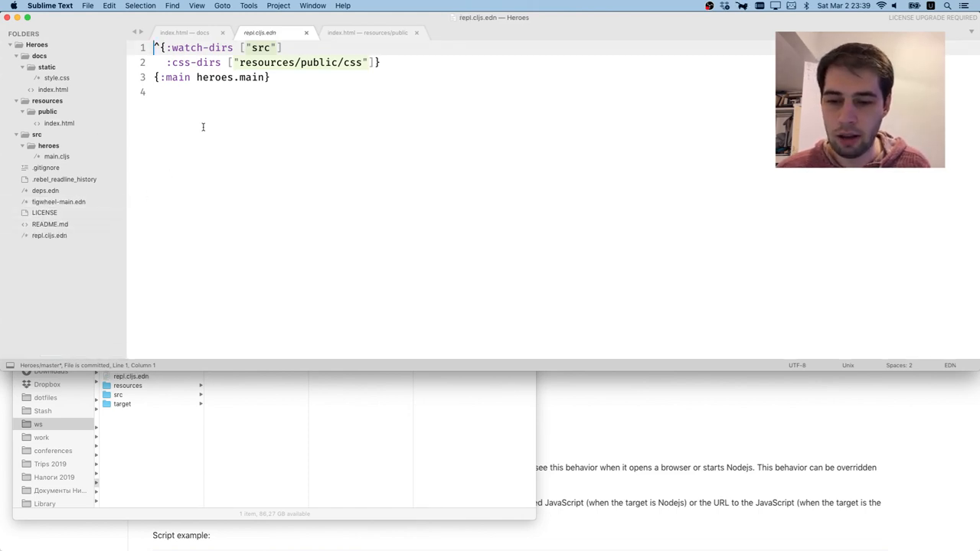
Set the :css-dirs entry to "docs/static"
click(239, 62)
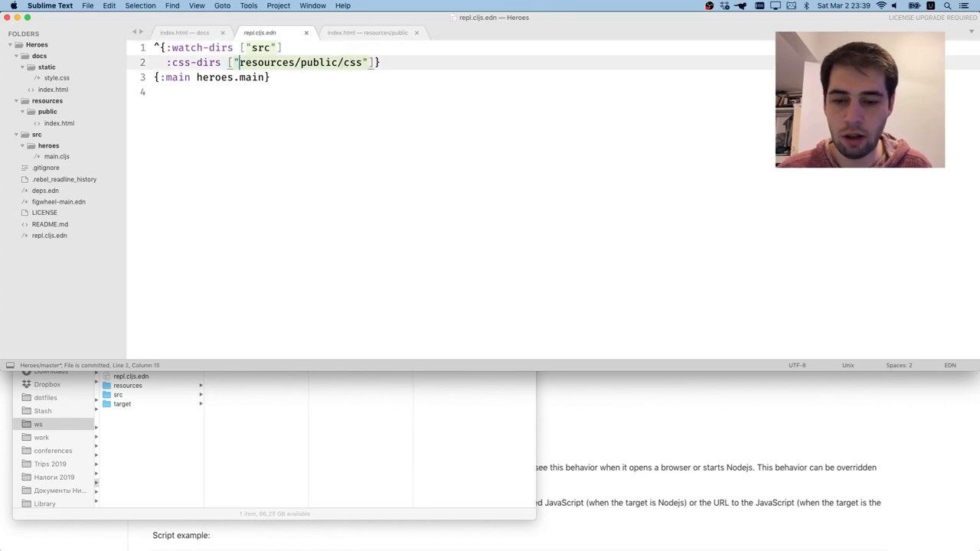
text(dovs"]})
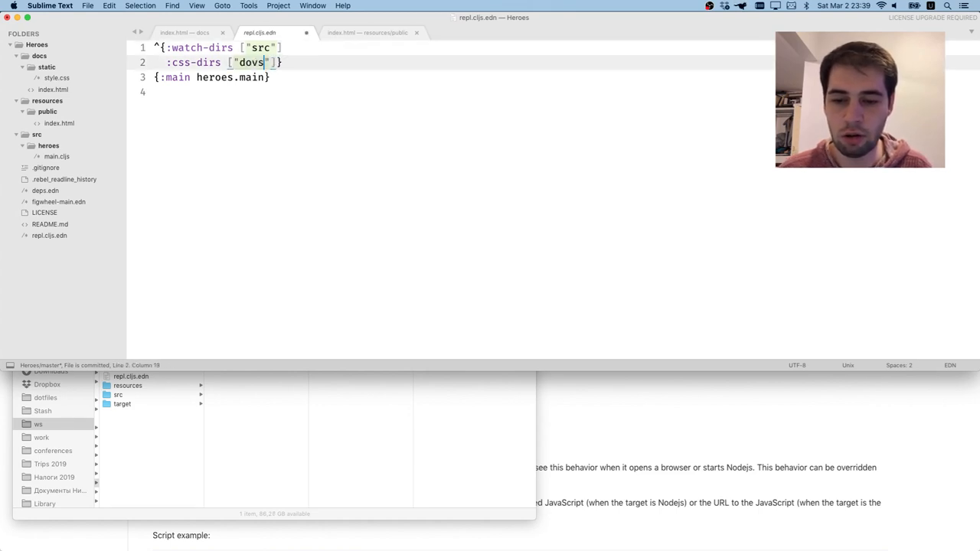
text(docs/static)
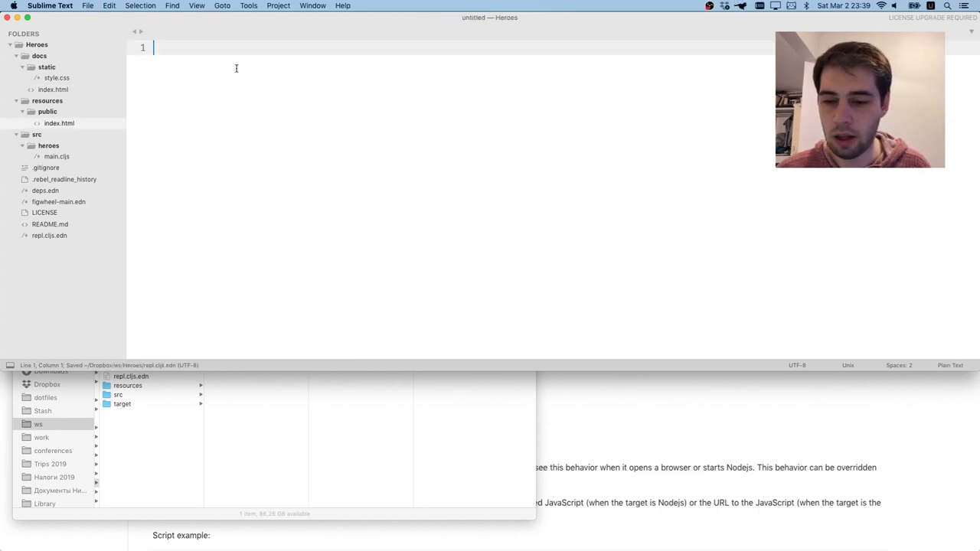
Open deps.edn and select the dev build name in the repl alias
click(46, 190)
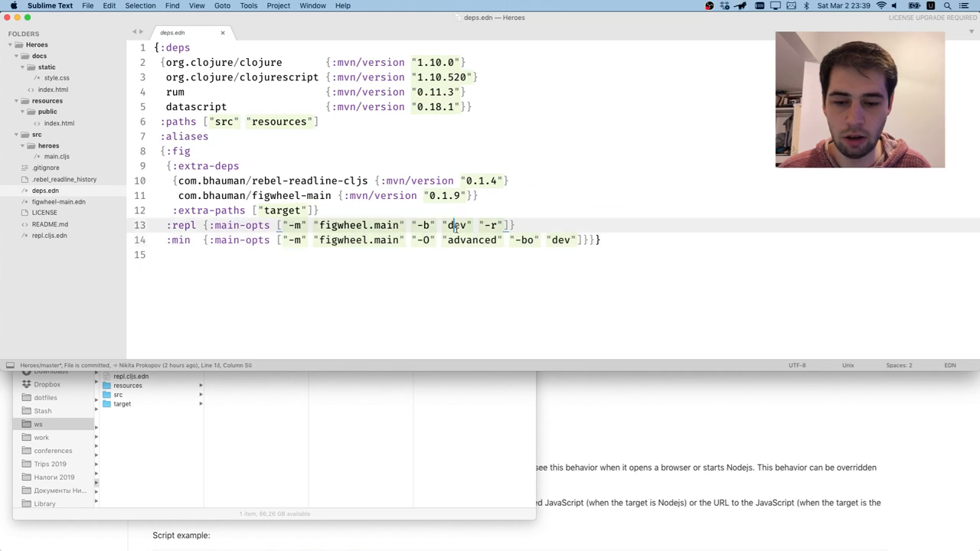
double_click(455, 225)
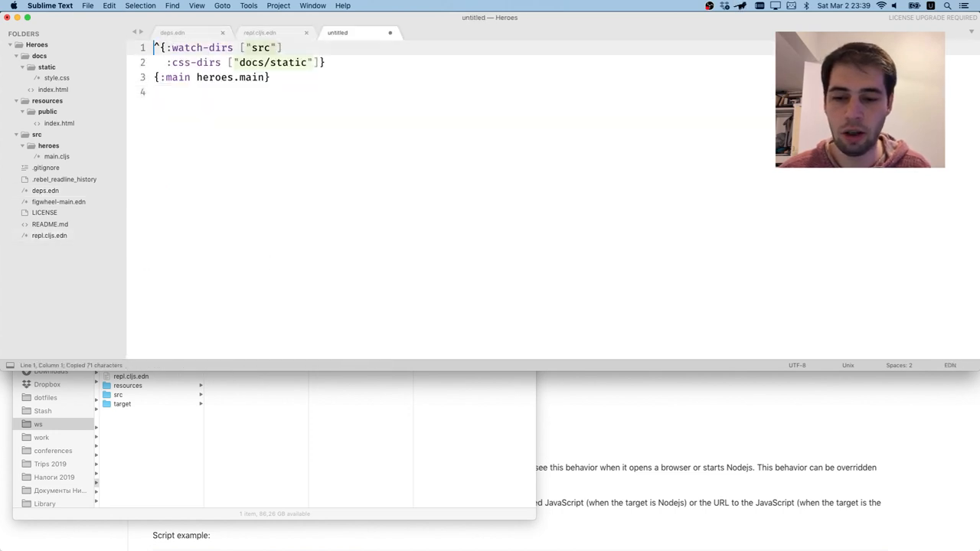
Save min.cljs.edn with :output-to "docs/min-main.js" and :output-dir "docs/min"
key(cmd+s)
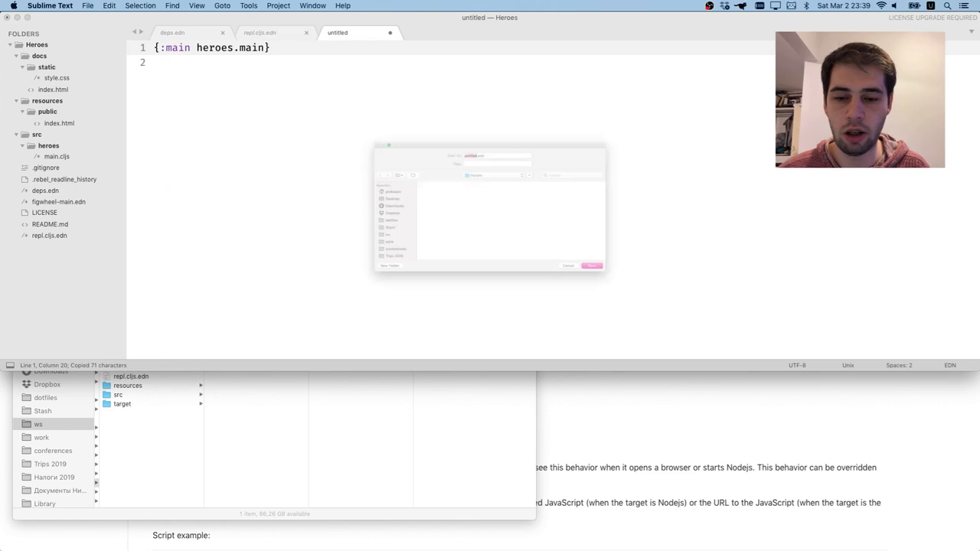
click(591, 265)
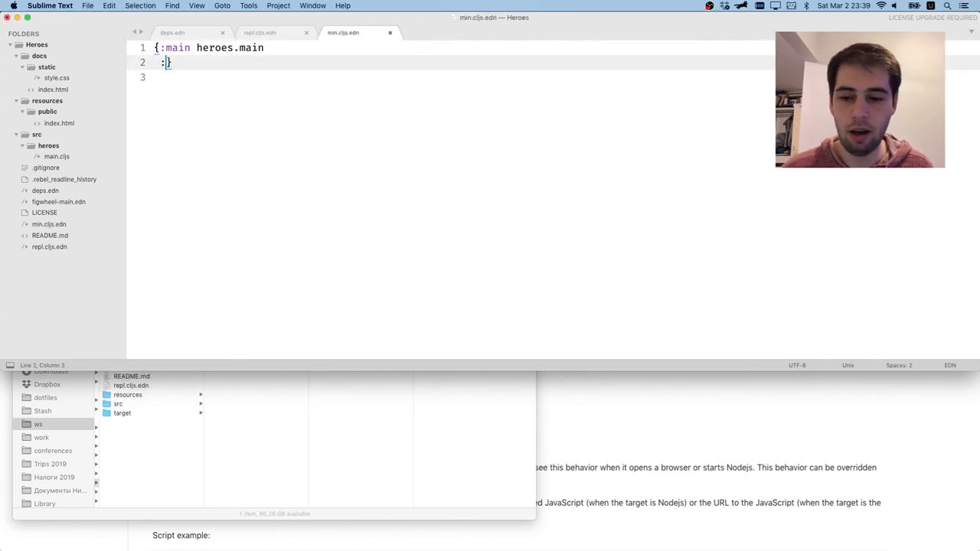
text(:output-to ")
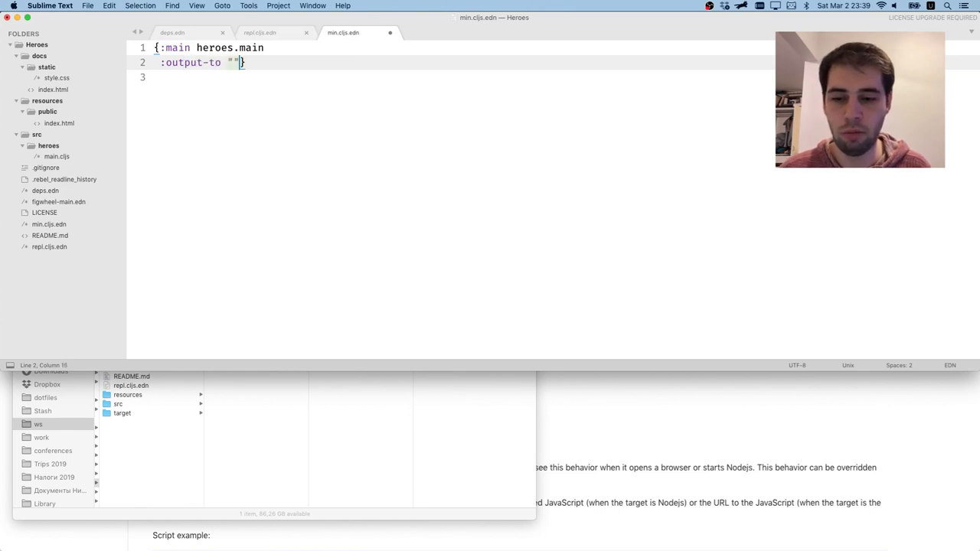
text(docs/)
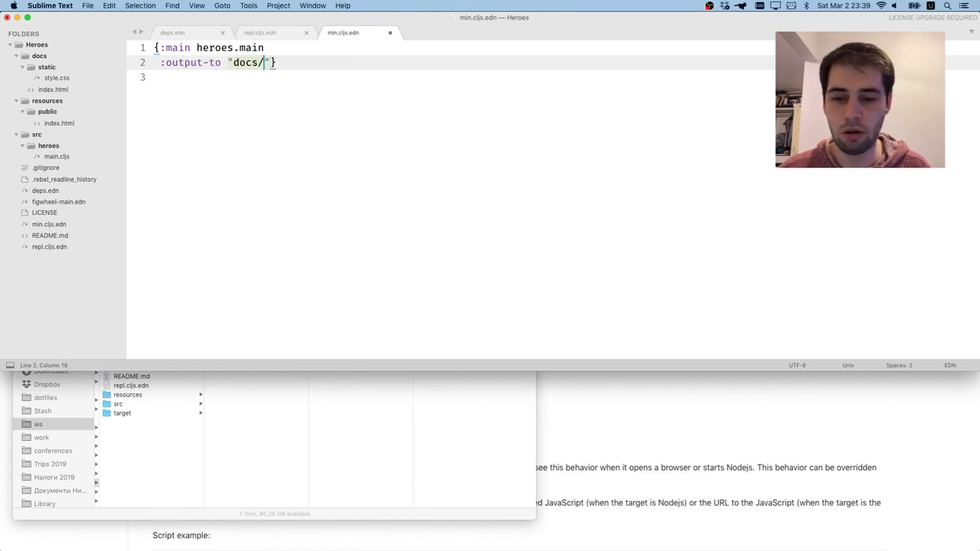
text(min-main.js)
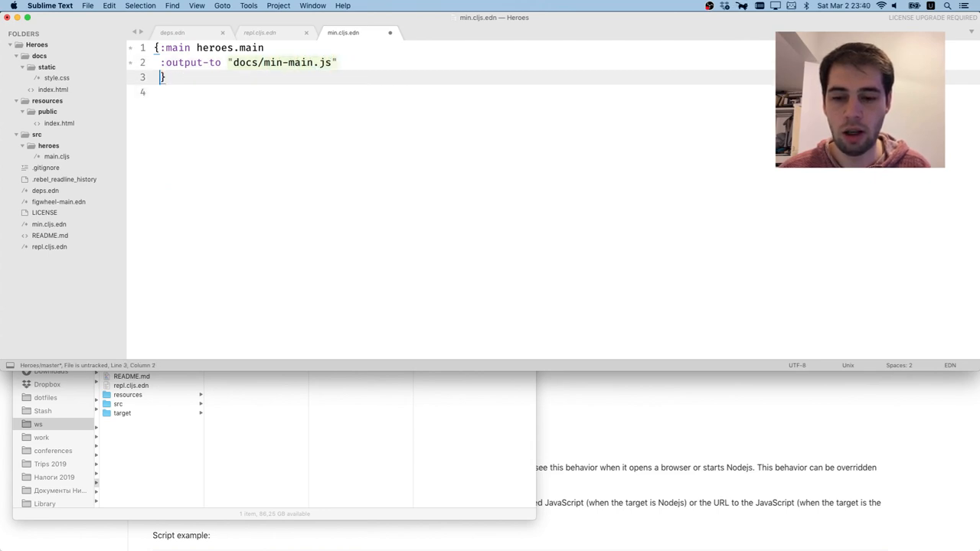
text(:output-dir "docs)
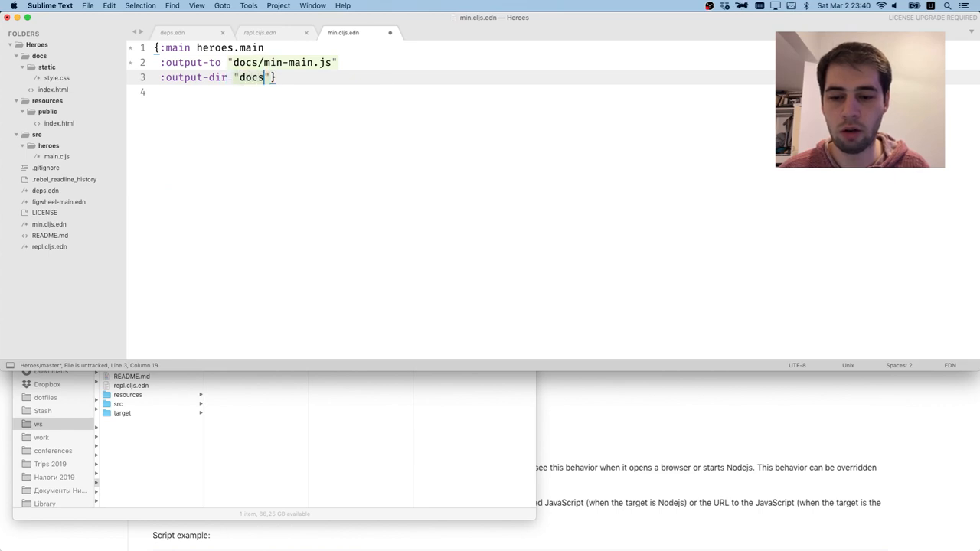
text(/min)
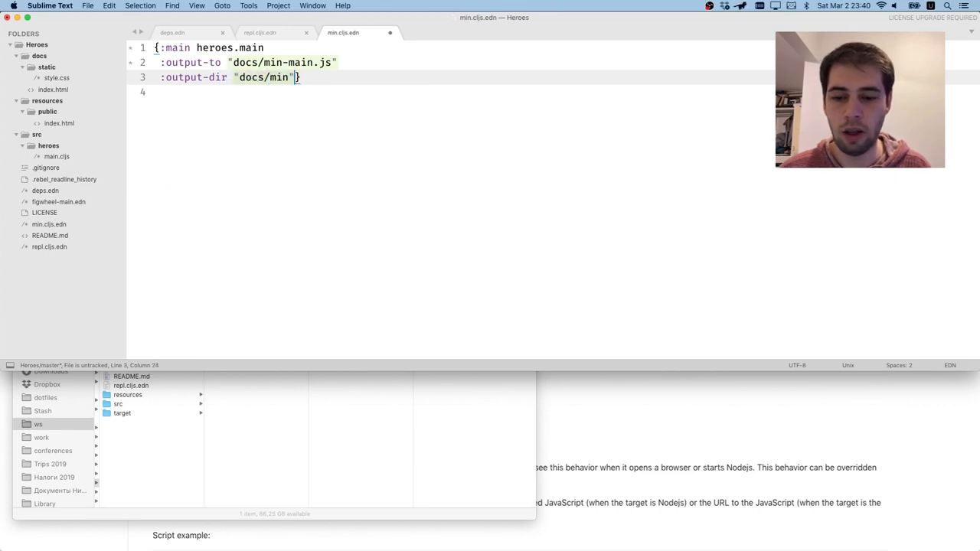
key(cmd+s)
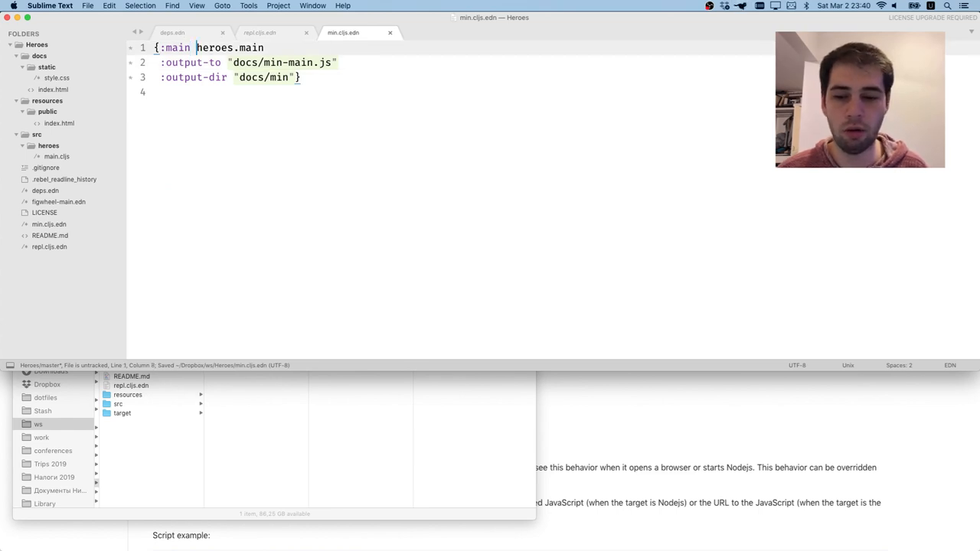
click(260, 33)
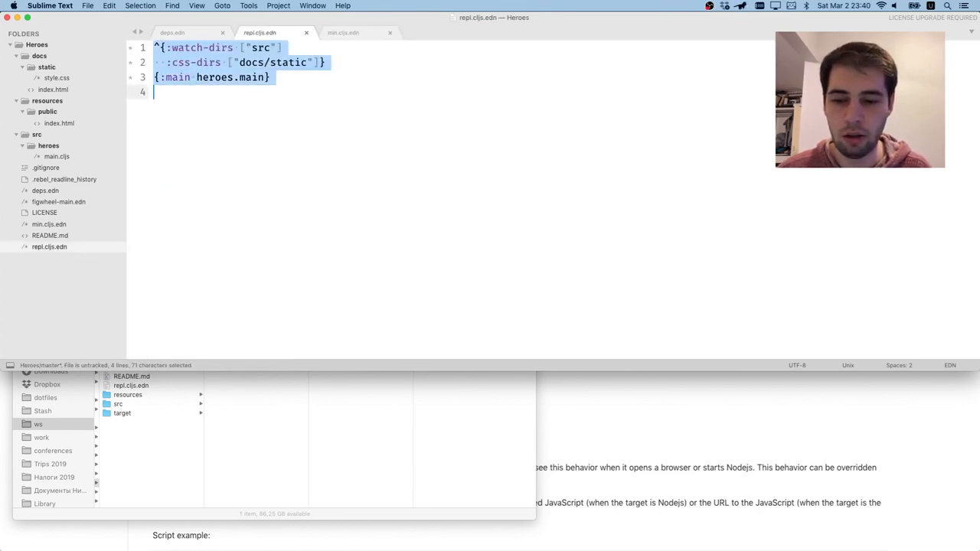
Point deps.edn's repl alias at the repl build and its -bo option at min
click(171, 32)
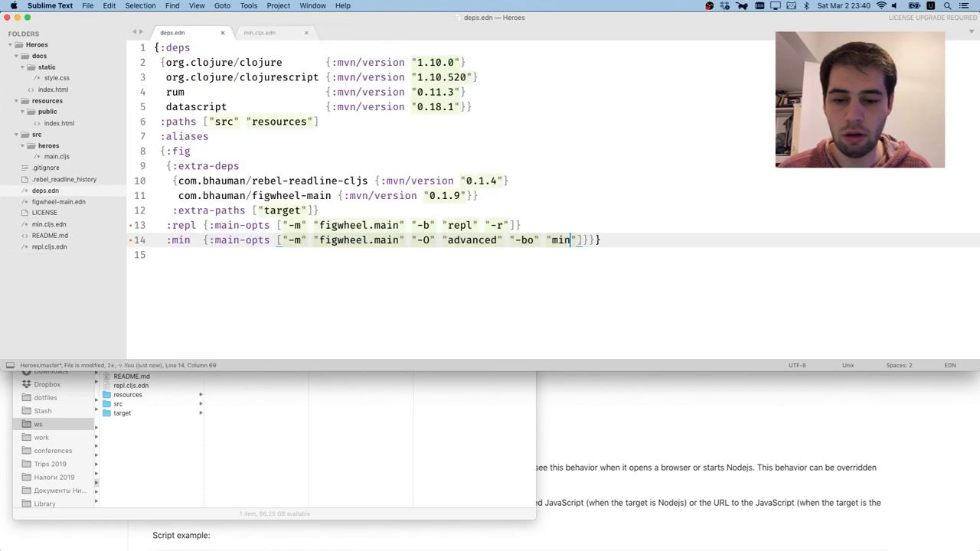
click(259, 32)
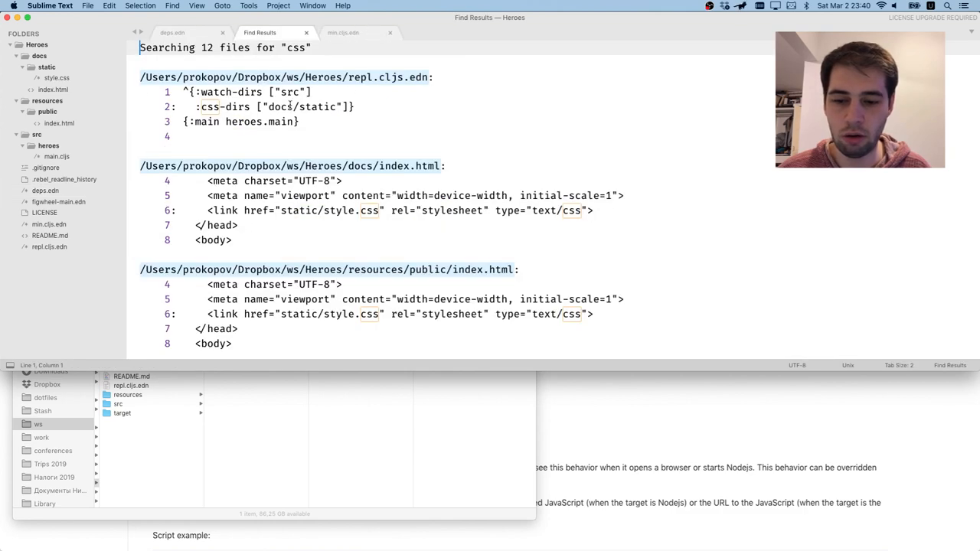
click(171, 32)
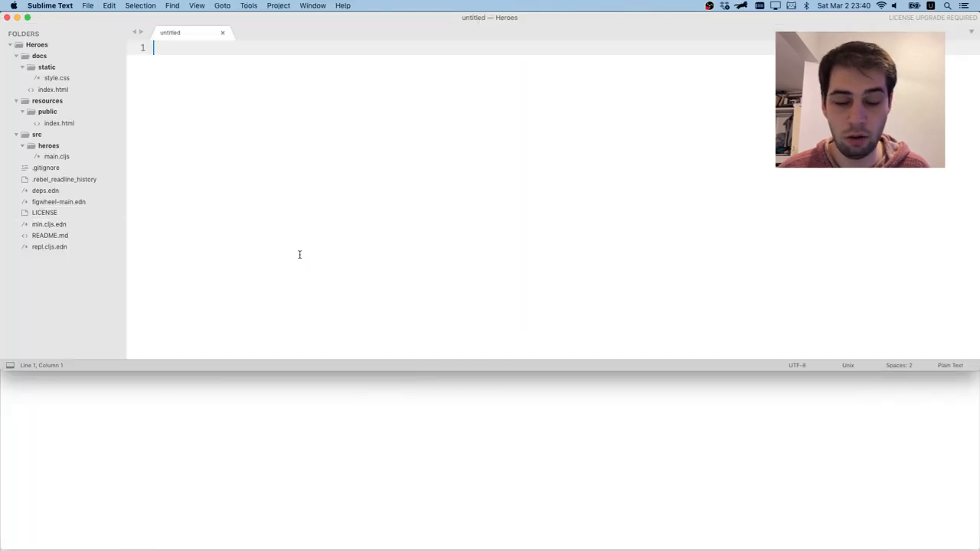
Write a bash script removing docs/min and docs/min-main.js, then running clojure -A:fig:min
text(#!/en)
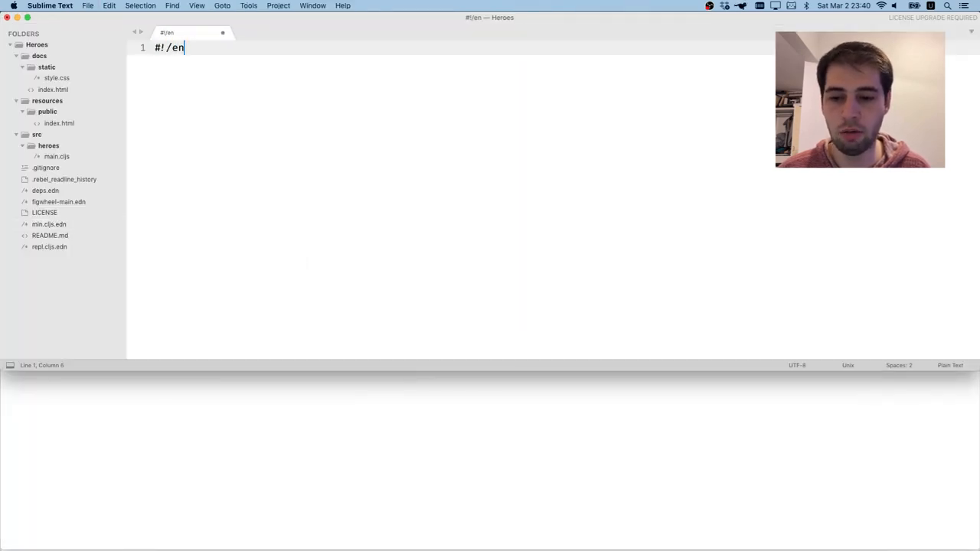
text(usr/bi)
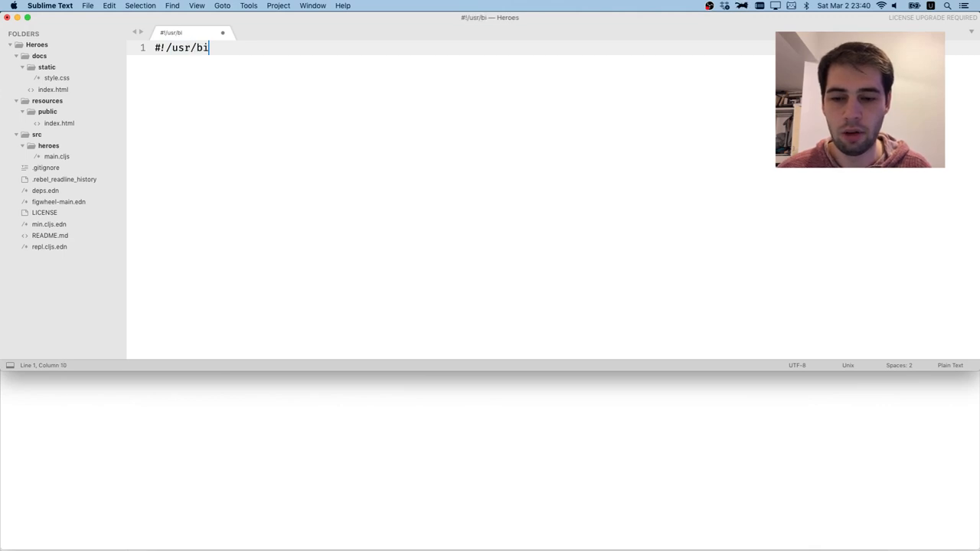
text(n/env)
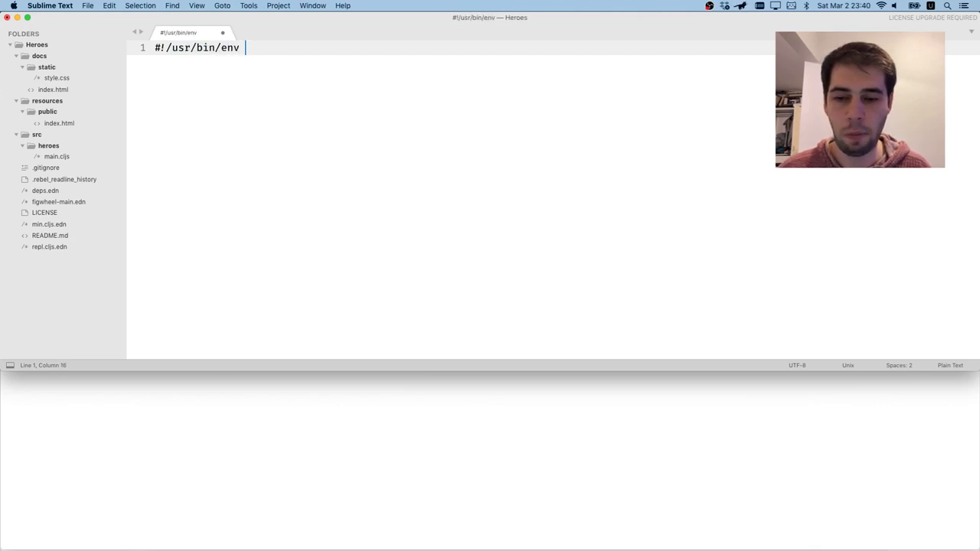
text(bash -ex)
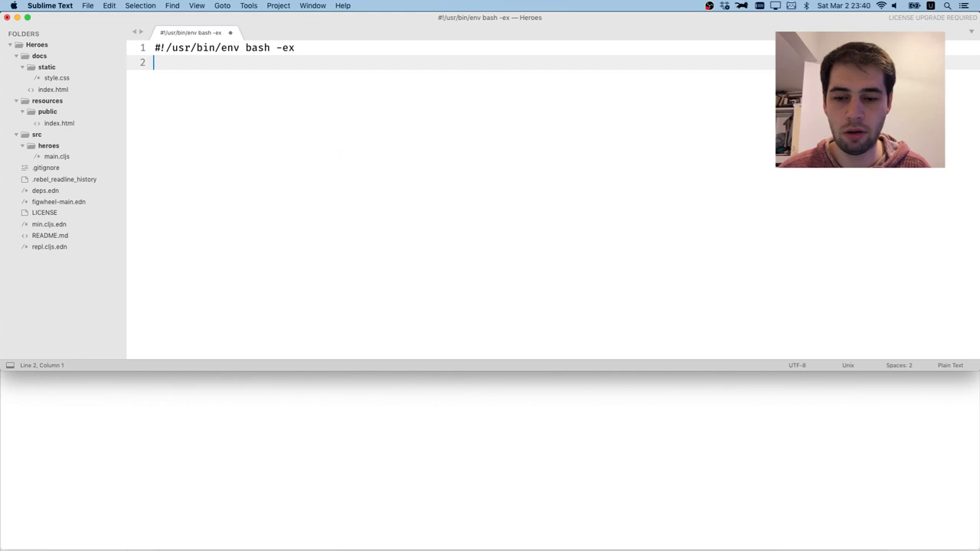
text(-r)
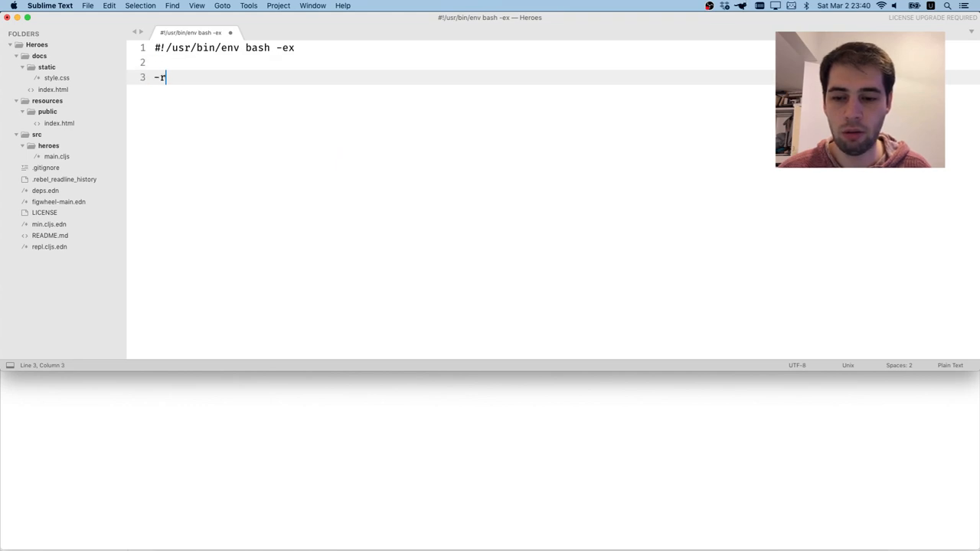
text(rm -rf)
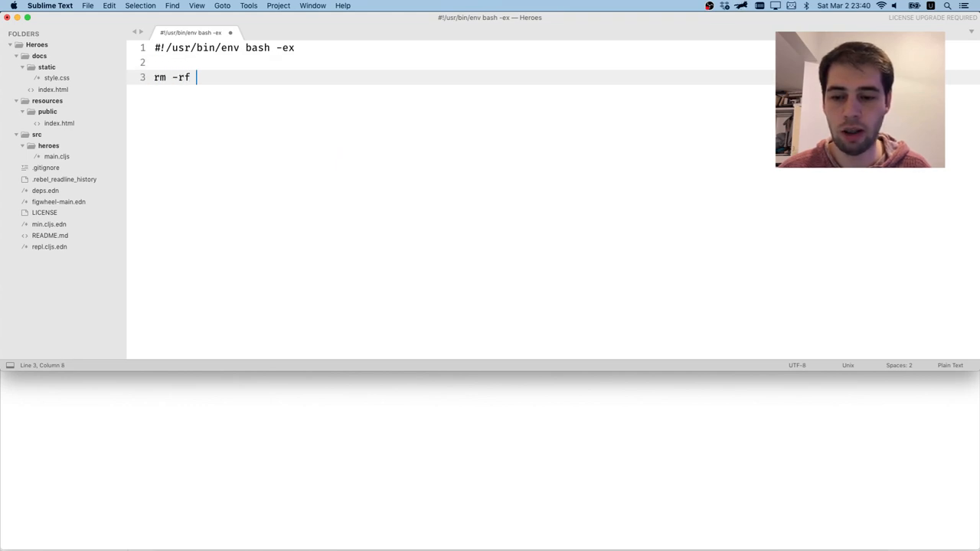
text(dos)
text(clj)
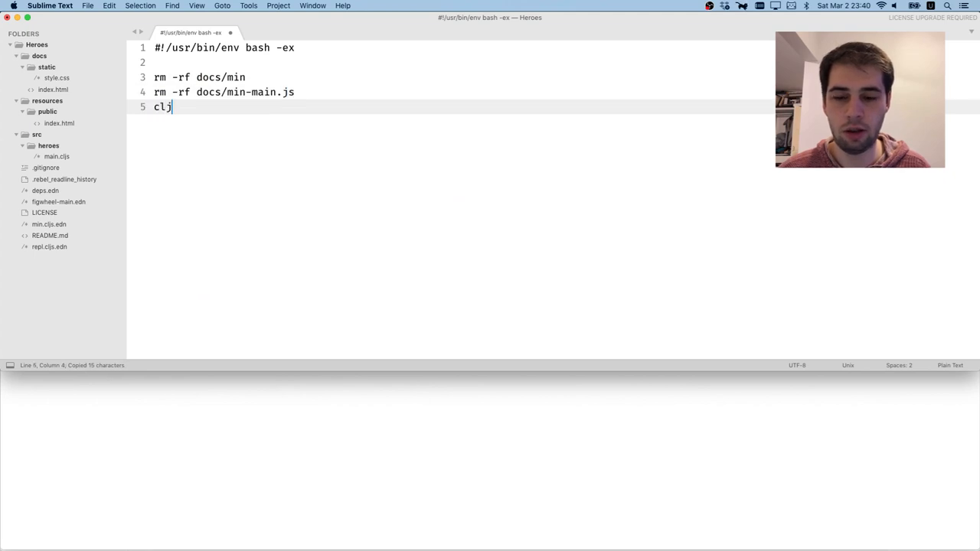
text(ojure-)
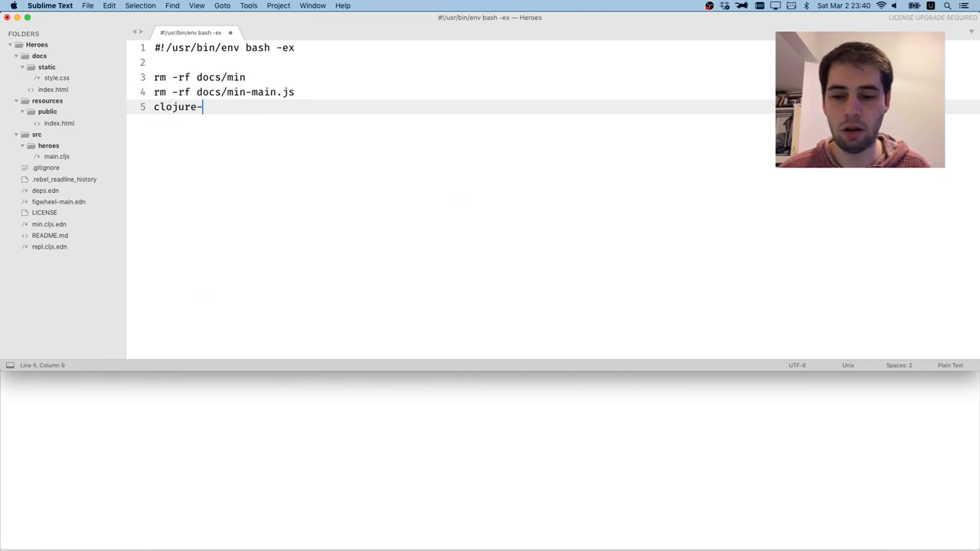
text(-A:fig:min)
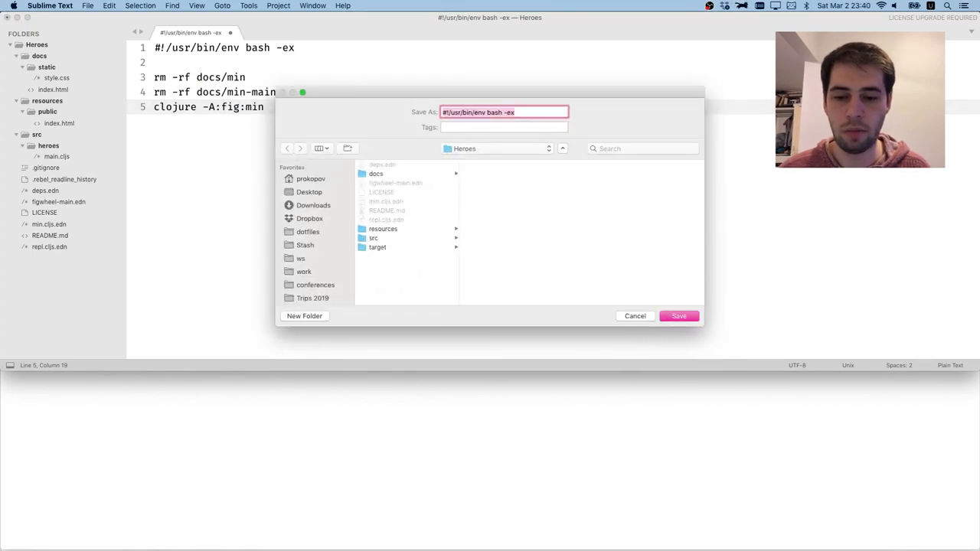
Save the script as min.sh in the project root
text(repl.sh)
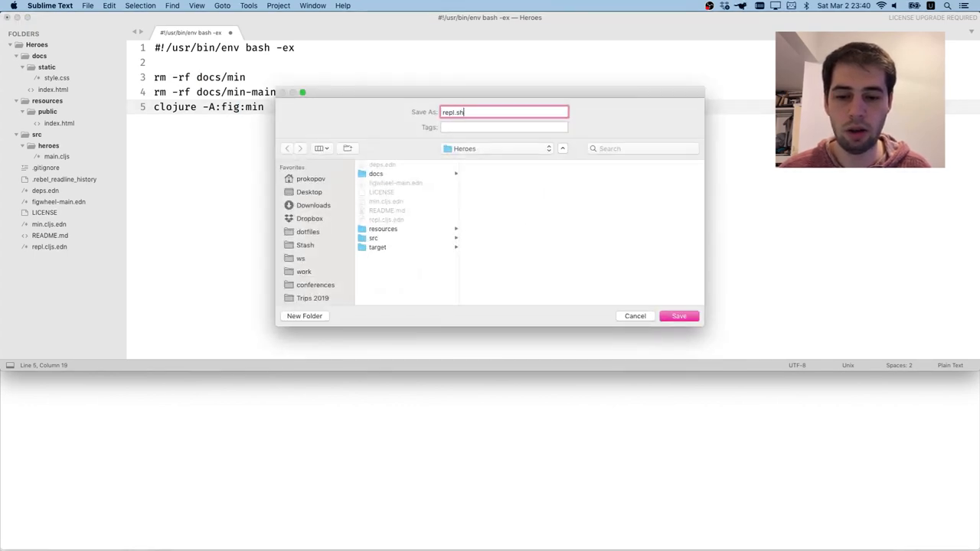
text(min.sh)
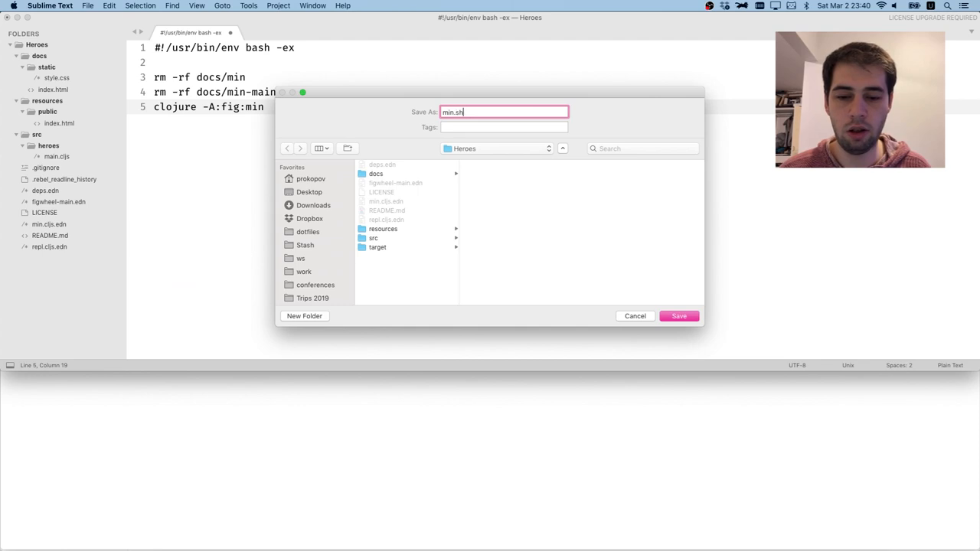
click(678, 315)
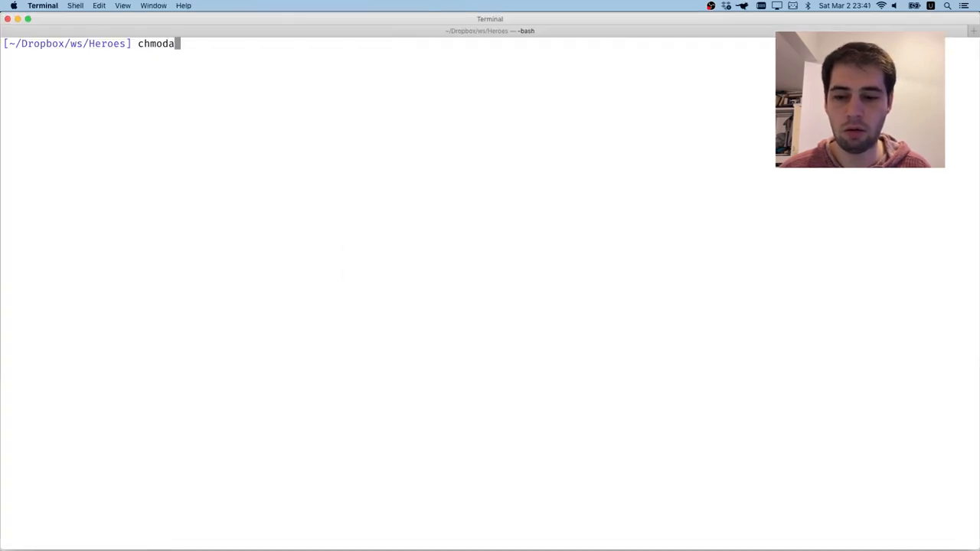
Run chmod a+x min.sh in Terminal
text(a+x min.)
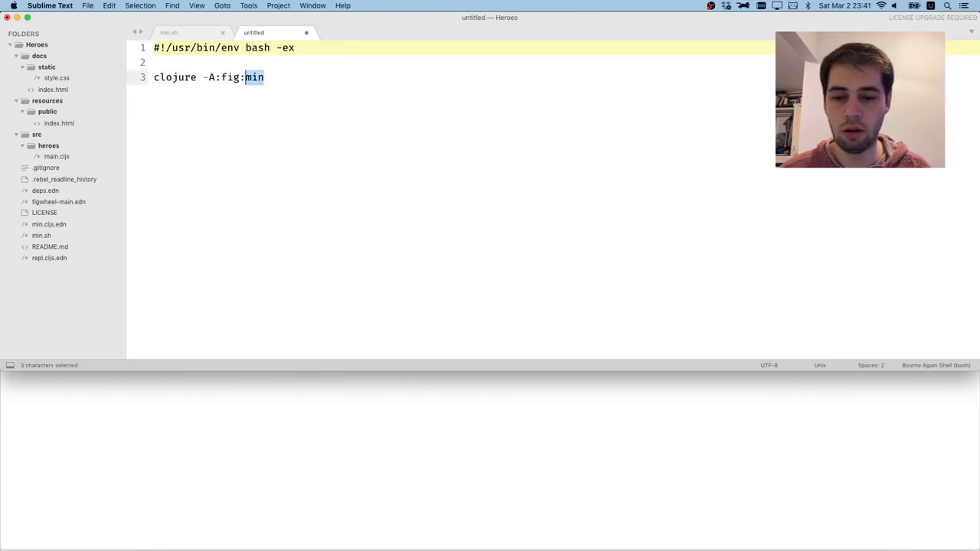
Save repl.sh, then create clean.sh running rm -rf target/public/cljs-out
key(cmd+s)
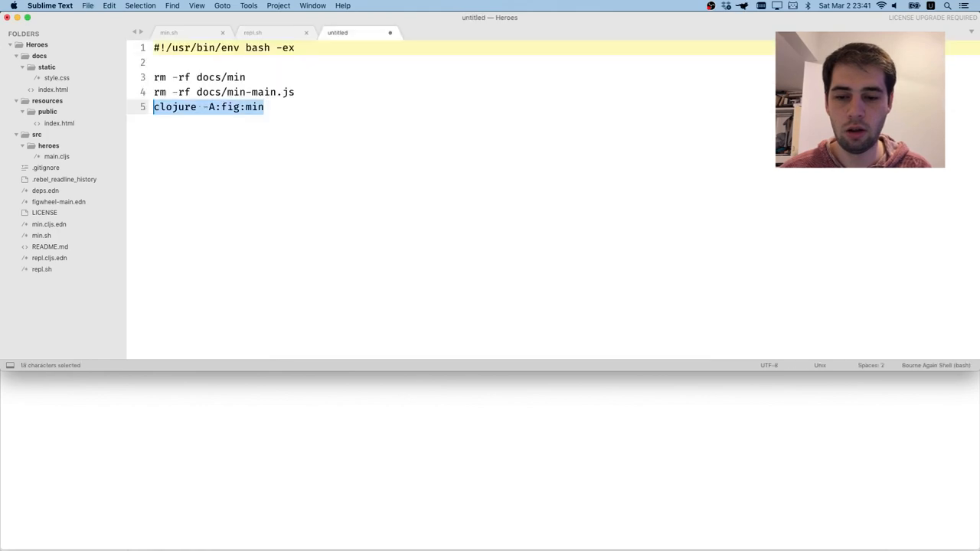
key(backspace)
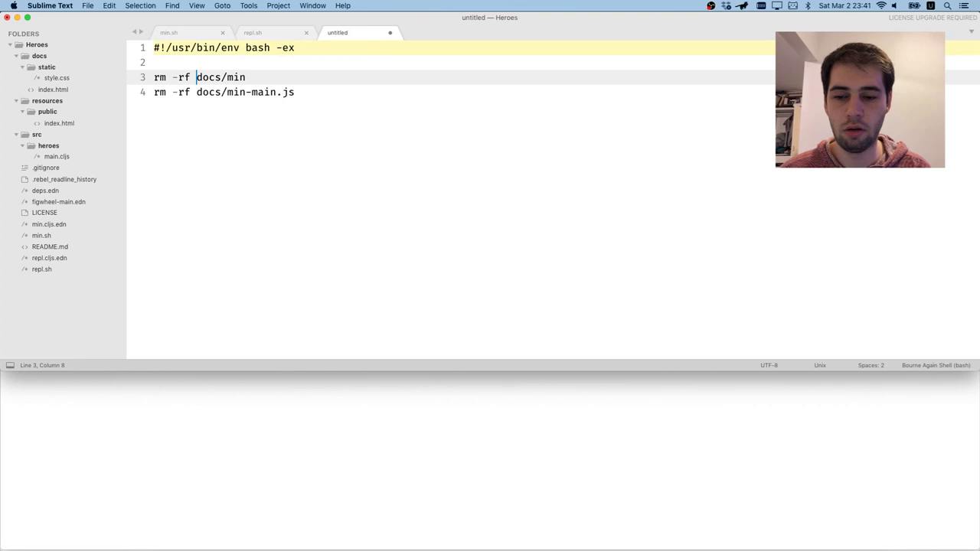
text(rm -rf)
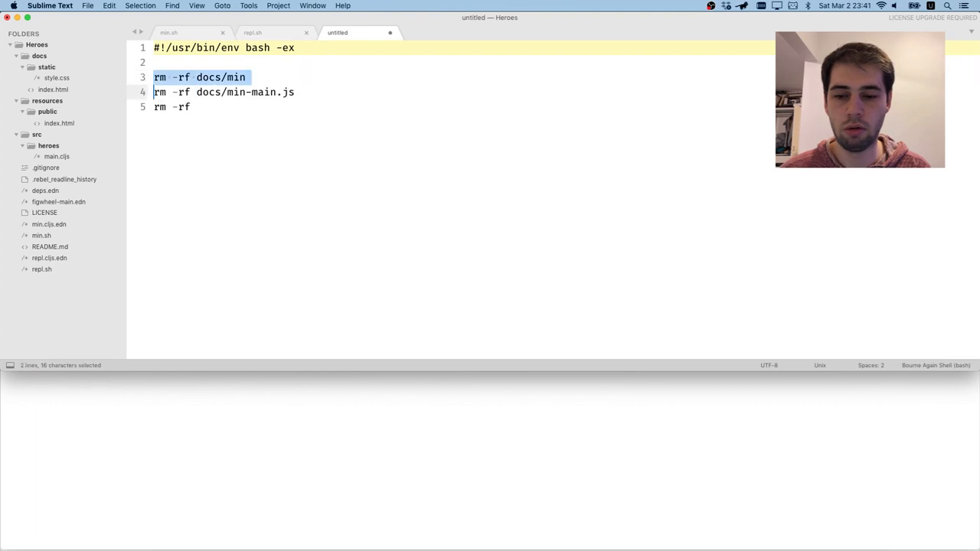
key(delete)
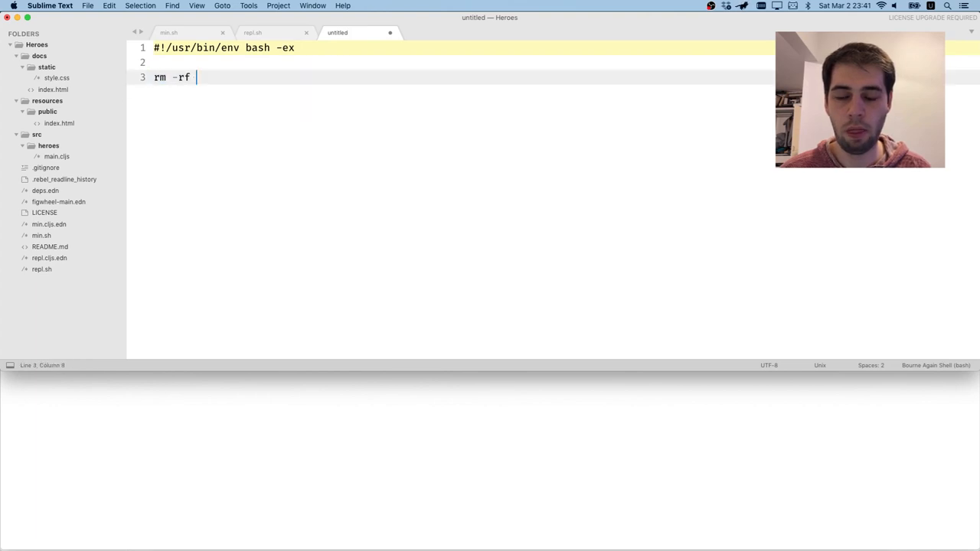
text(target)
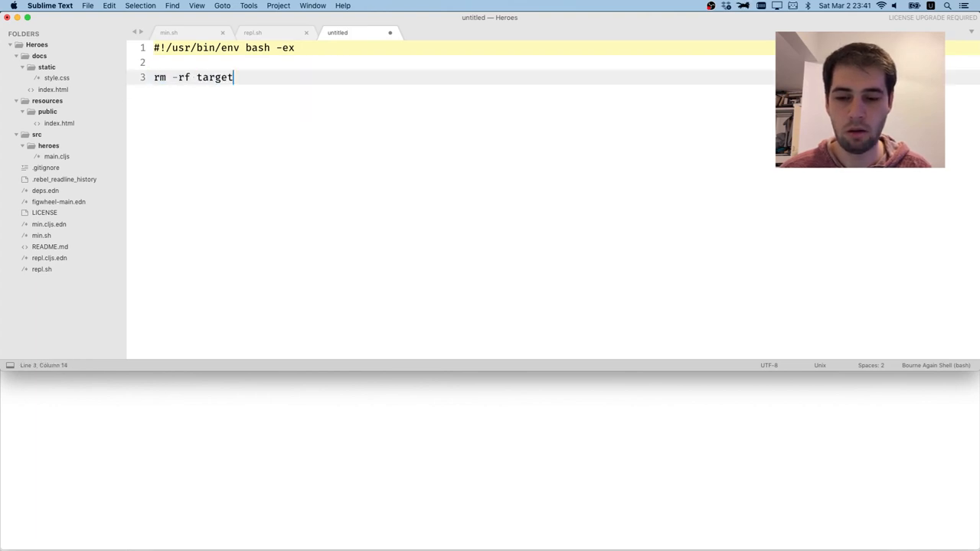
text(/public/cljs-ou)
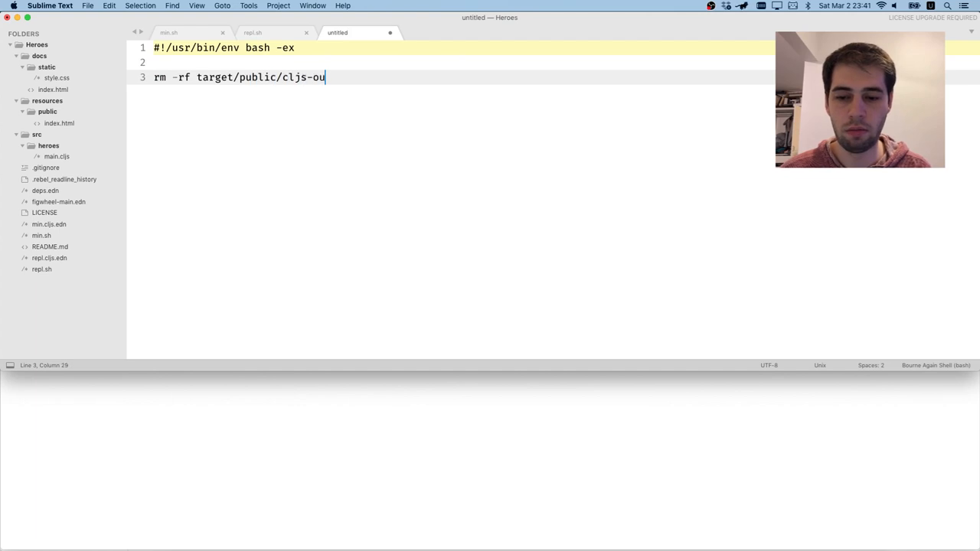
key(cmd+s)
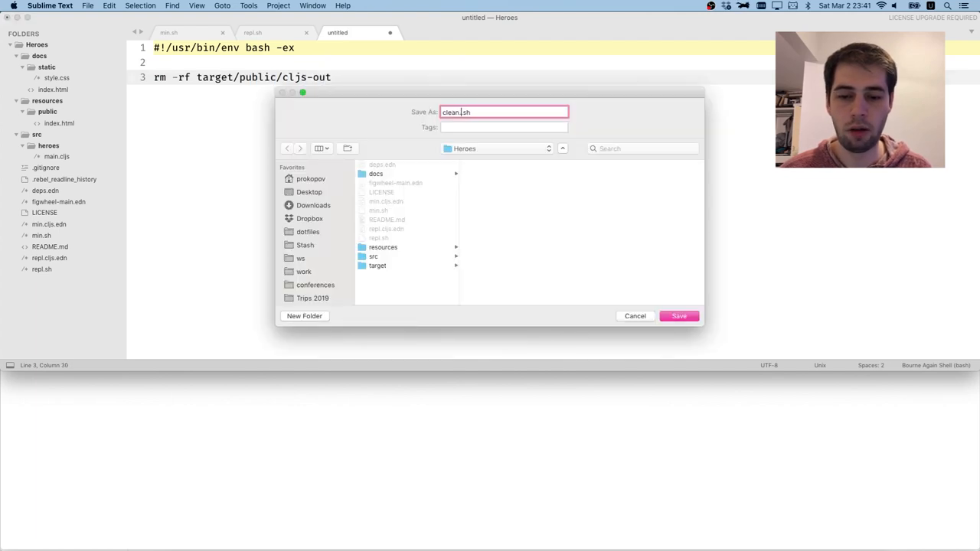
click(678, 315)
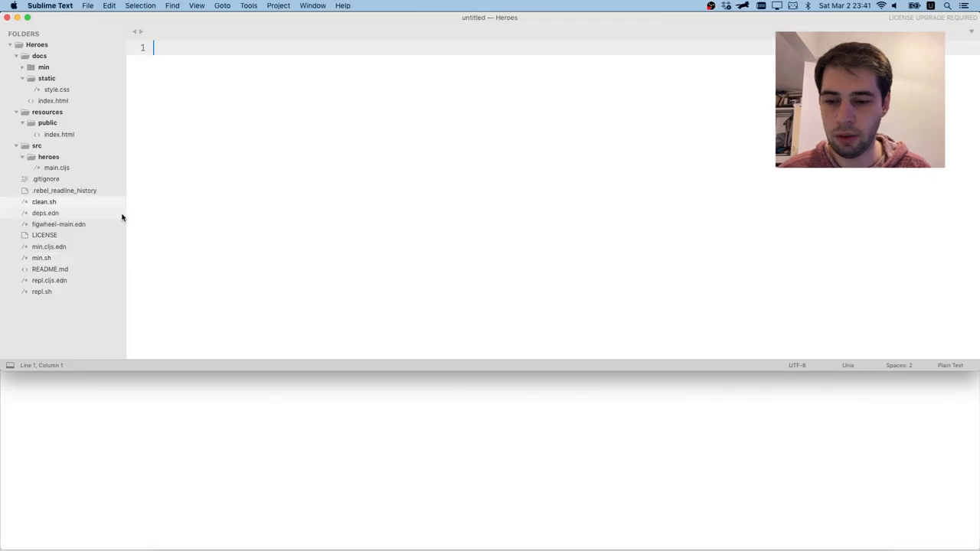
Expand docs/min in the sidebar and switch docs/index.html's script src to min-main.js
click(43, 67)
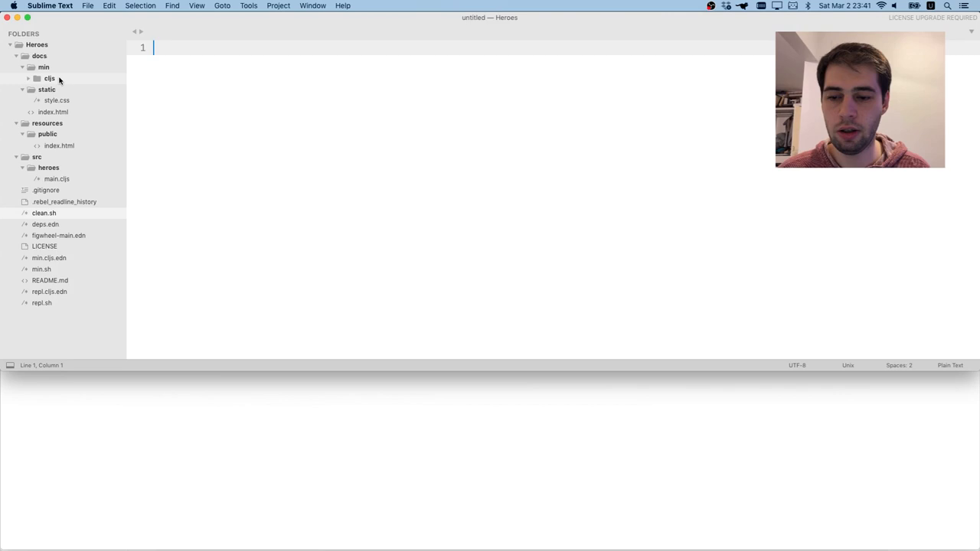
click(49, 79)
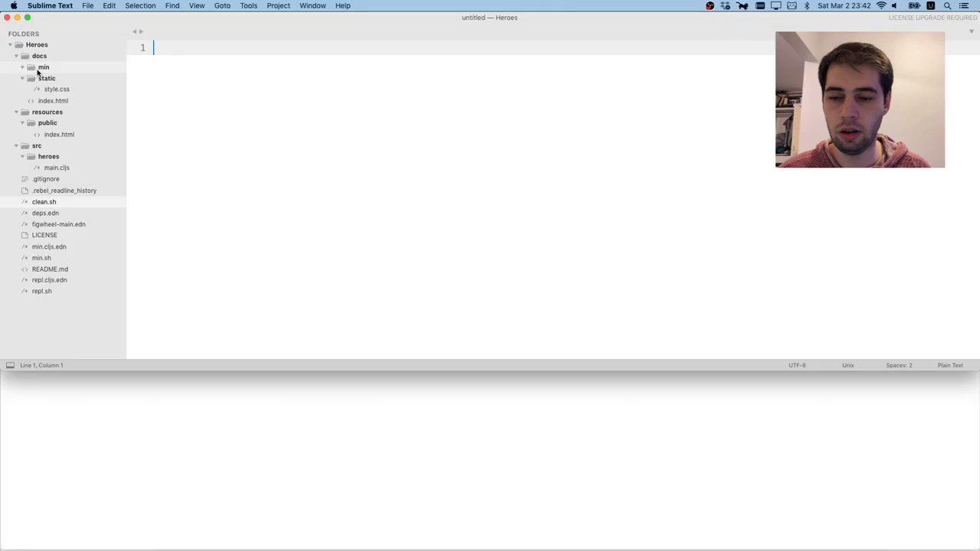
click(23, 68)
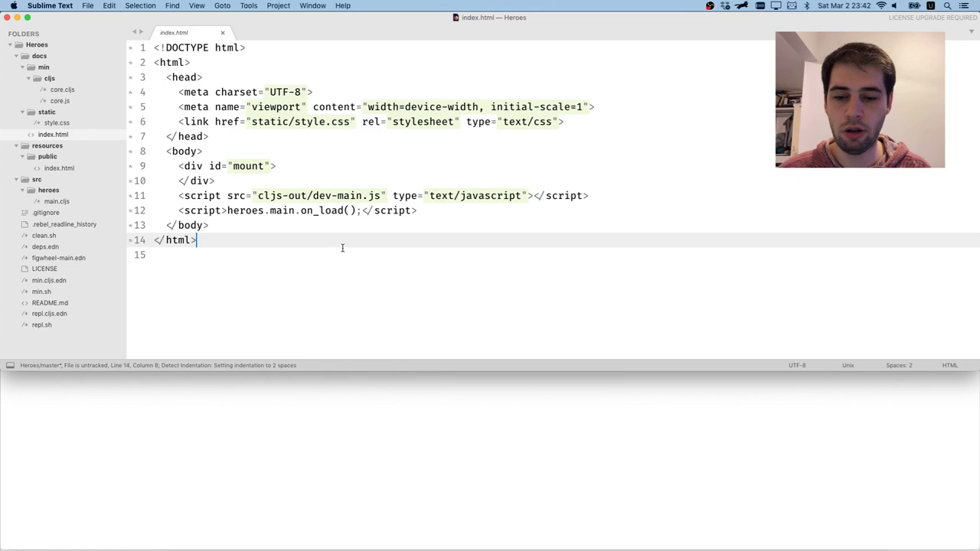
mouse_move(287, 190)
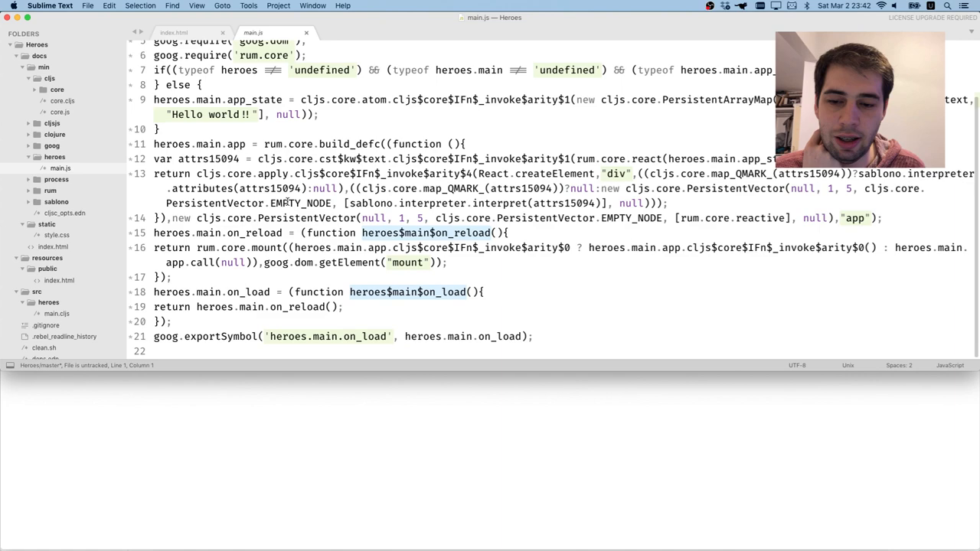
click(174, 32)
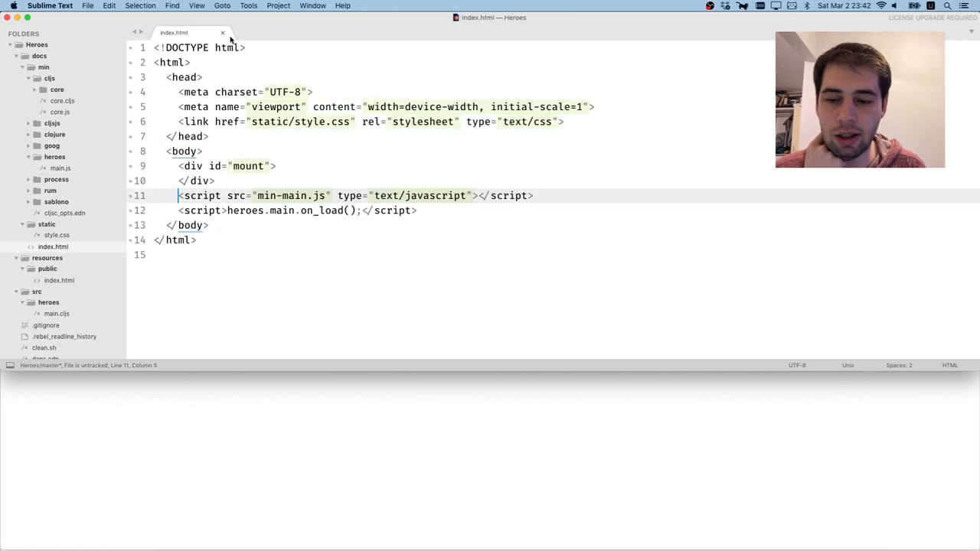
key(cmd+tab)
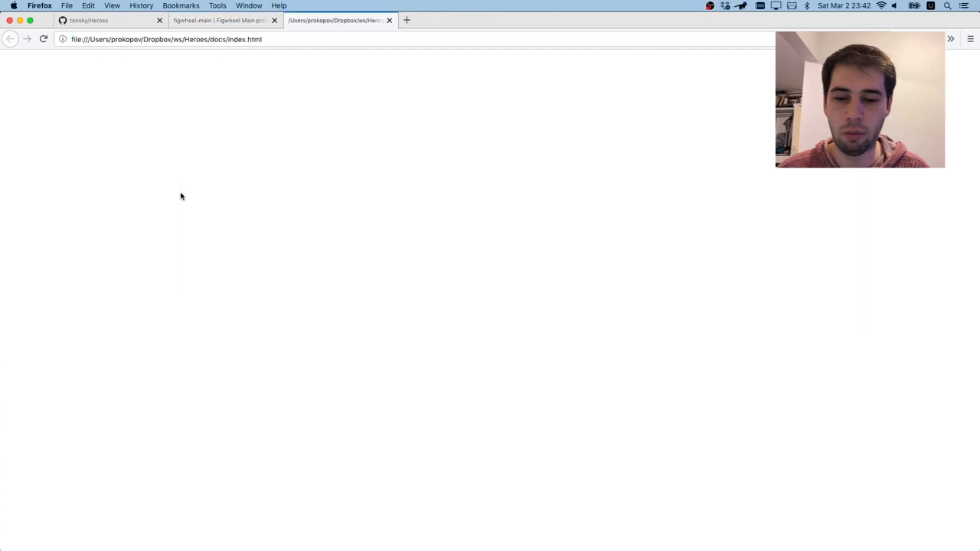
Add color: red to style.css, save, and reload the docs page in Firefox
key(cmd+tab)
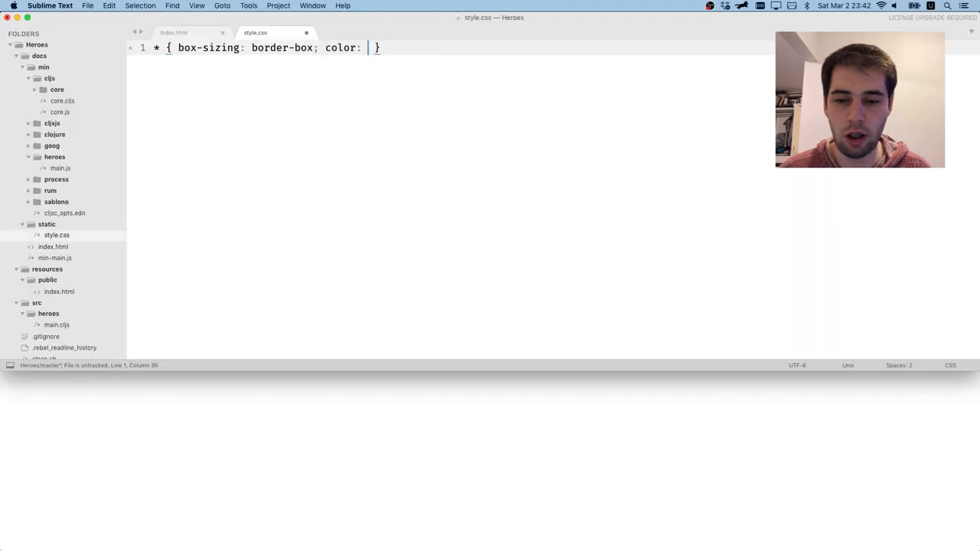
text(red;)
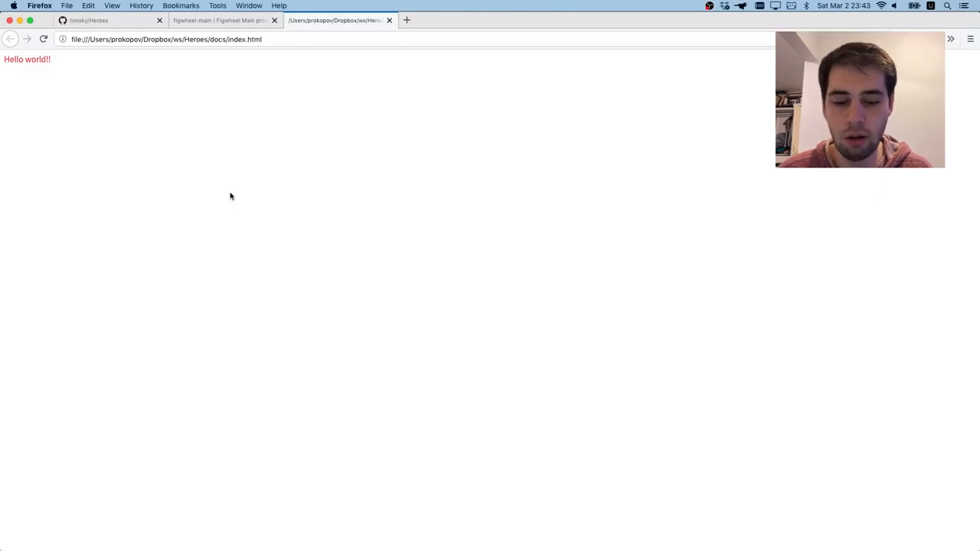
key(cmd+tab)
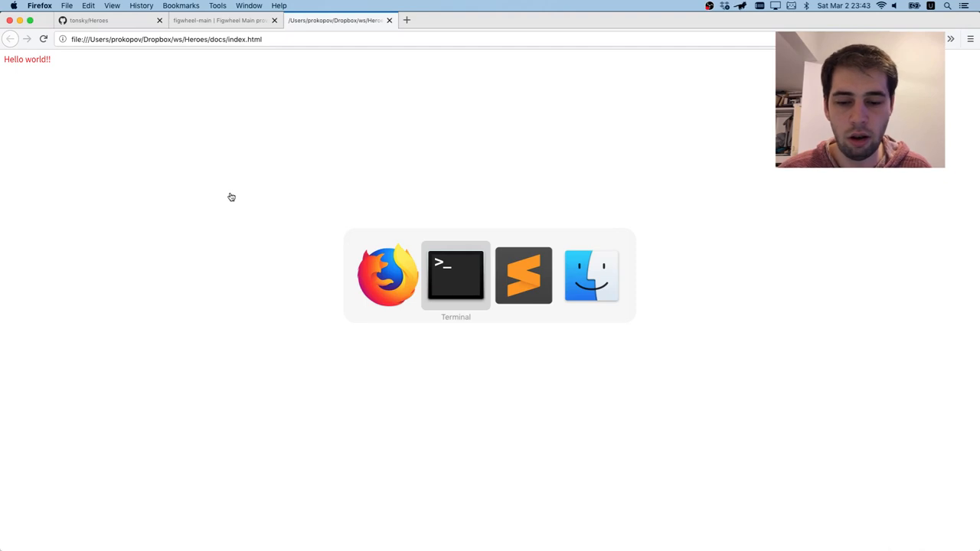
click(455, 275)
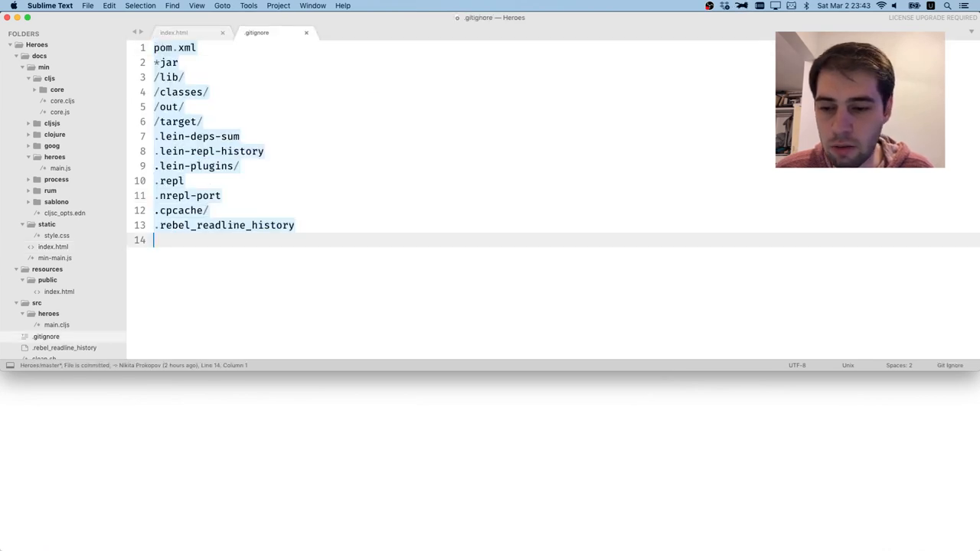
Append a docs/min/ line to the end of .gitignore
text(docs/)
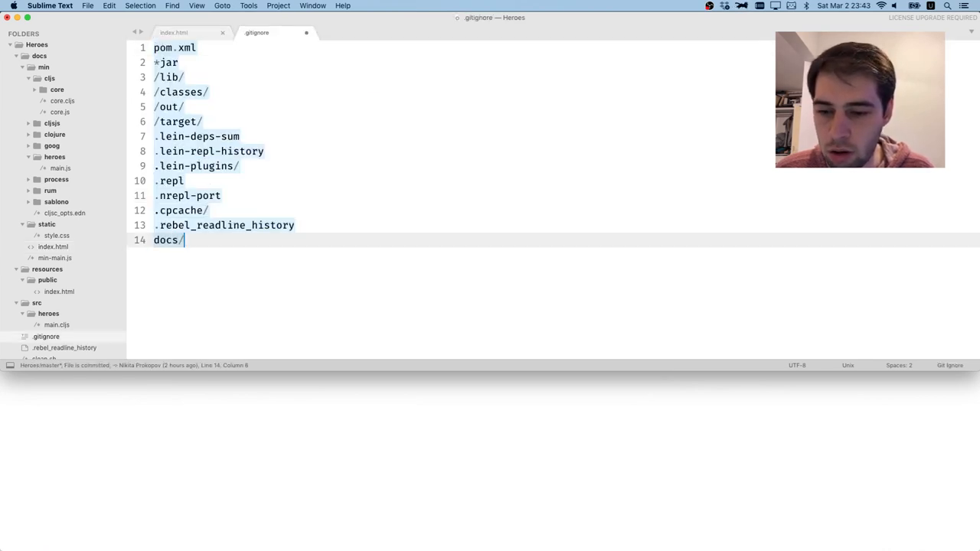
text(min/)
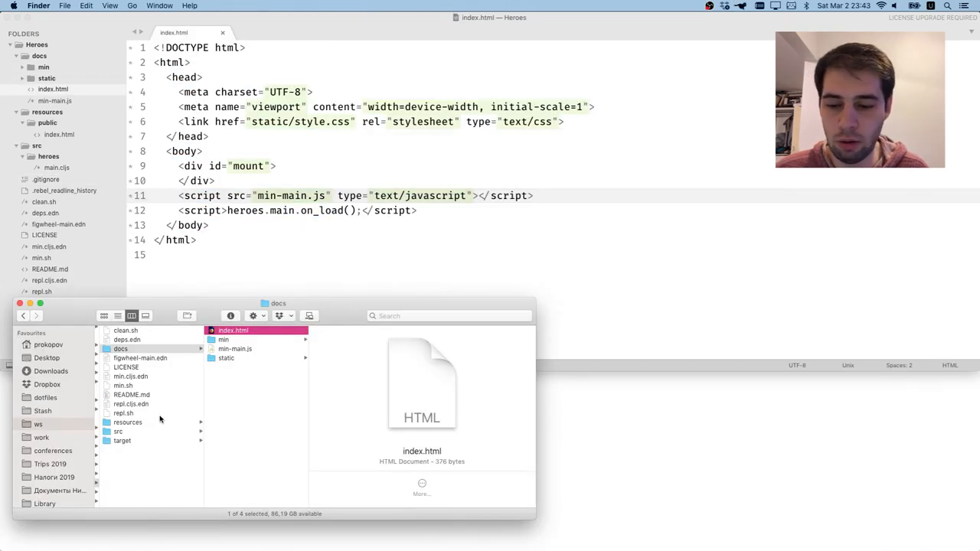
Open the docs folder in Finder to view index.html, min, min-main.js and static
click(234, 349)
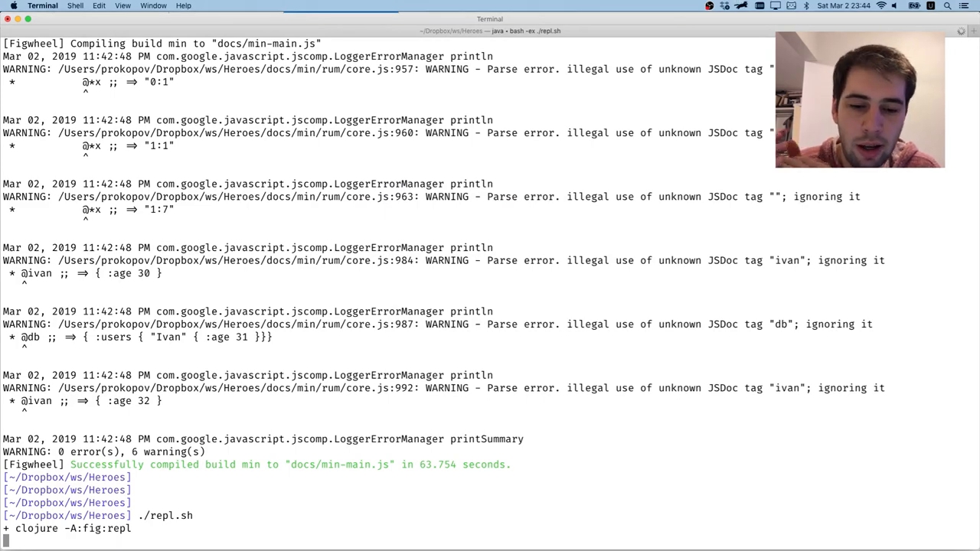
Change the public index.html script src to cljs-out/dev-main.js
key(cmd+tab)
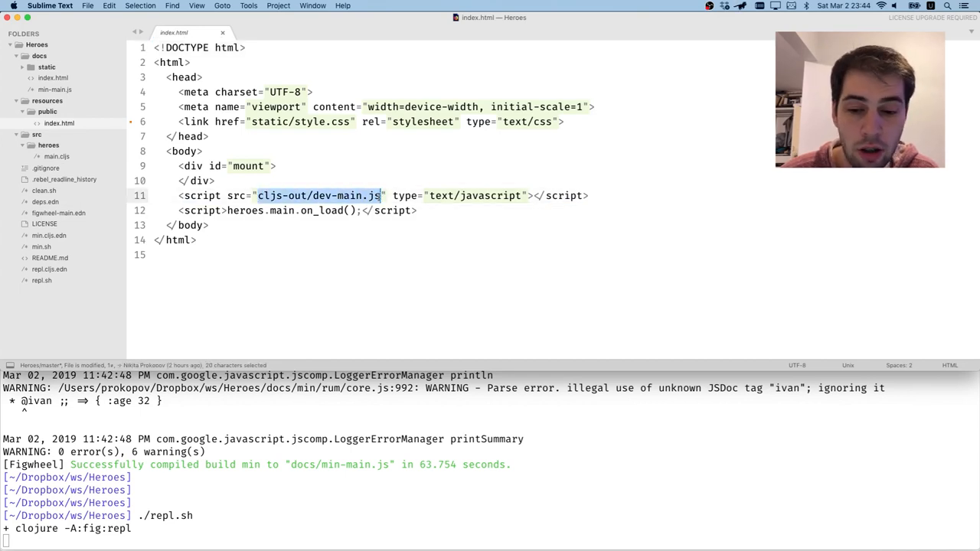
click(268, 195)
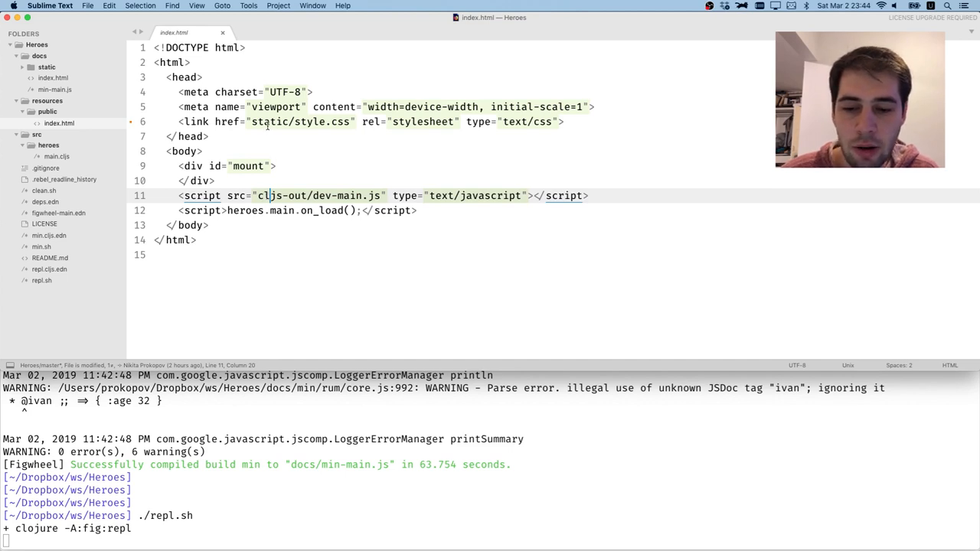
double_click(271, 122)
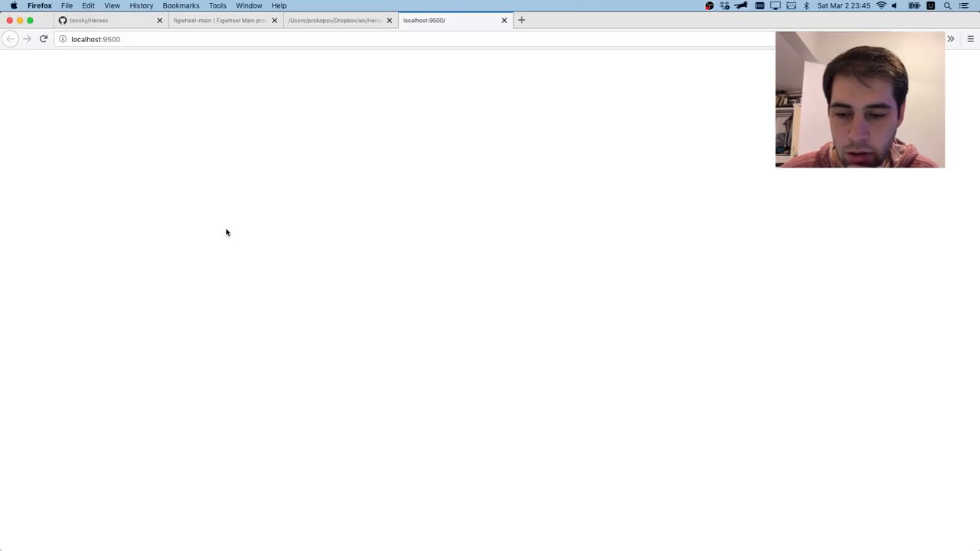
Open the Network panel, switch the script to cljs-out/repl-main.js, and reload localhost:9500
key(F12)
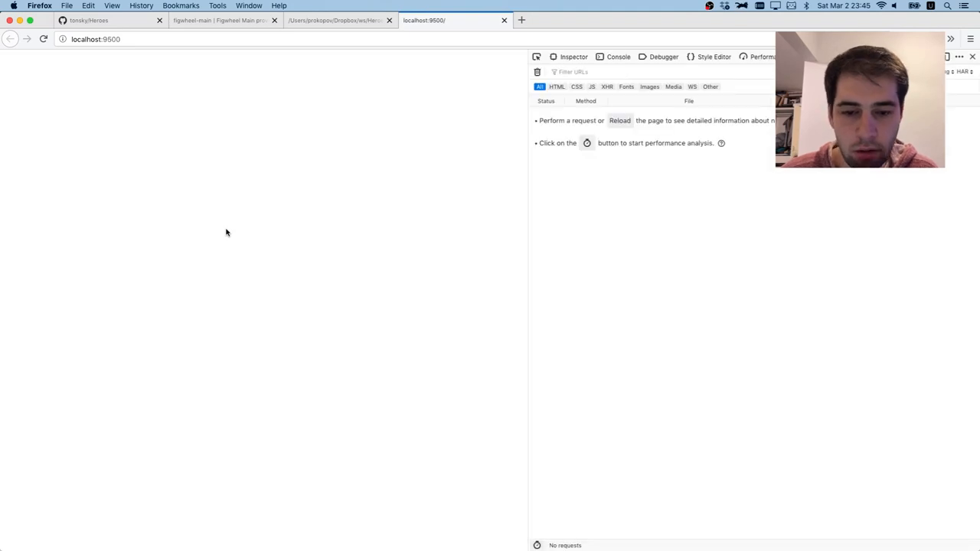
click(618, 56)
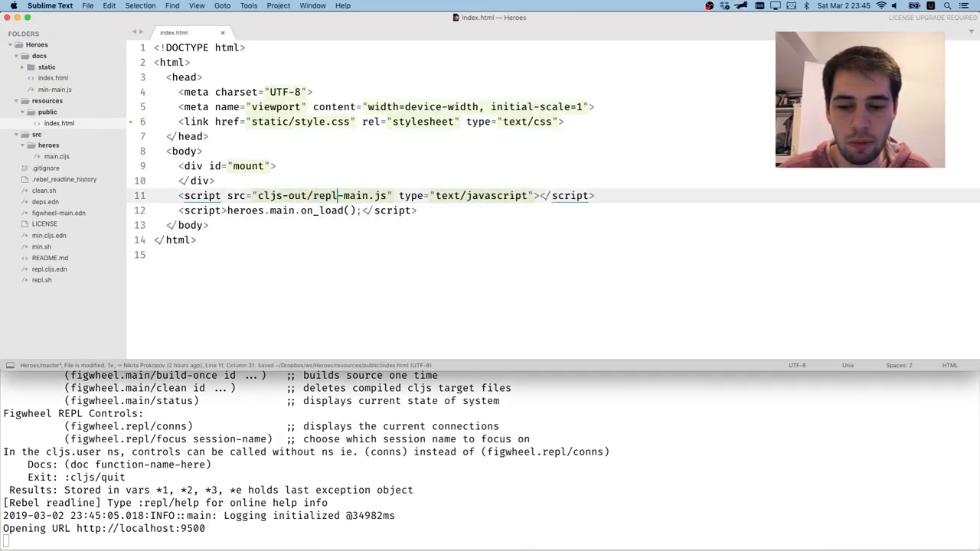
click(434, 20)
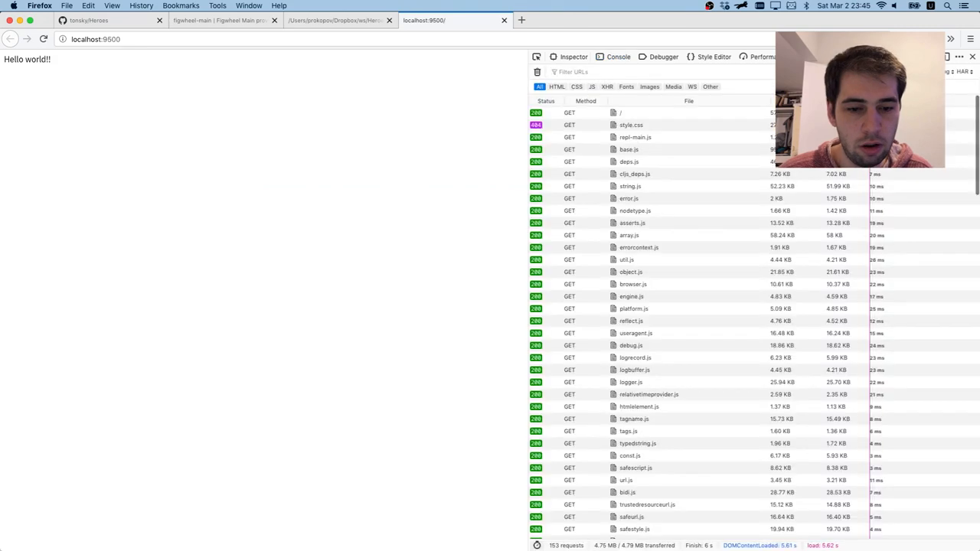
click(631, 124)
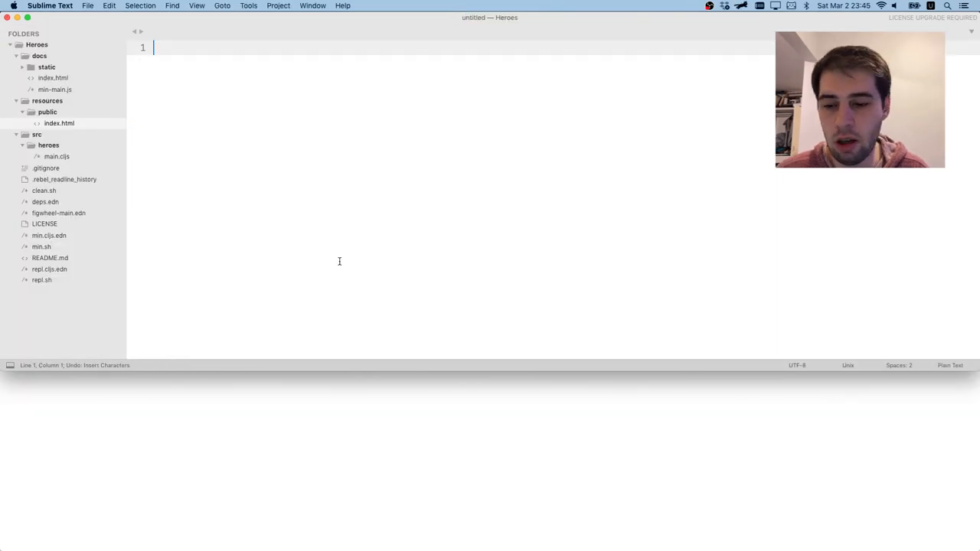
Create a new file in the heroes folder starting with (ns heroes.server, then search ring clojure
right_click(48, 145)
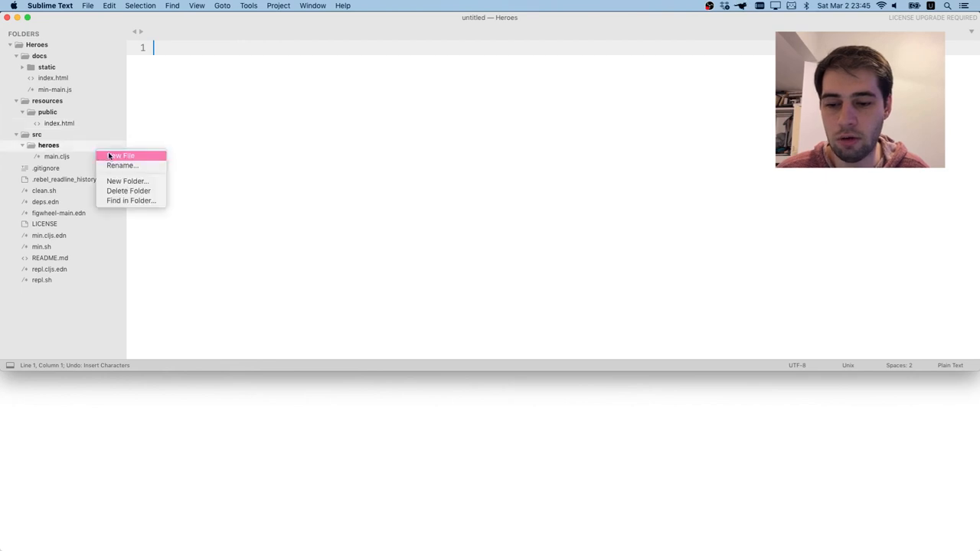
click(121, 155)
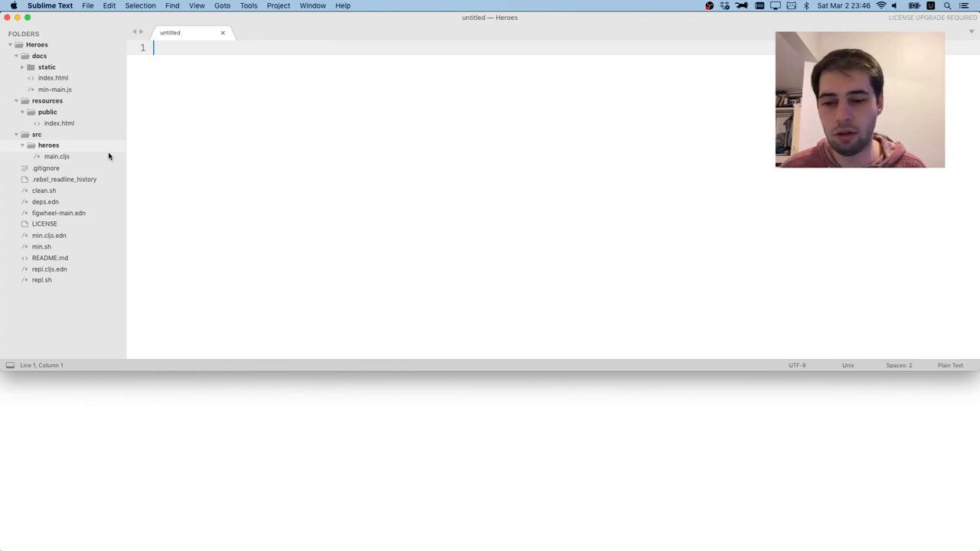
text((ns her)
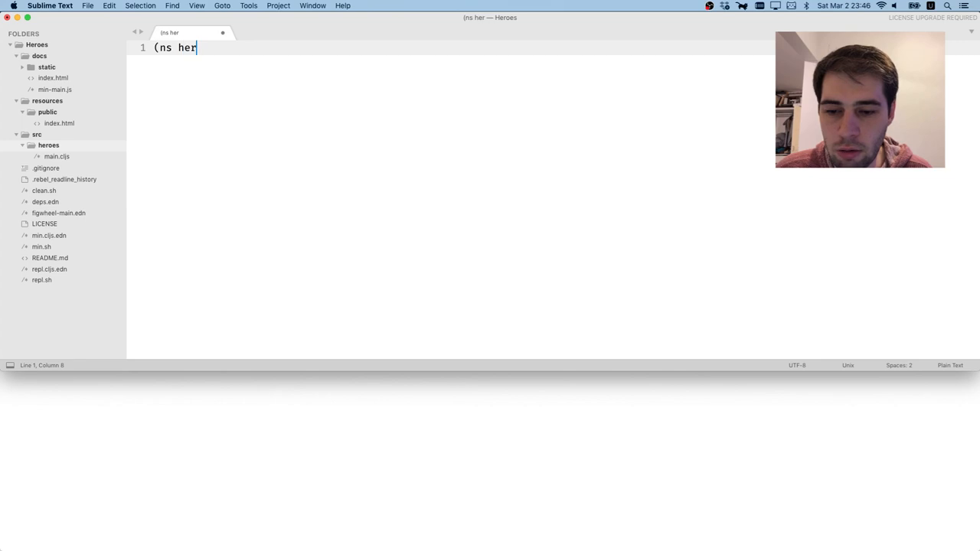
text(oes.serer)
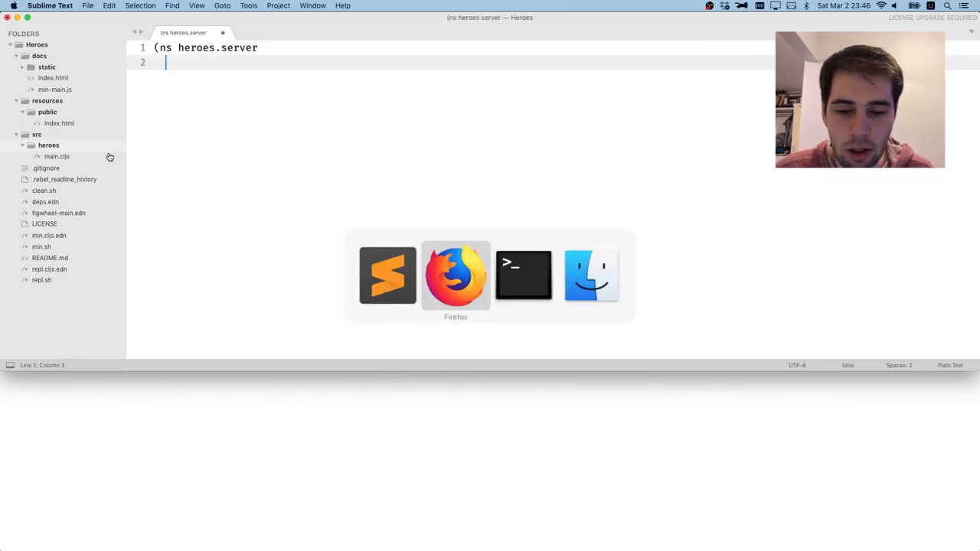
click(456, 275)
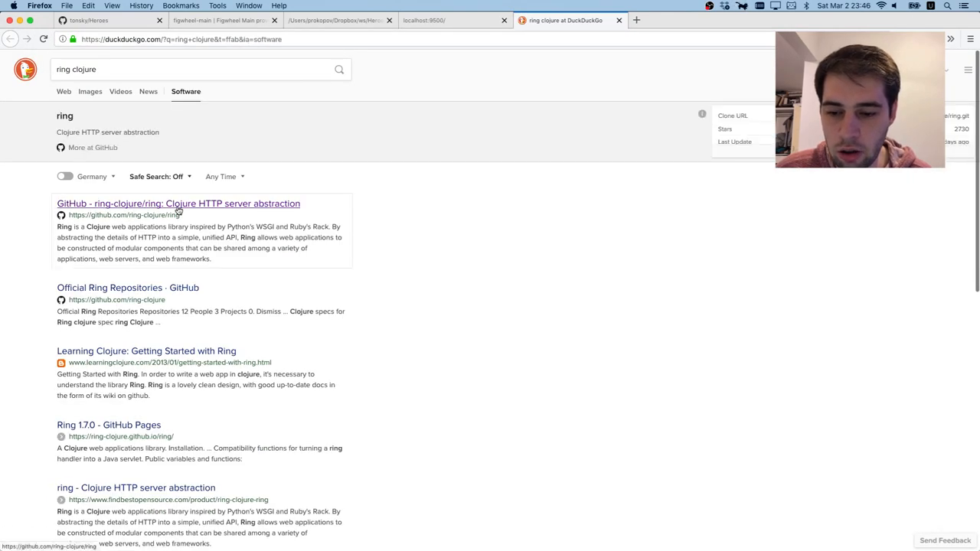
Open ring-clojure/ring on GitHub and find ring/util/response.clj via a file-response search
click(178, 203)
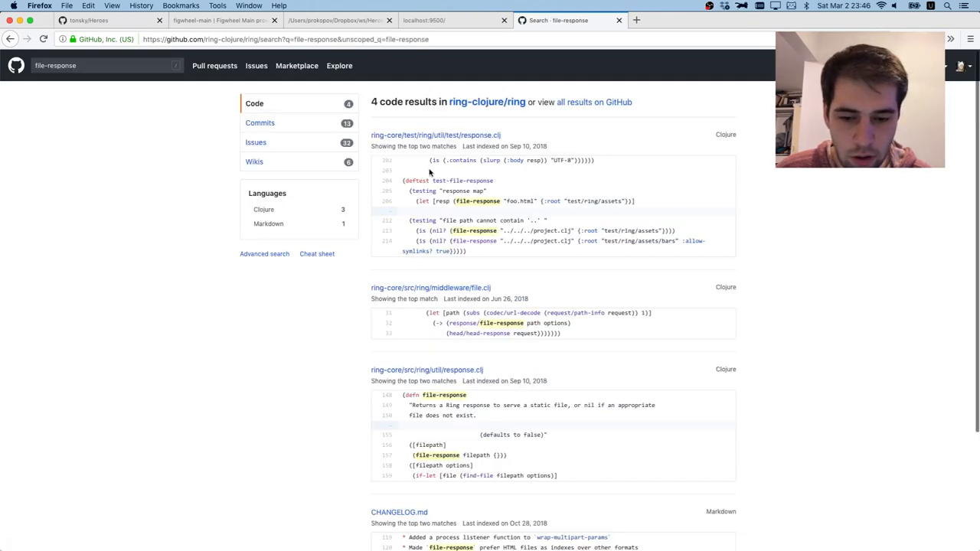
scroll(down, 3)
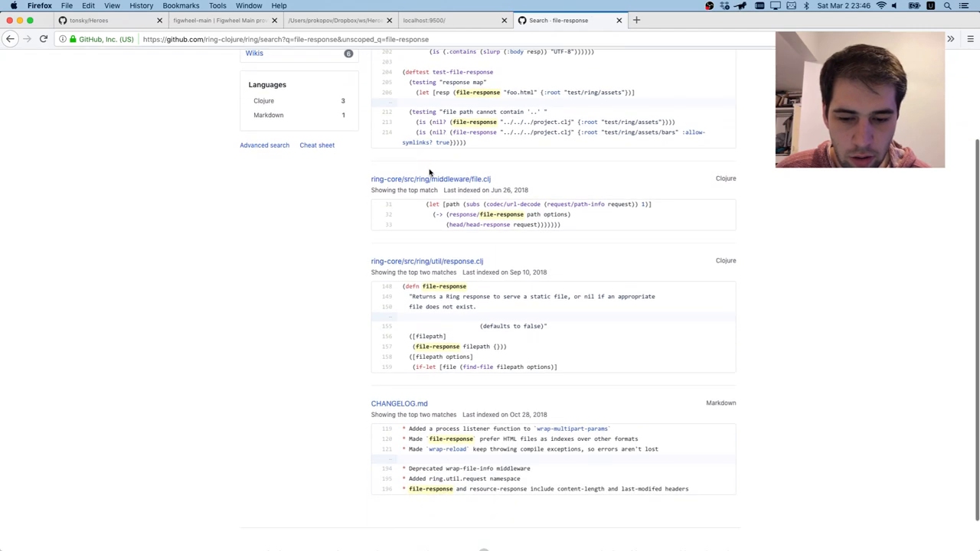
click(426, 261)
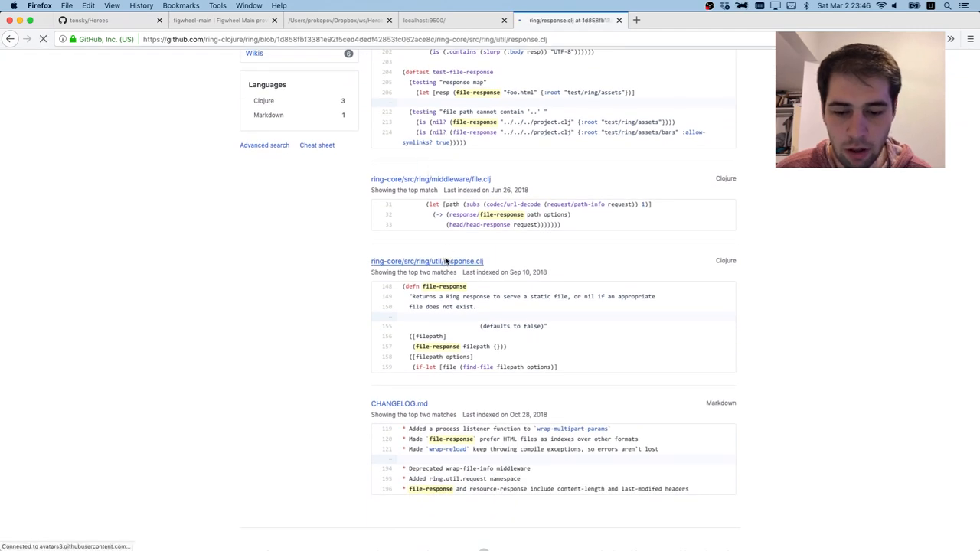
click(427, 261)
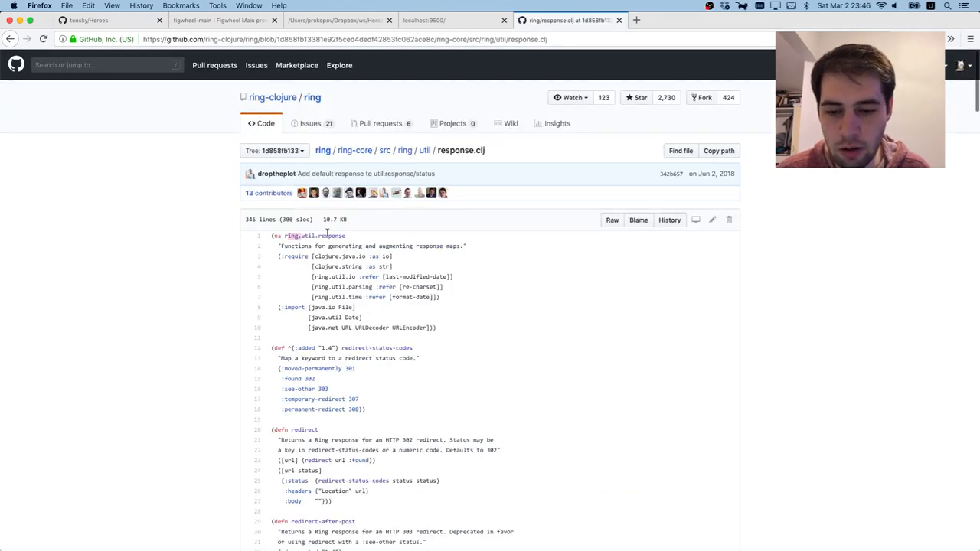
double_click(313, 235)
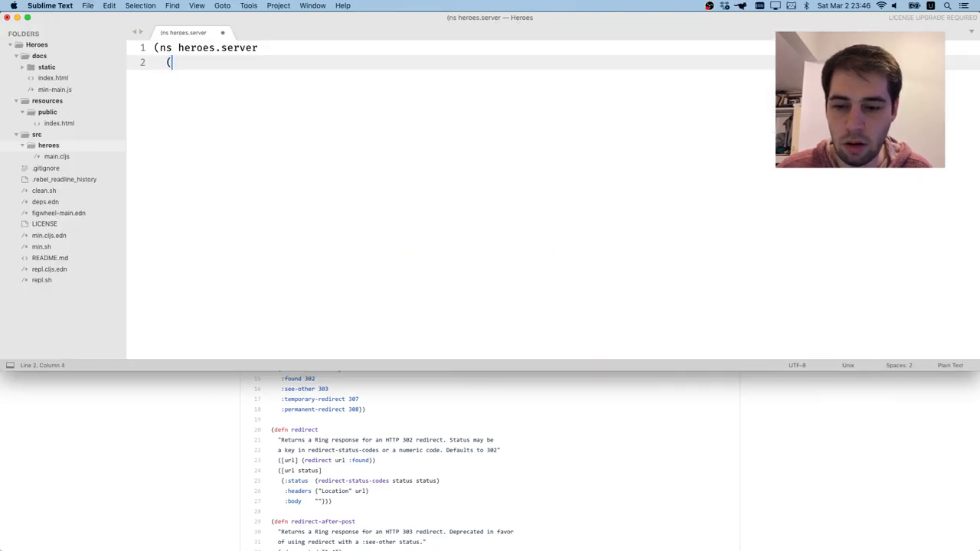
Add (:require [ring.util.response :as response]) and save the file as src/heroes/server.clj
text((:require)
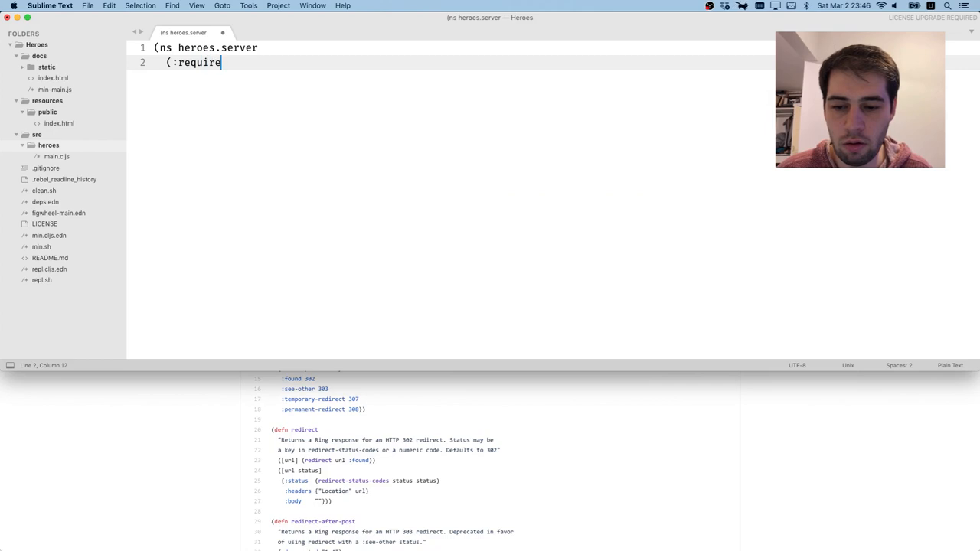
text([ring.util.response :)
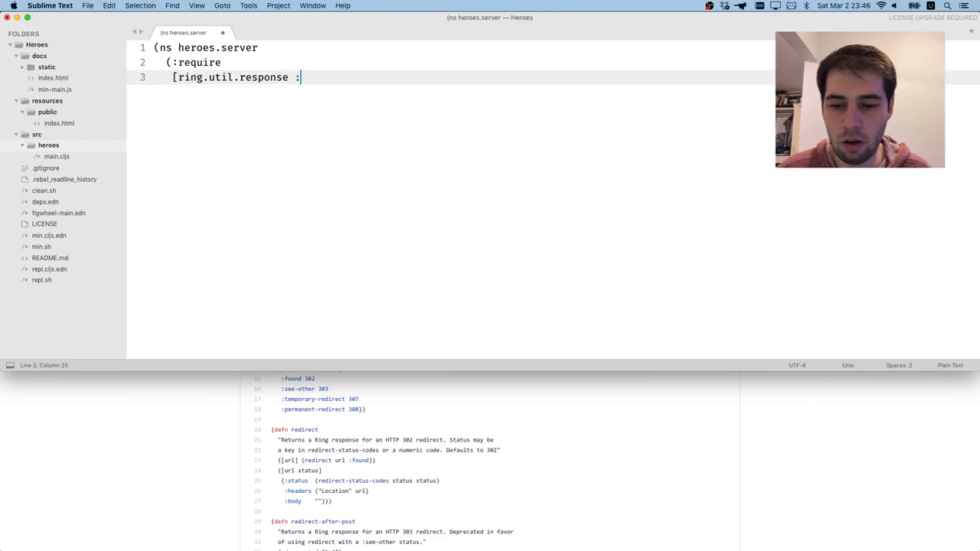
text(as response])))
text(server.clj)
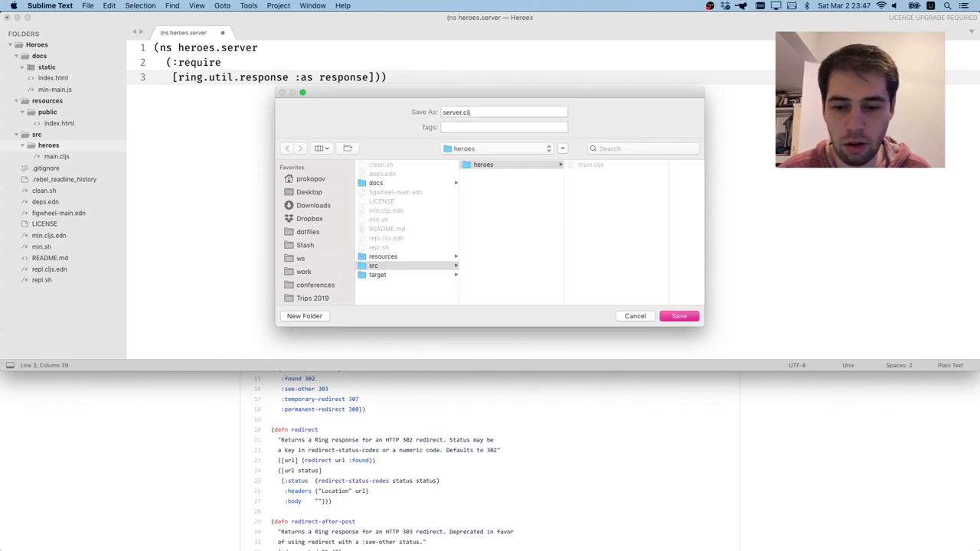
click(678, 315)
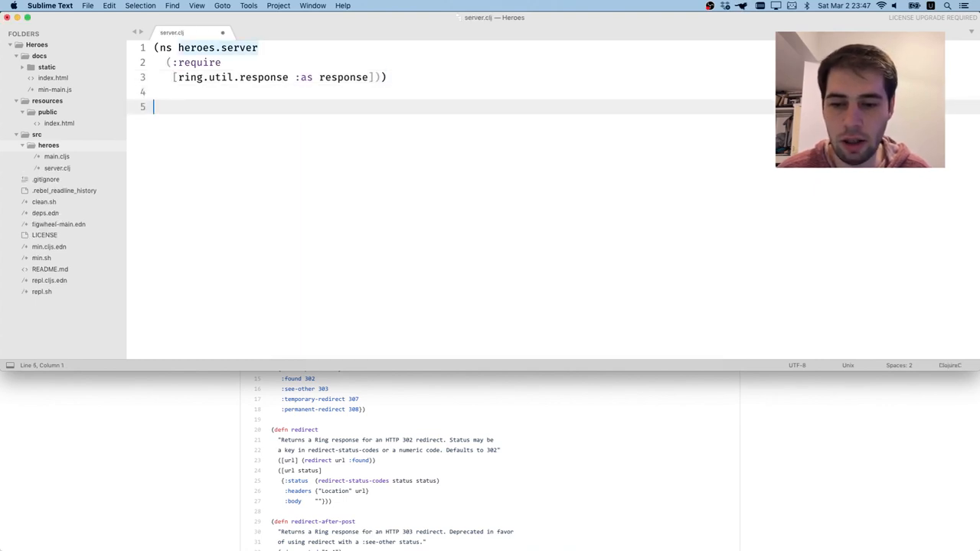
Start a handler function taking req and require clojure.string as str
text((defn ha)
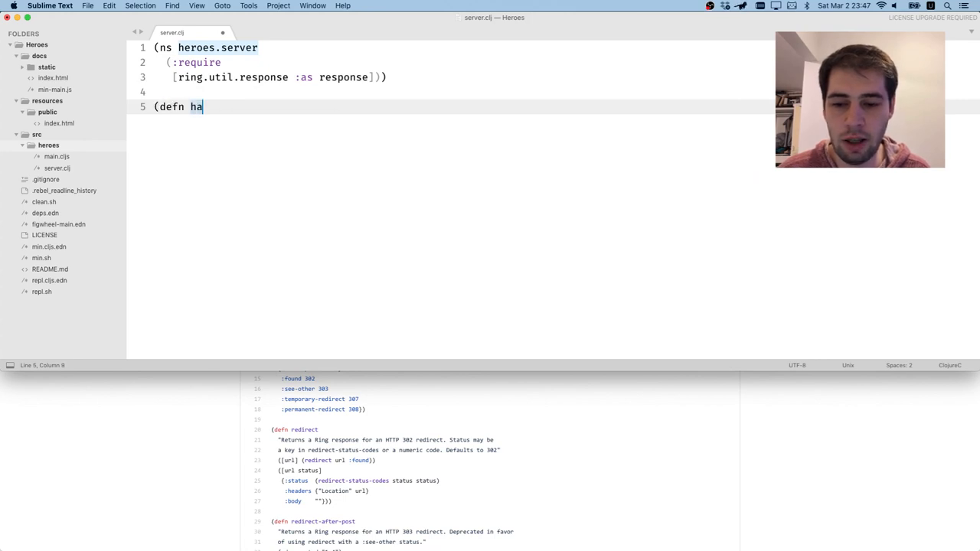
text(ndler [)
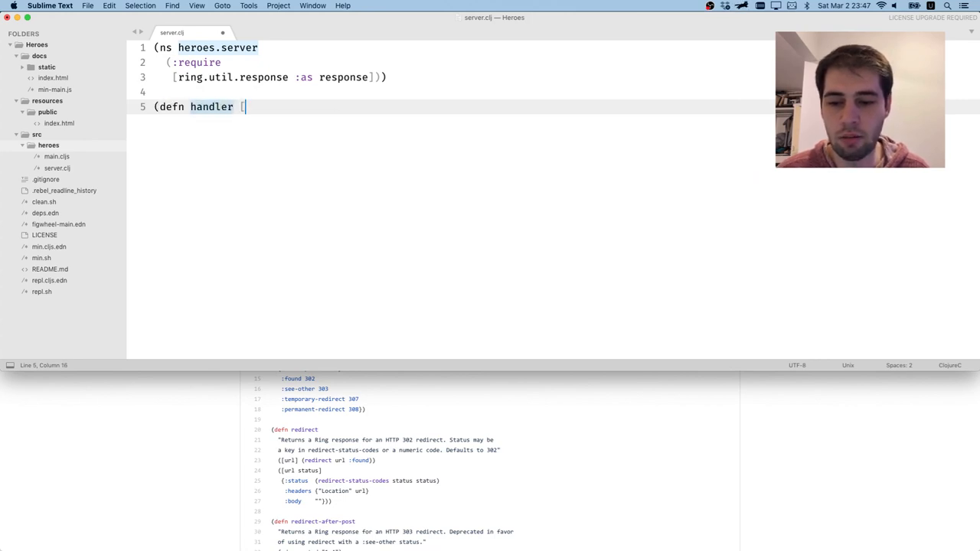
text(req)
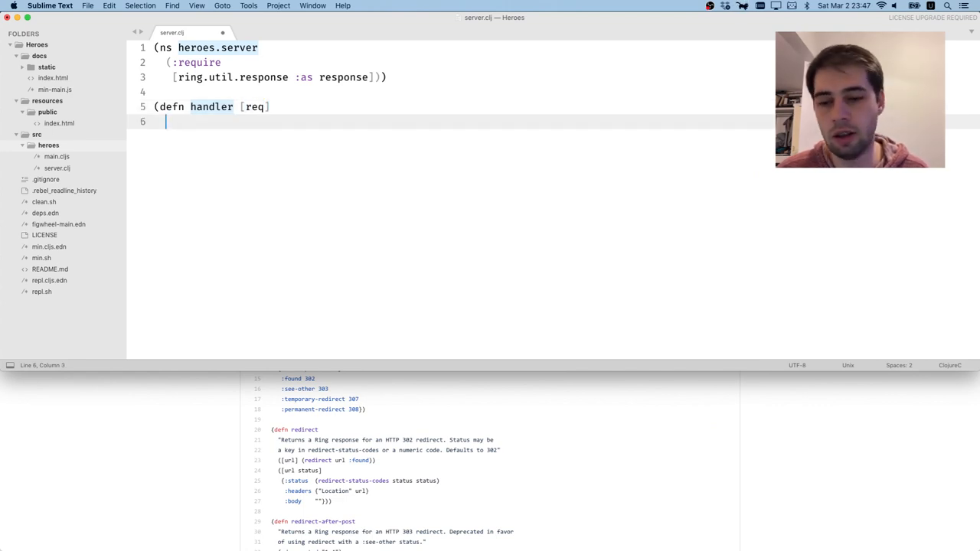
text((if ()
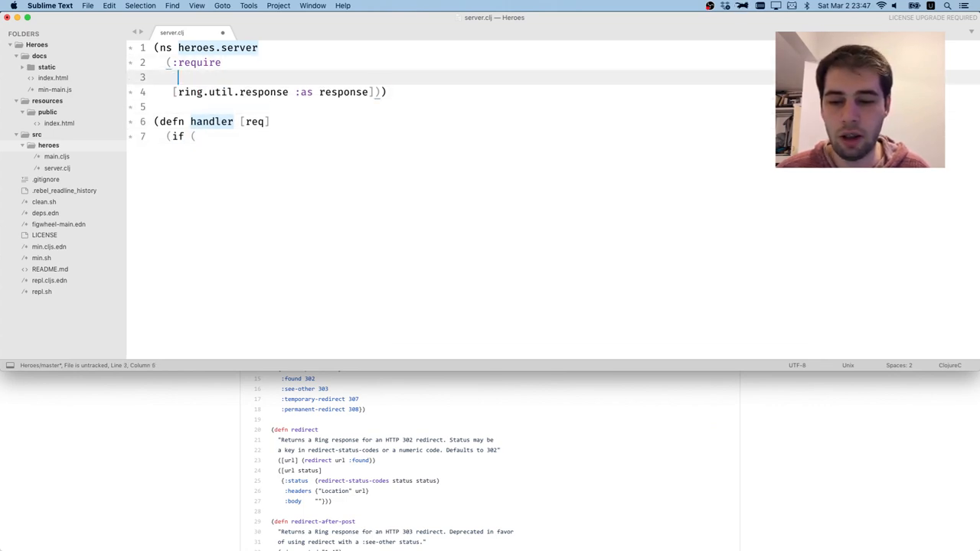
text([clojure)
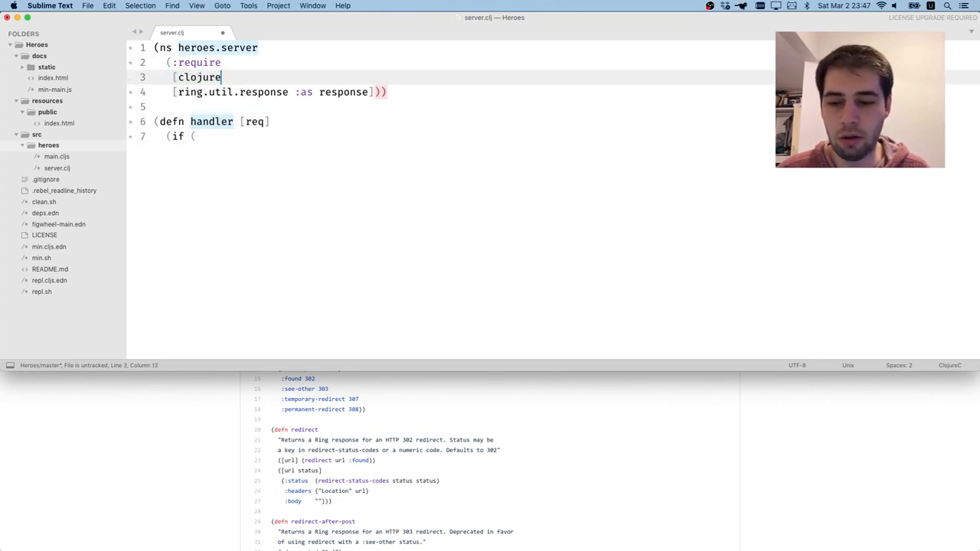
text(.string :as str)
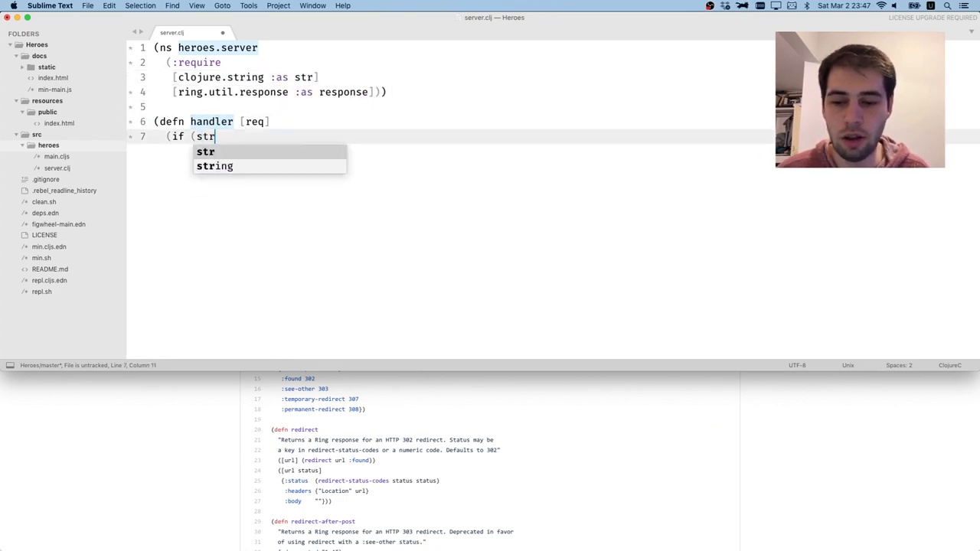
text(/)
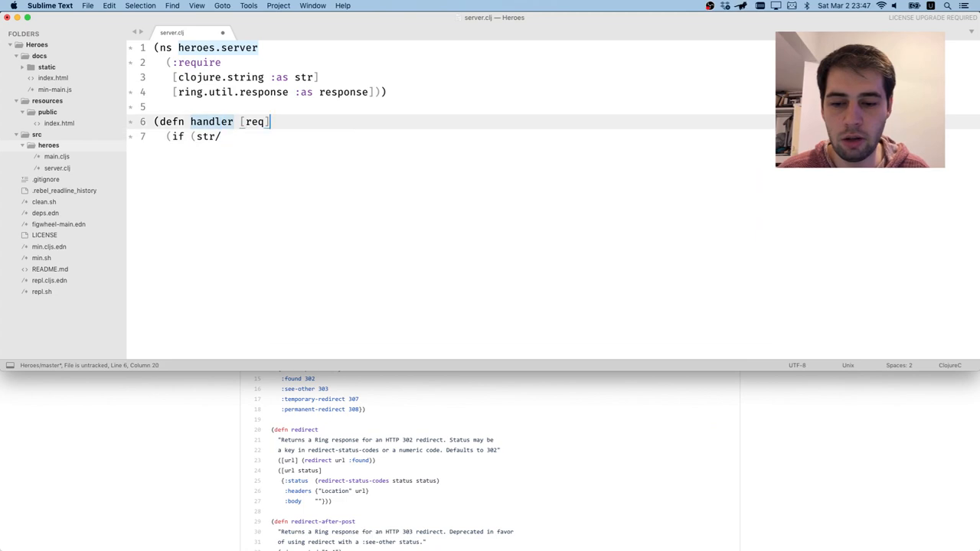
Destructure the request as {:keys [uri] :as req} and test (str/starts-with? uri "/static")
text((let [uri)
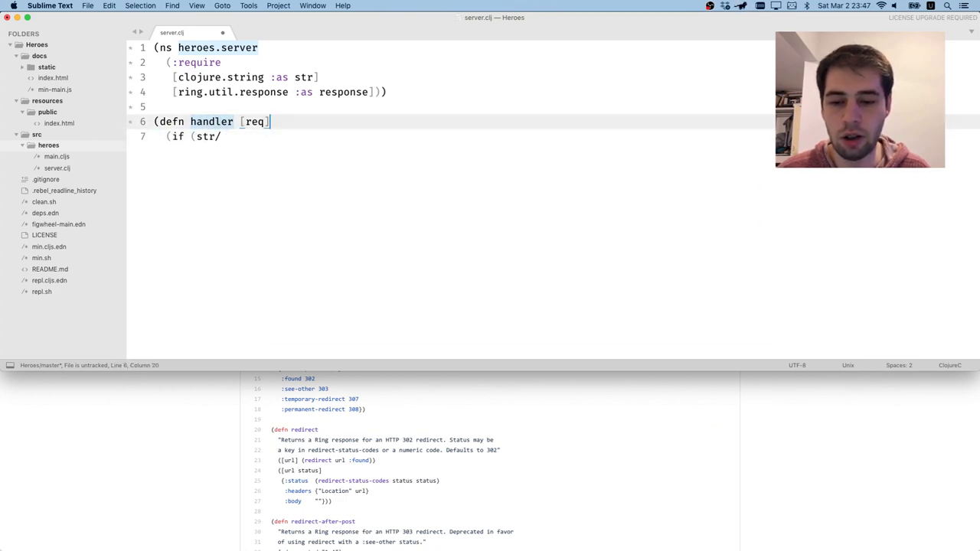
text({)
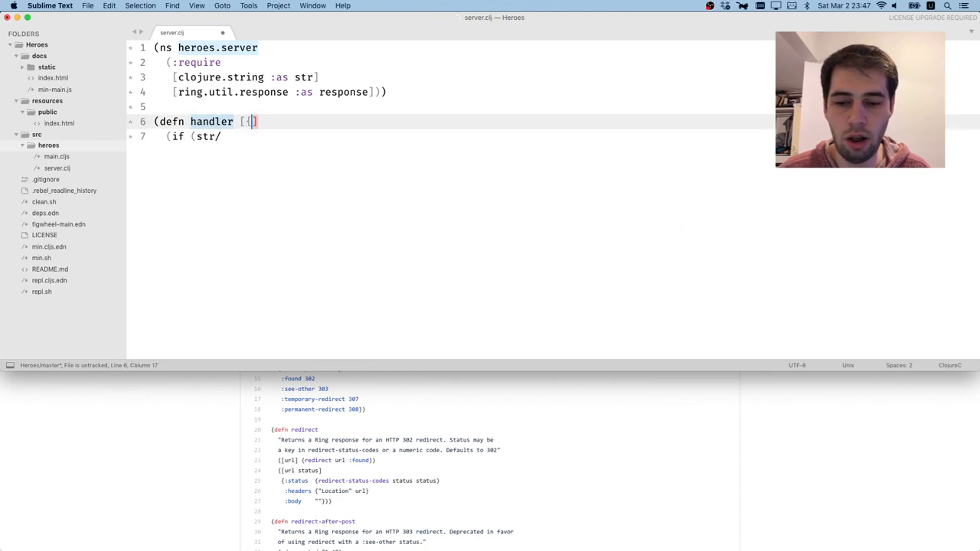
text(:ke)
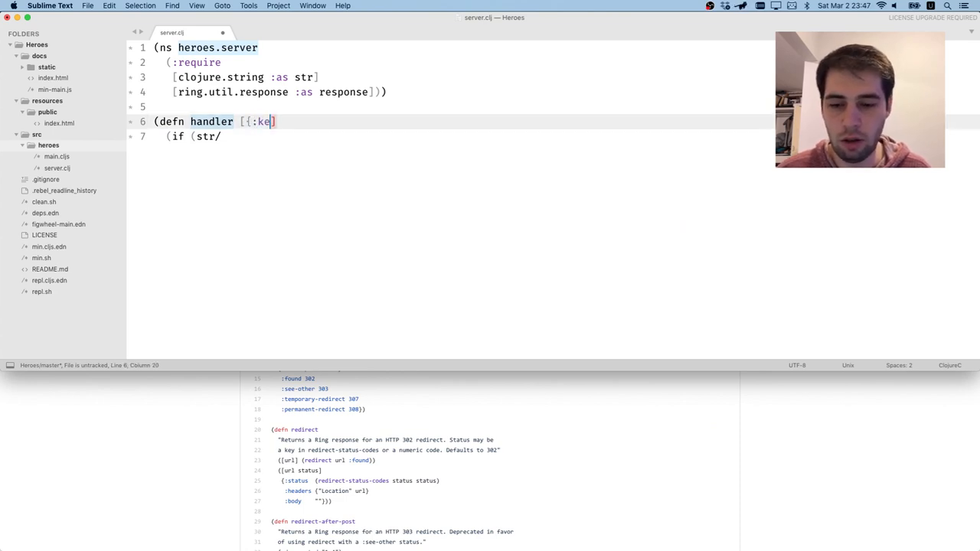
text(ys [uri]])
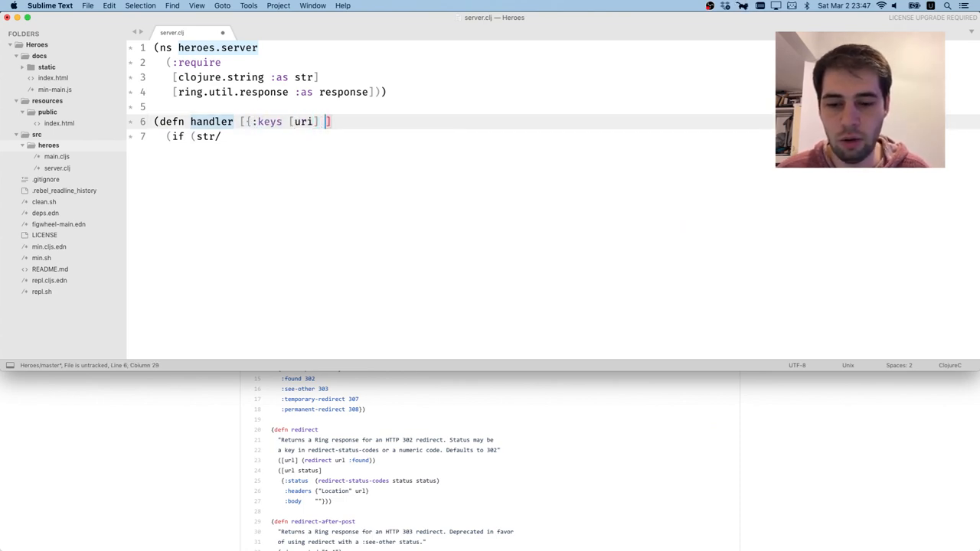
text(:as req)
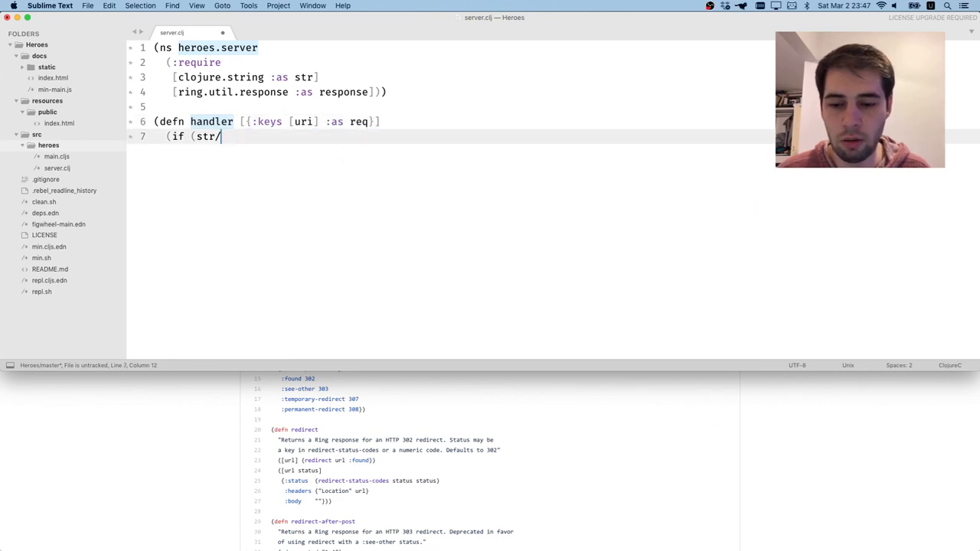
text(st)
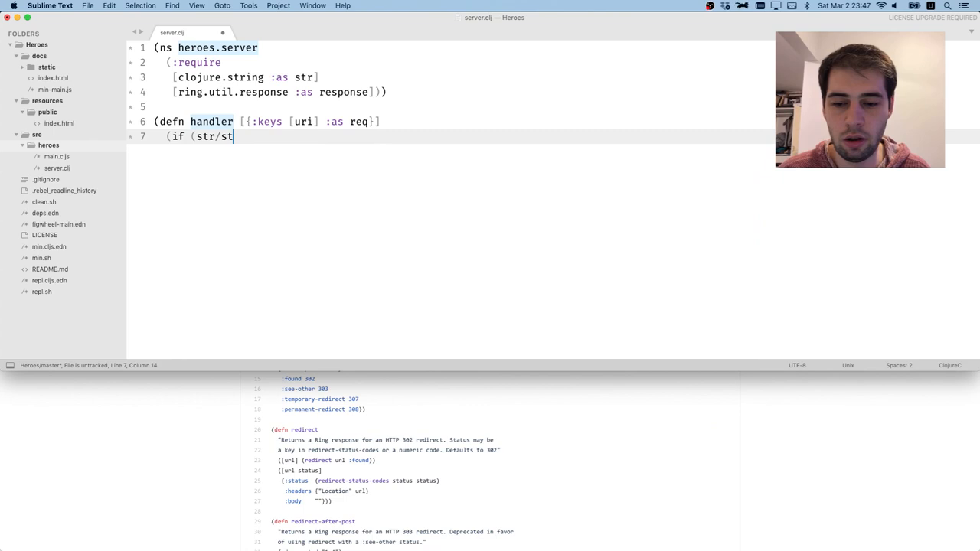
text(arts)
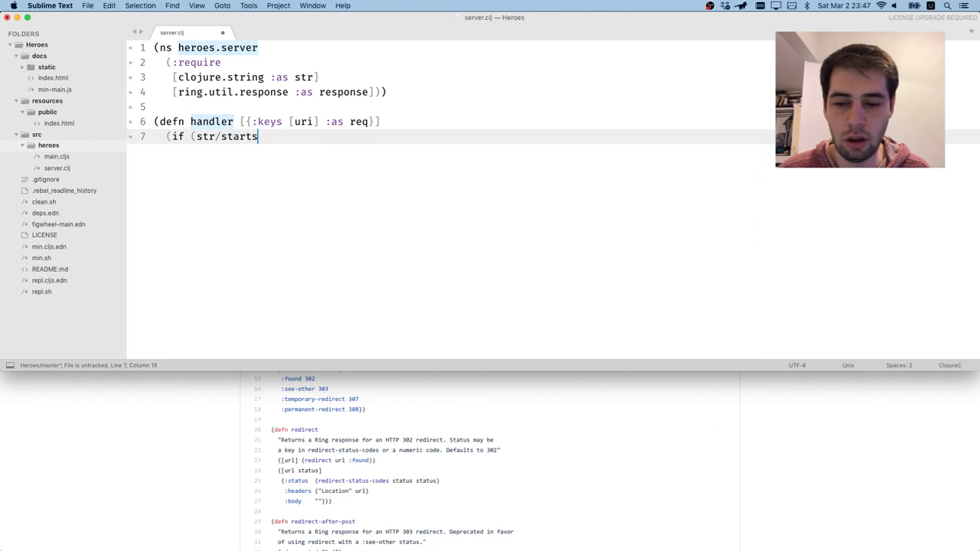
text(-with?)
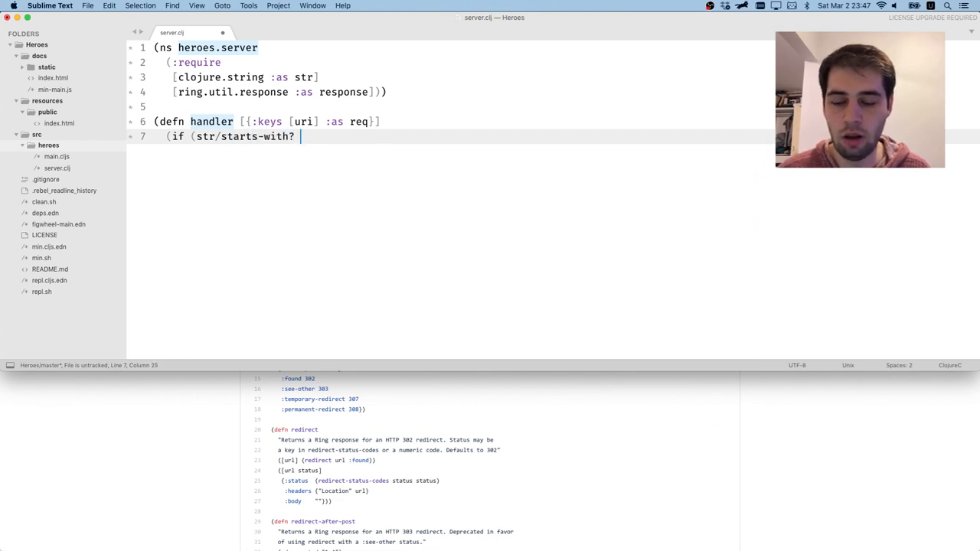
text(uro)
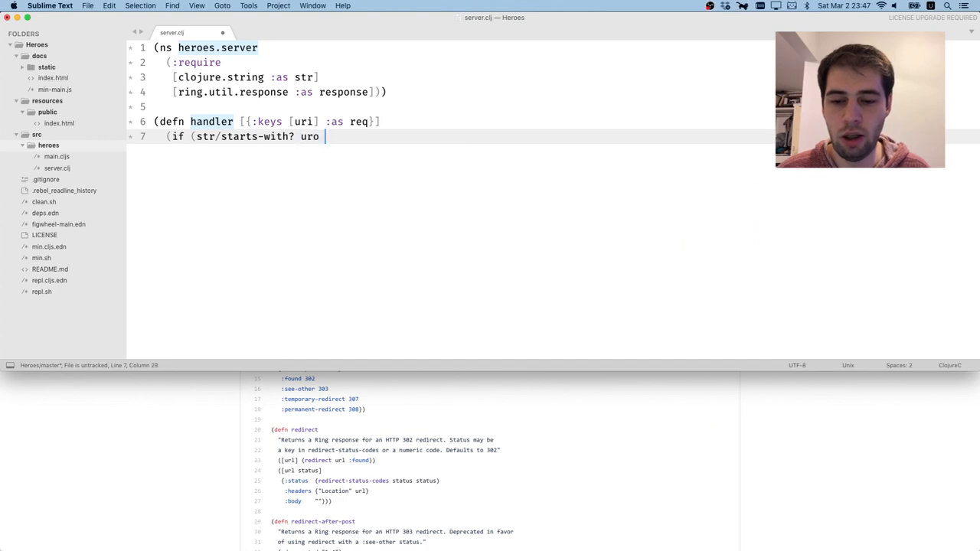
text("/s)
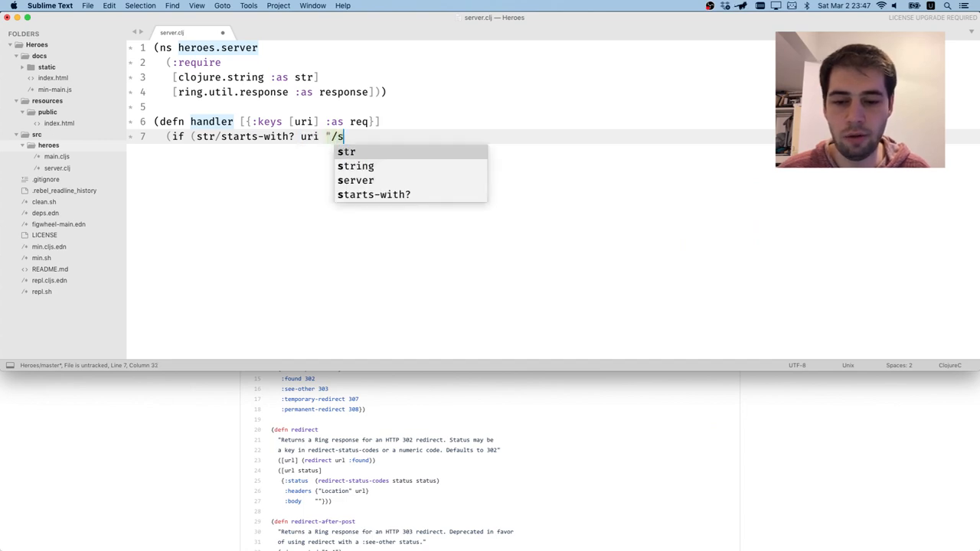
text(tatic)
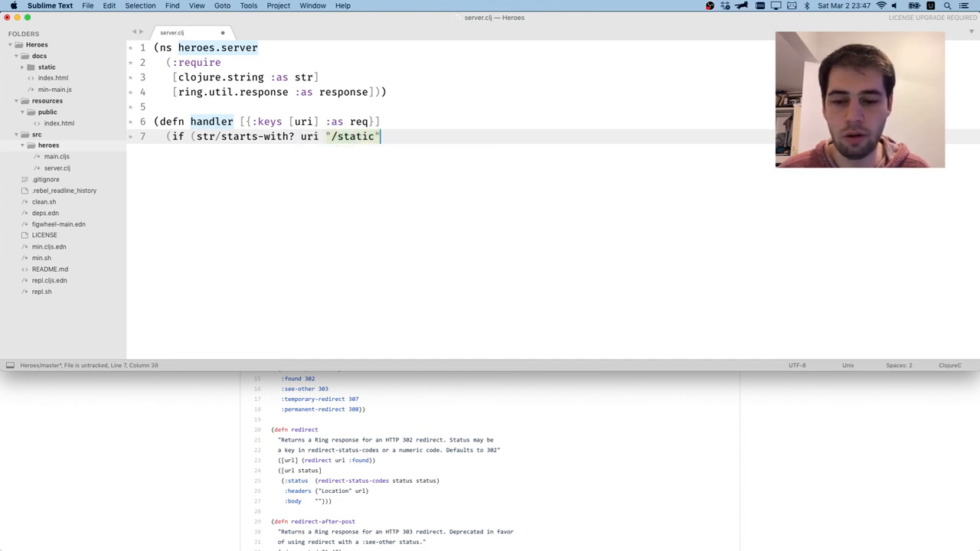
text())
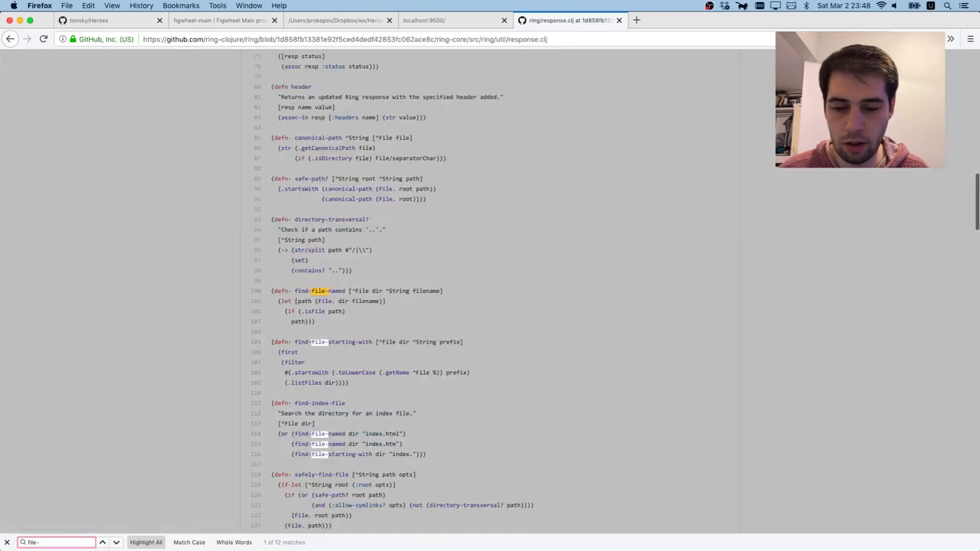
scroll(down, 3)
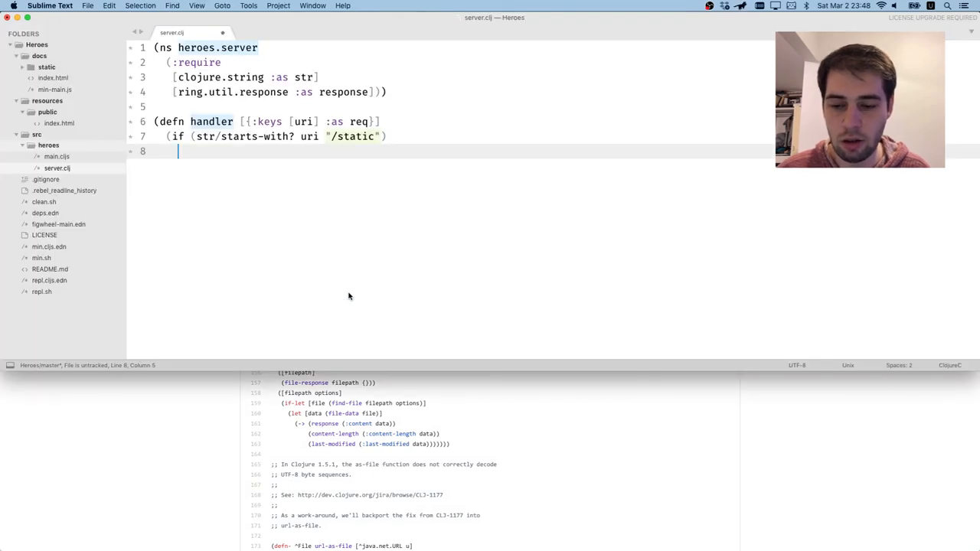
Type a (file-response call on the line below the "/static" check
text((file-response)
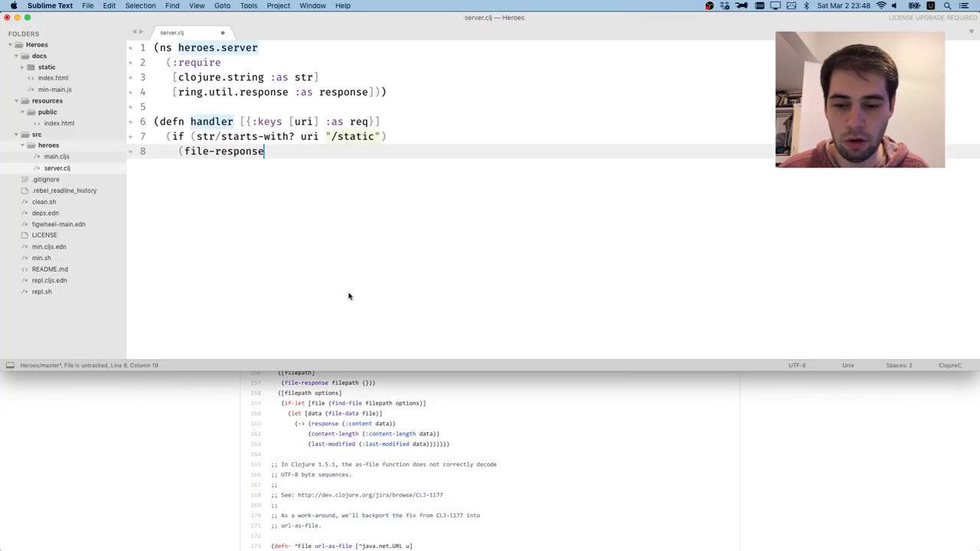
text(response)
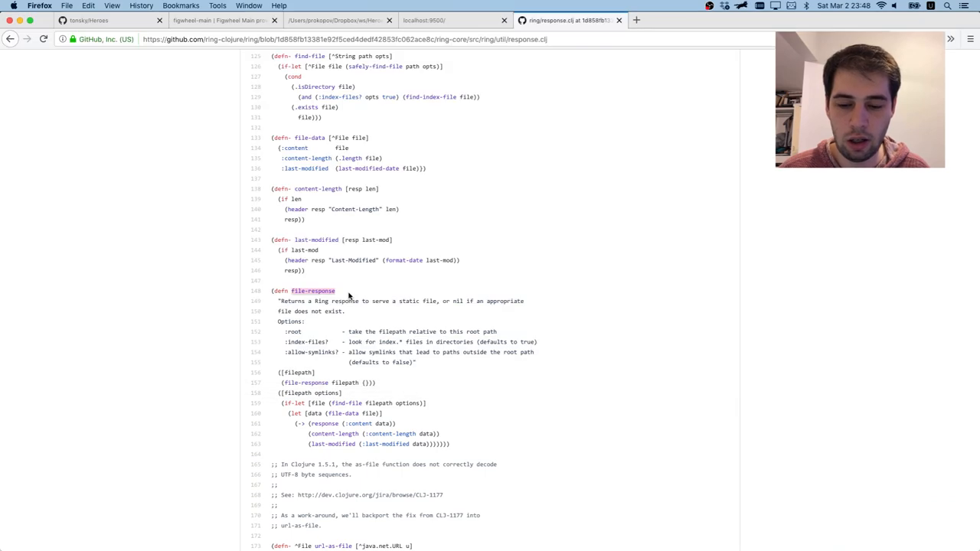
Show Ring's file-response docstring with its :root, :index-files? and :allow-symlinks? options
text(:r)
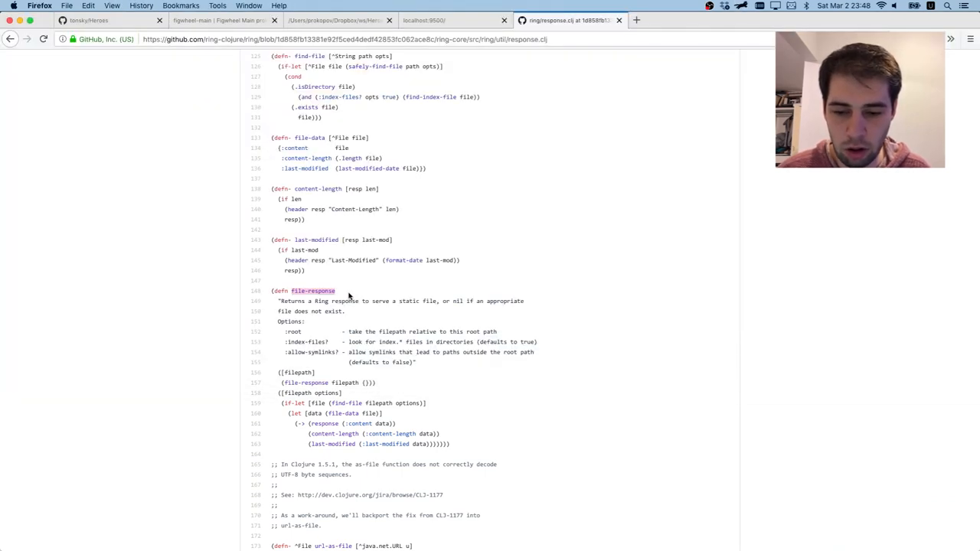
mouse_move(350, 361)
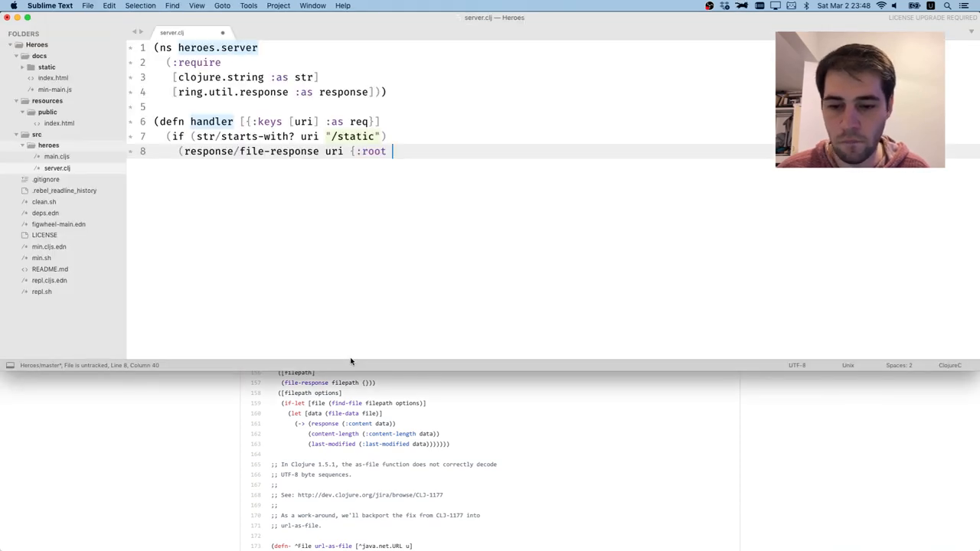
Finish the handler: (response/file-response uri {:root "docs"}) for /static, else {:status 404}
text("d)
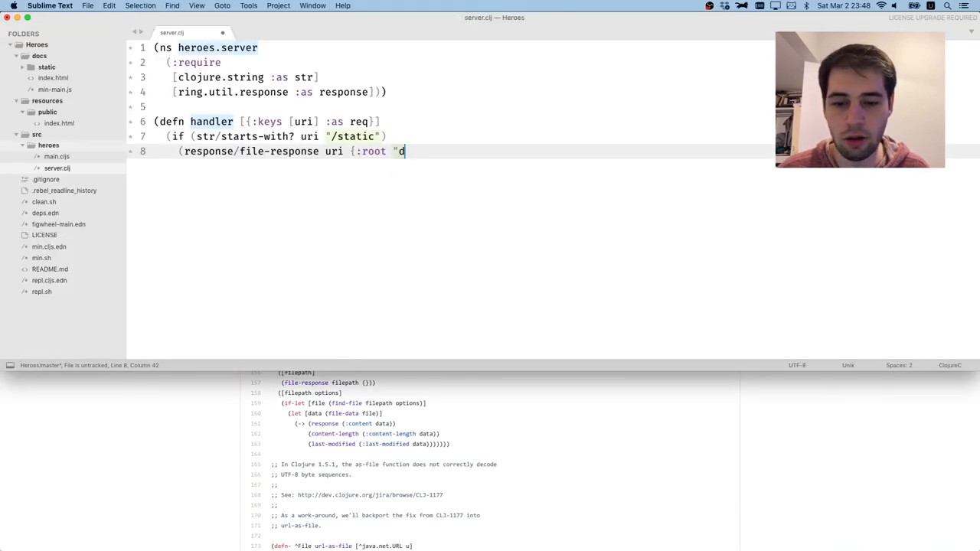
text(ocs"})
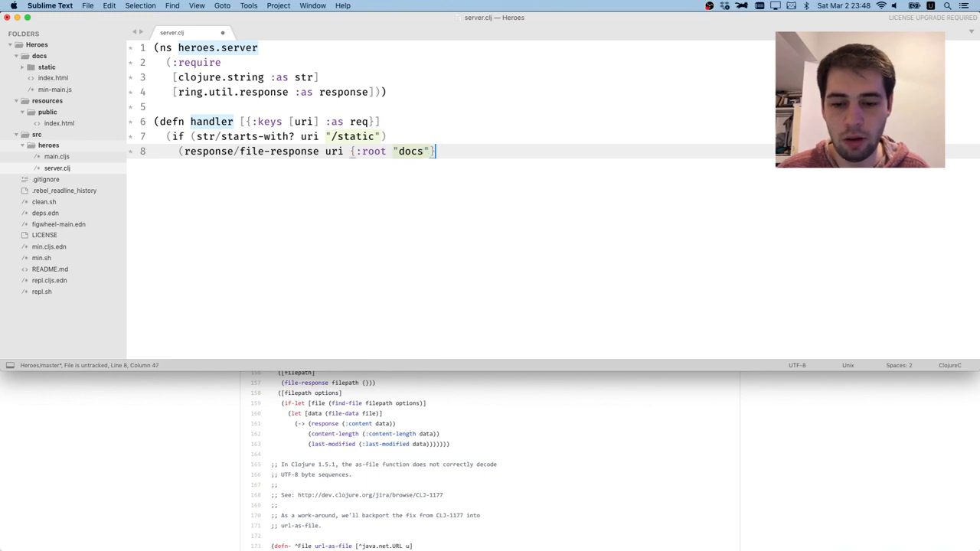
text({)
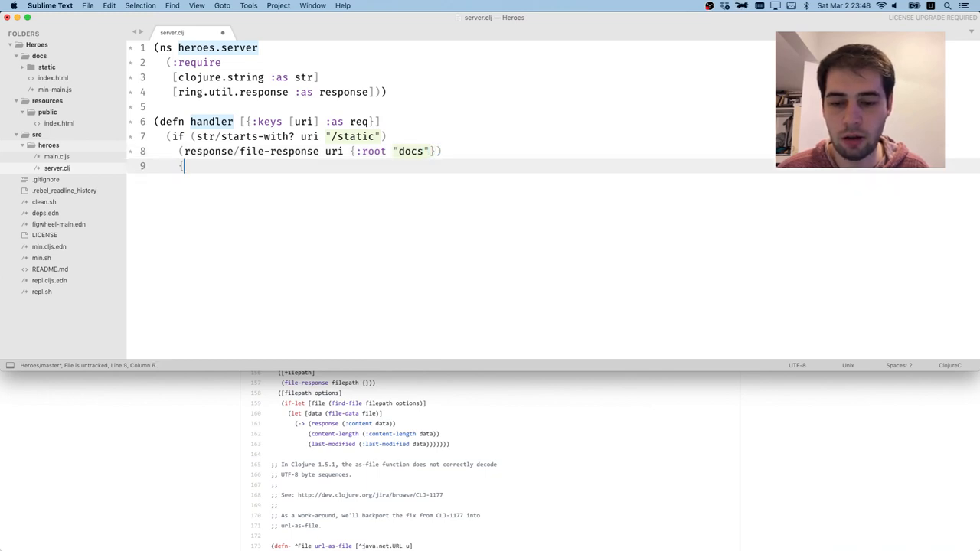
text(:status 4040)
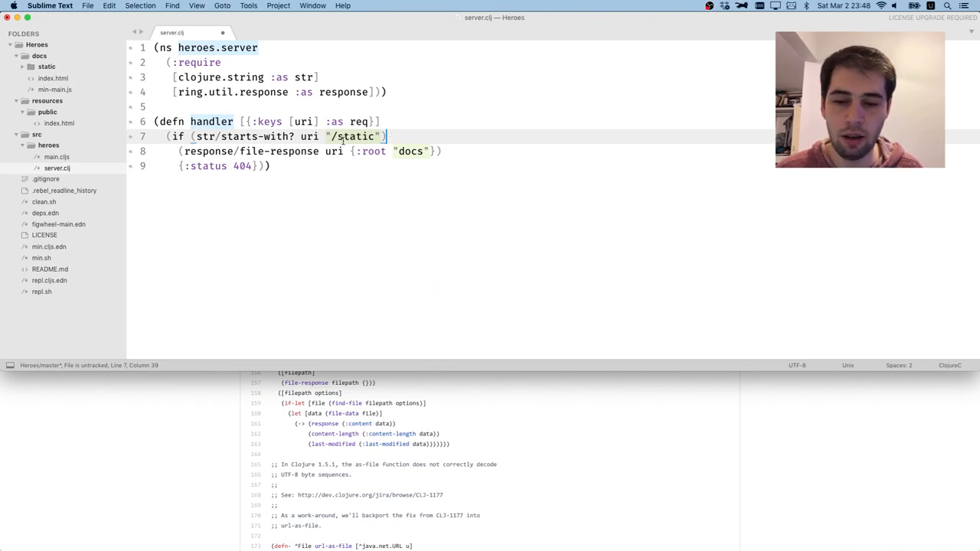
double_click(309, 136)
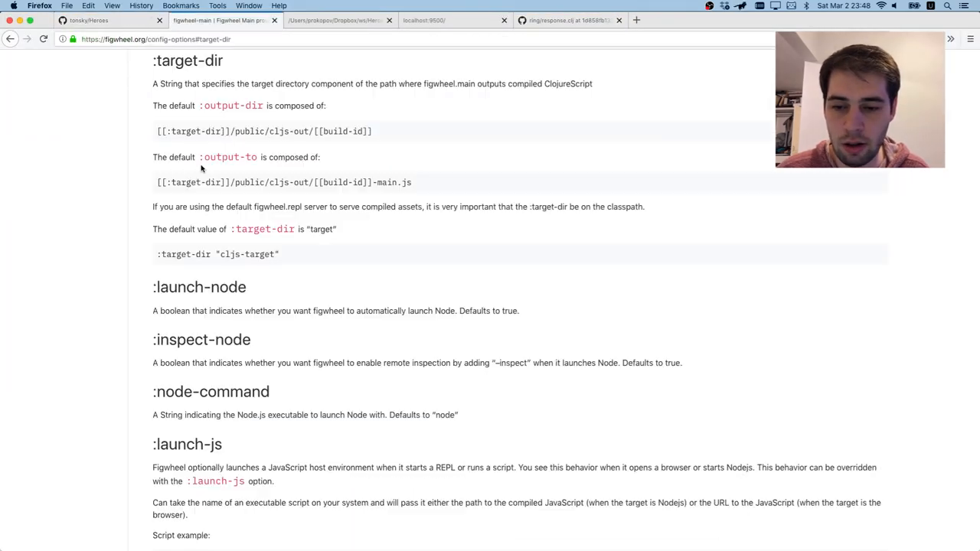
Start a :ring-handler entry in figwheel-main.edn
text(file-re)
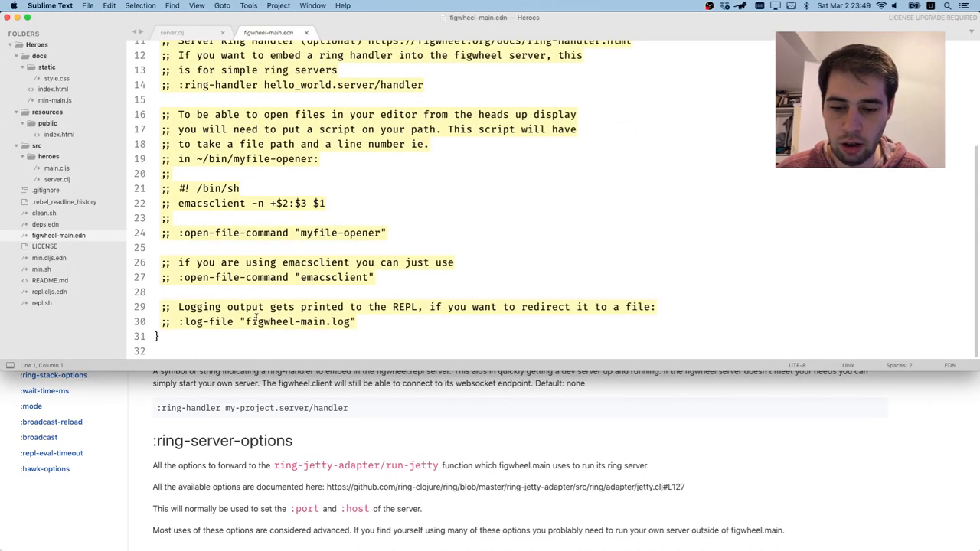
text(:ring-handler {)
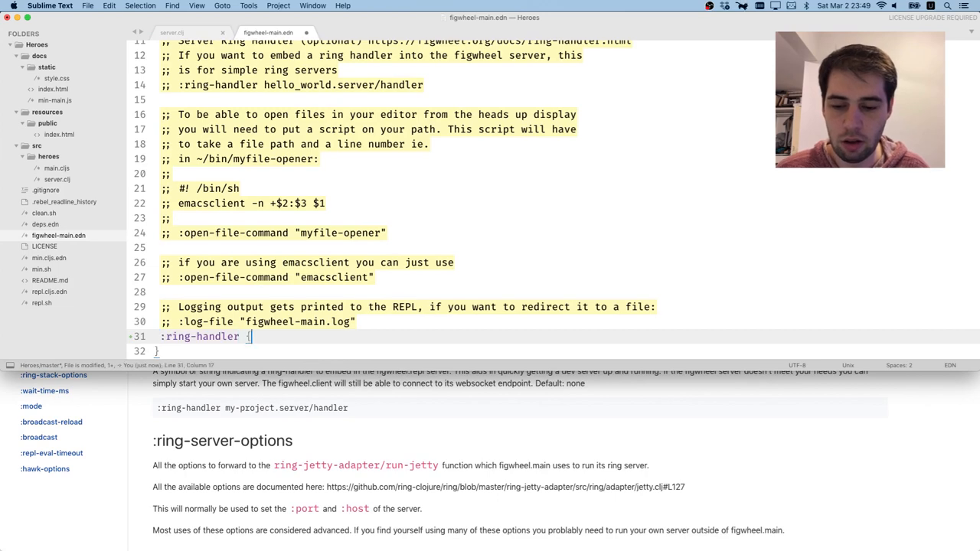
click(172, 32)
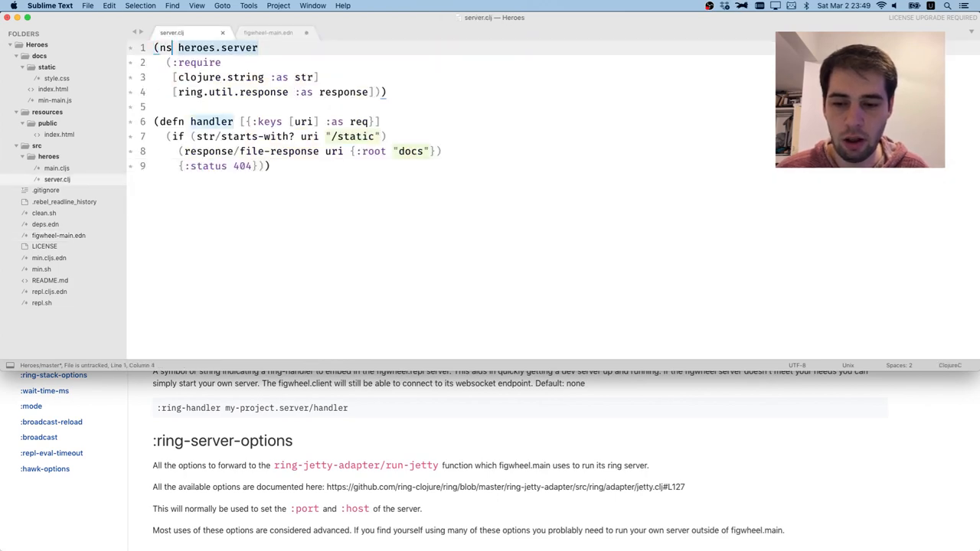
click(268, 33)
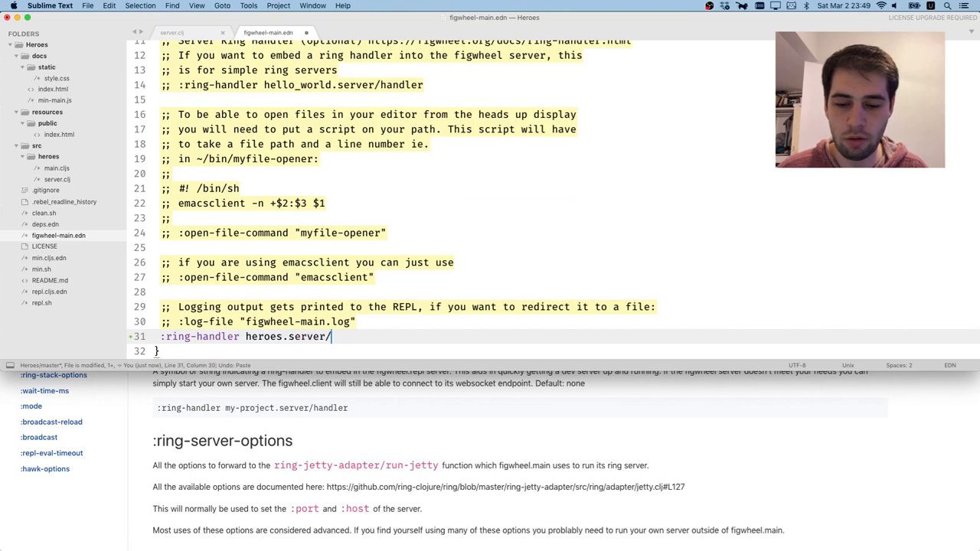
Point :ring-handler at heroes.server/static and rename server.clj's handler function to static
text(handler)
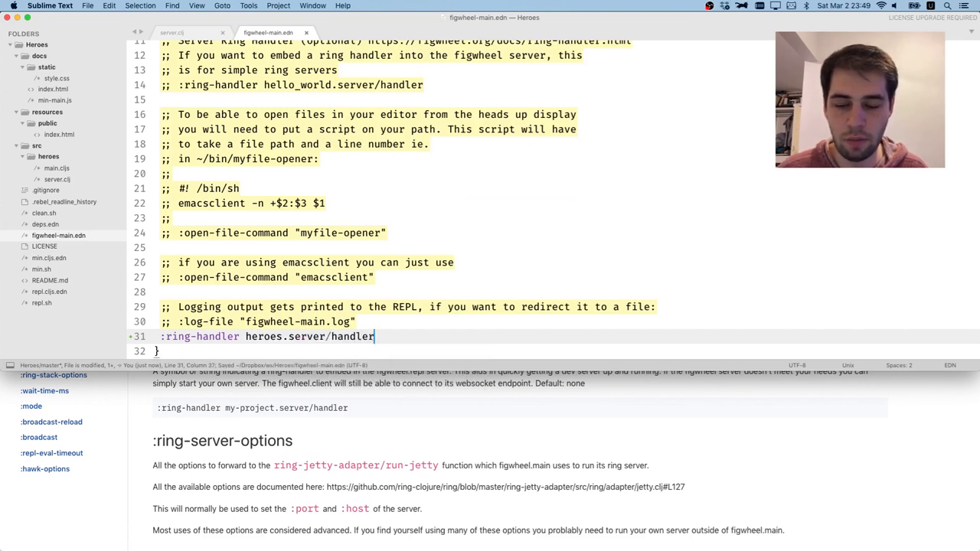
double_click(353, 336)
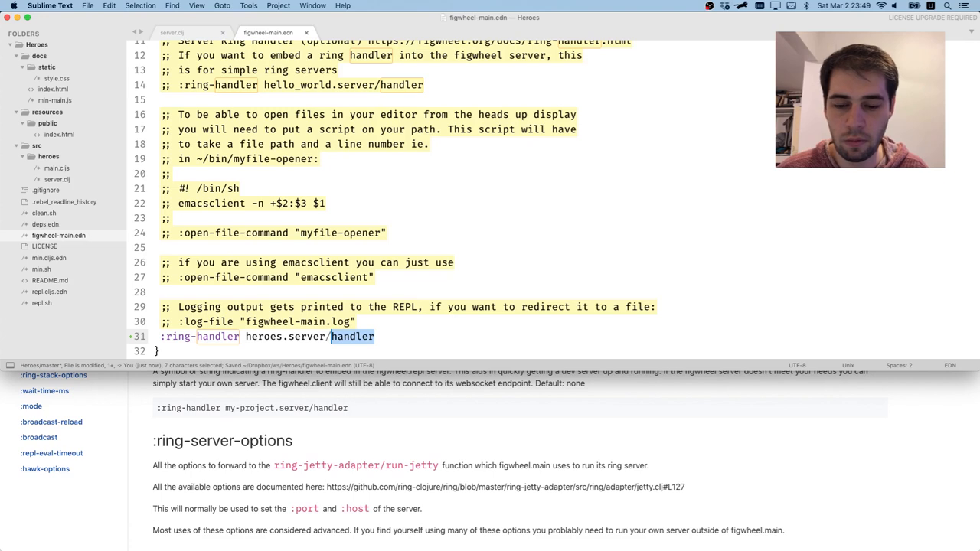
text(stati)
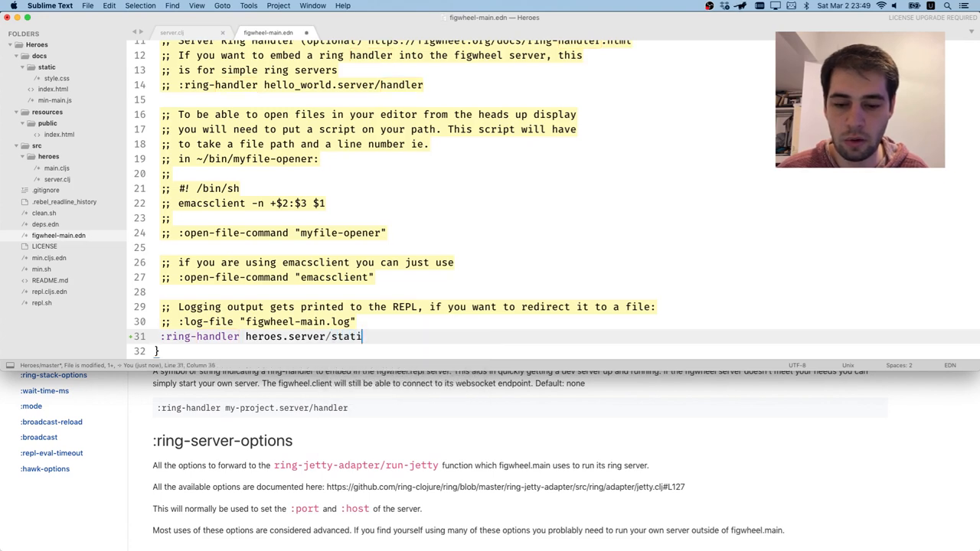
click(172, 32)
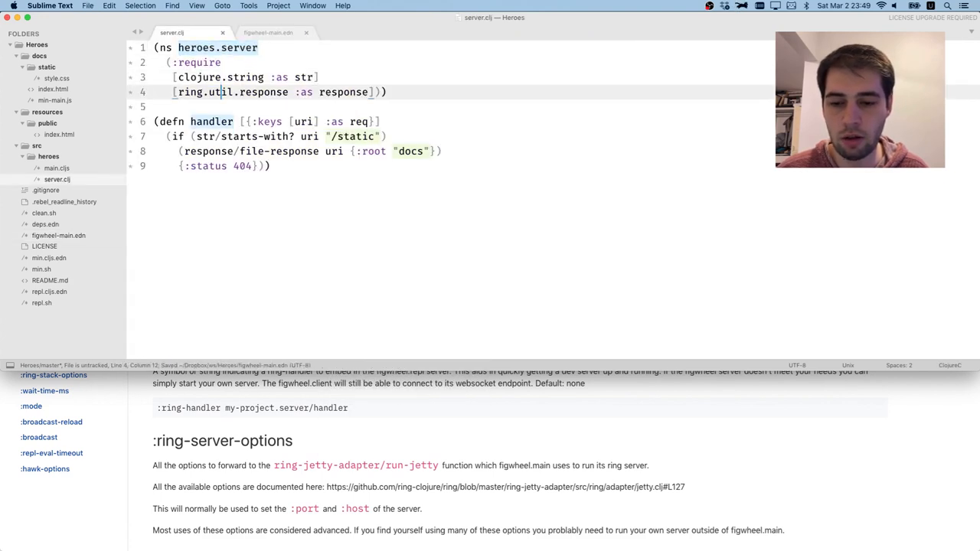
text(static)
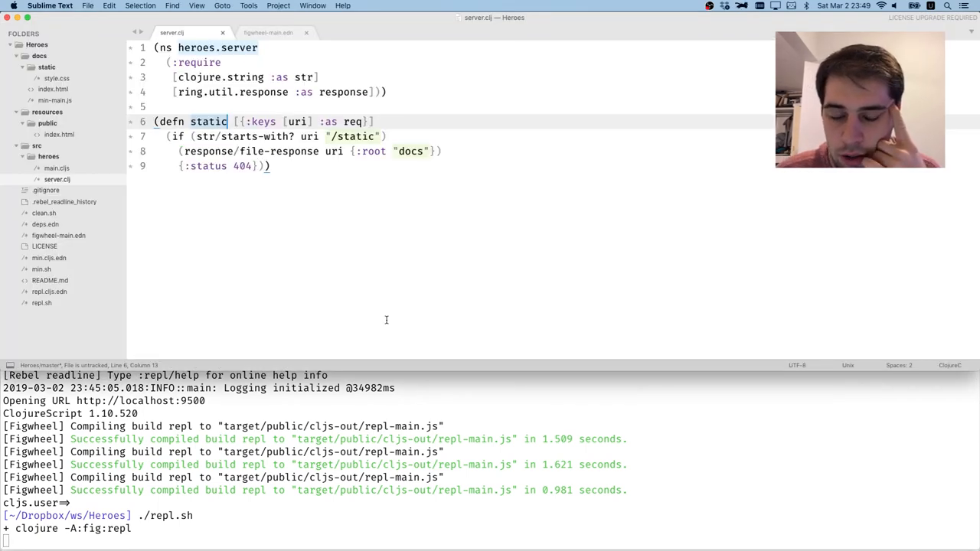
In Firefox, view the local Hello world page and Ring's response.clj file-response source
key(cmd+tab)
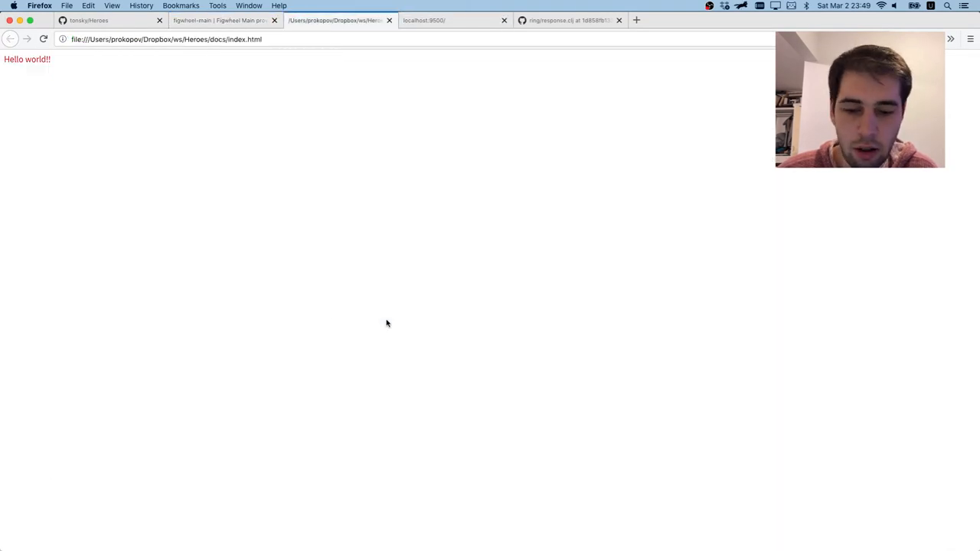
click(566, 20)
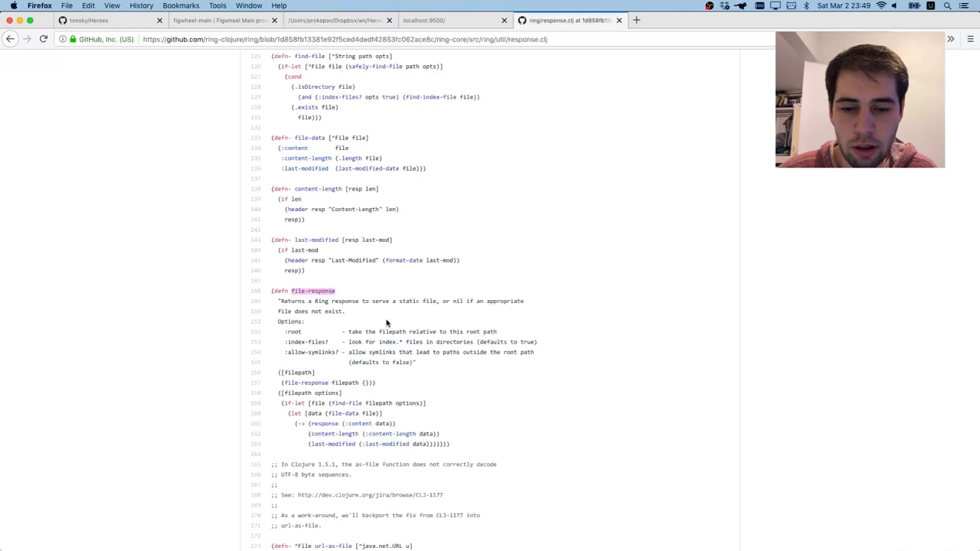
click(452, 20)
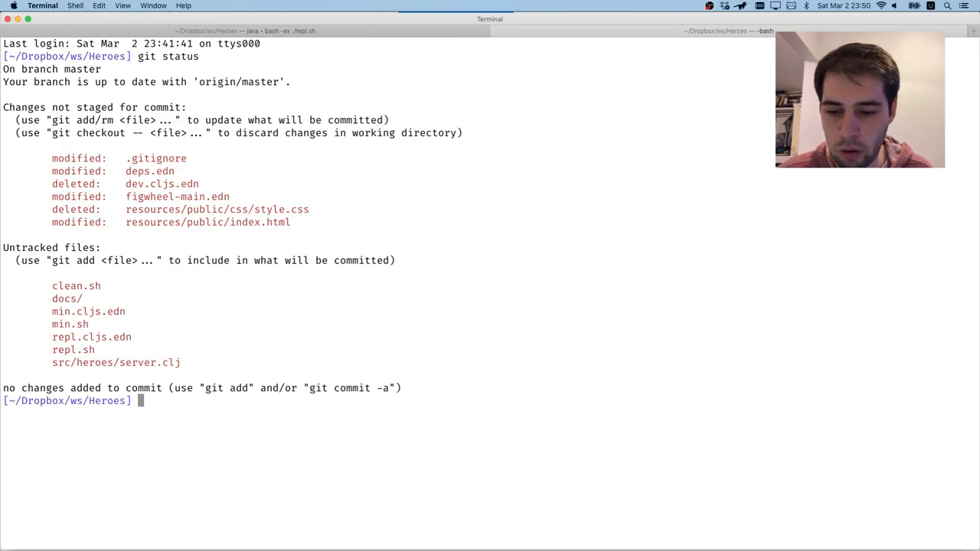
Stage all project changes with git add . and review git status
text(git add)
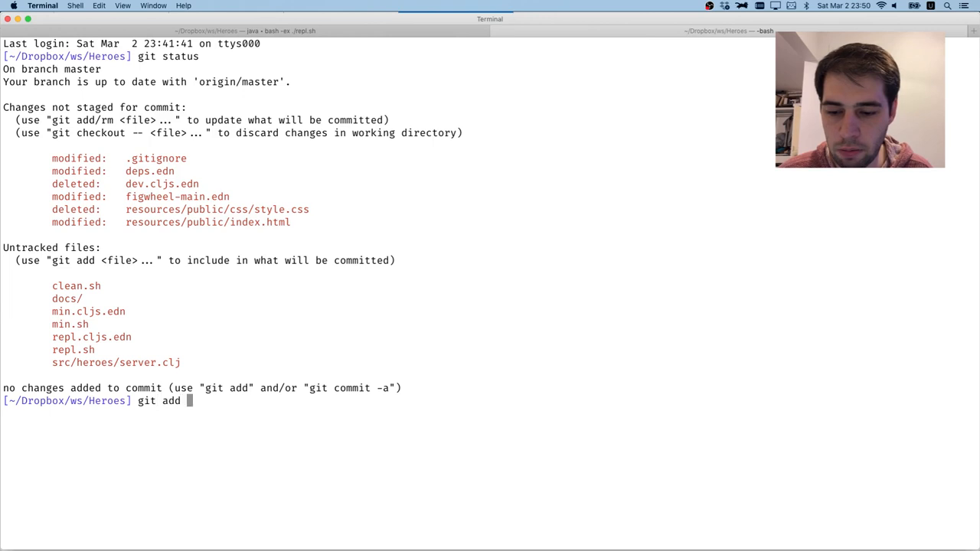
text(git tatus)
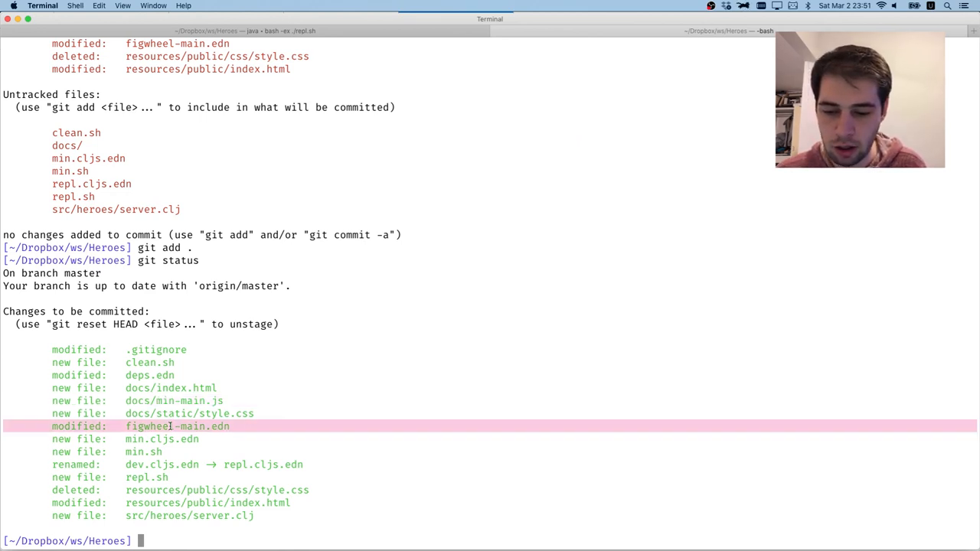
double_click(162, 464)
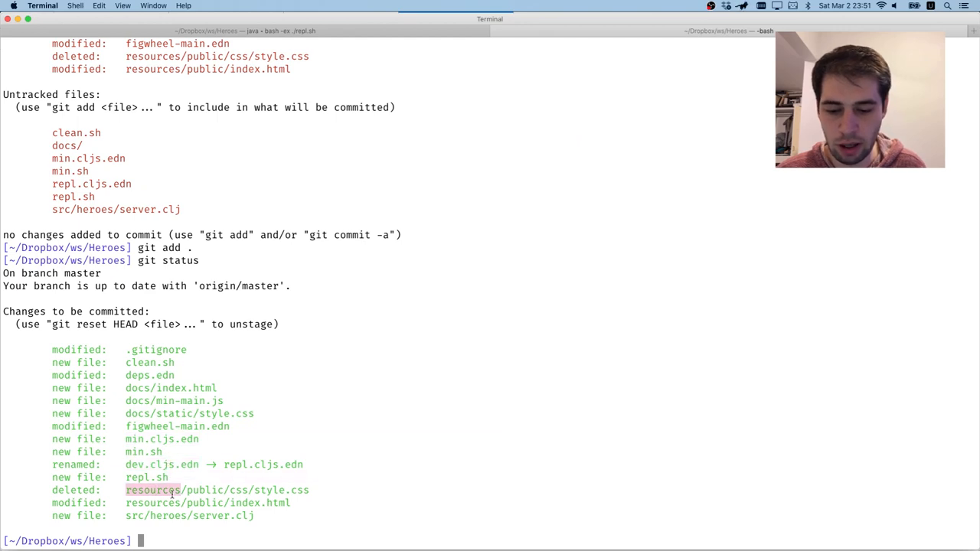
Commit the staged changes with the message "Github Pages"
text(git co)
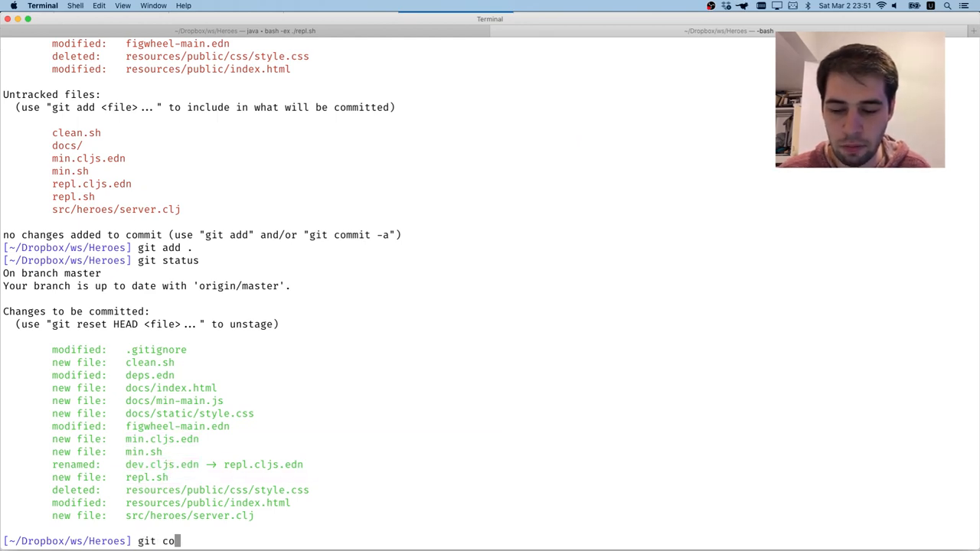
text(mmit ))
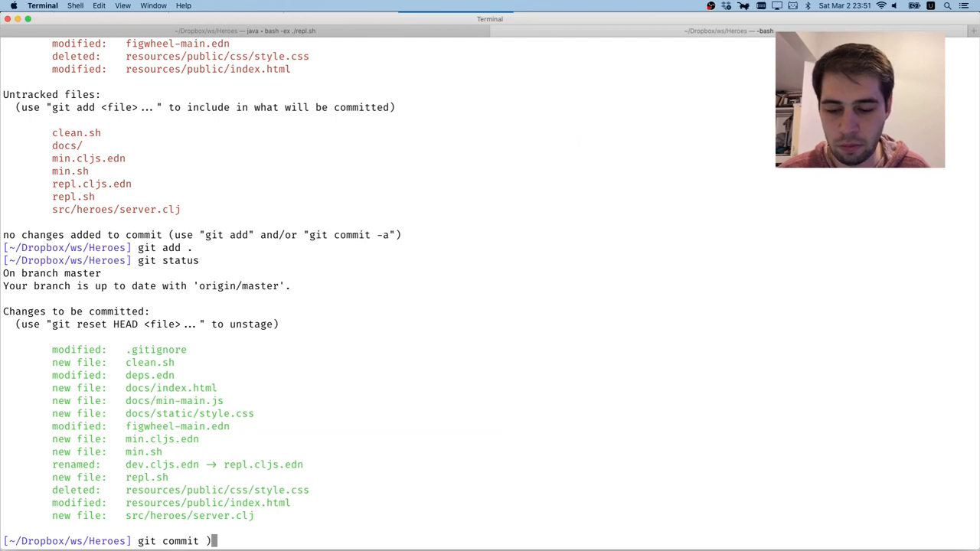
text(-m ")
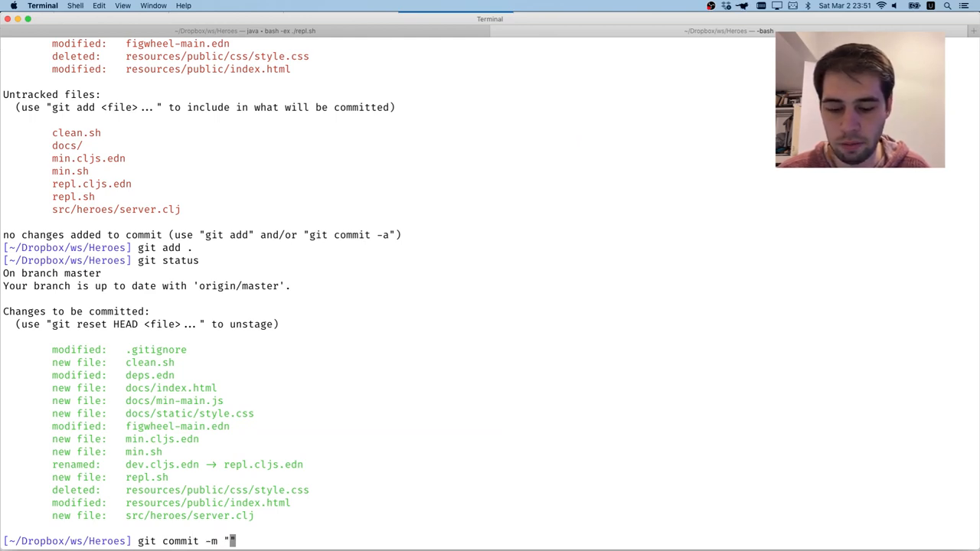
text(Githu)
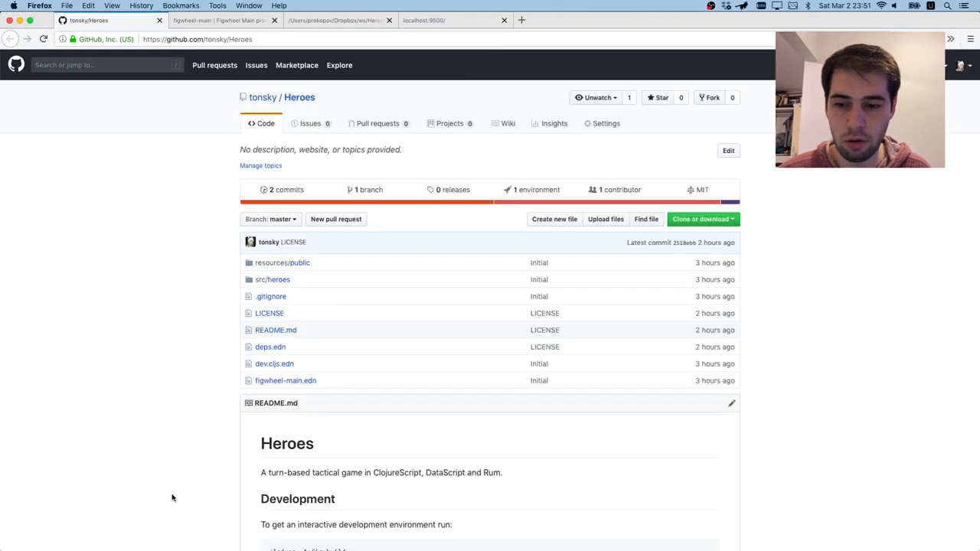
Confirm the "Github Pages" commit on GitHub, then inspect tonsky.me/Heroes's 404 dev-main.js request
click(636, 20)
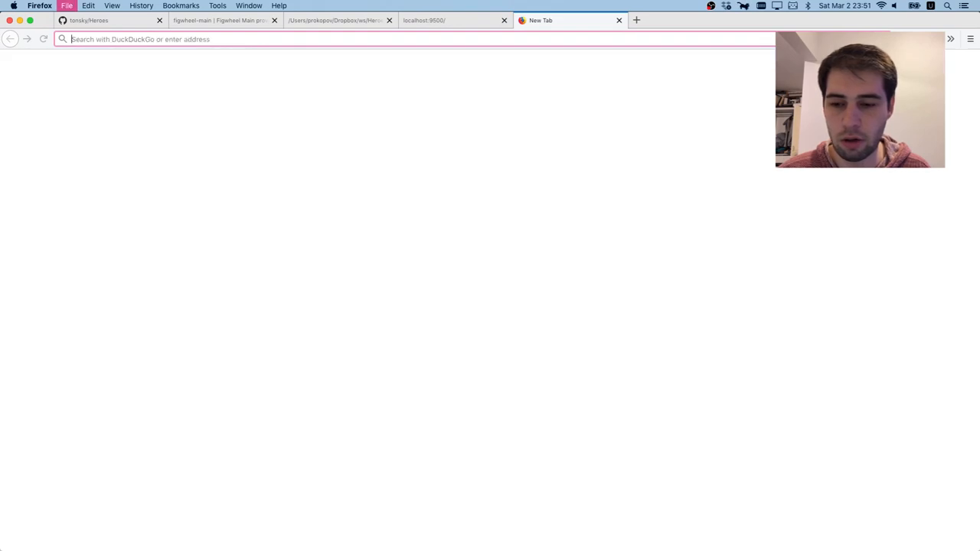
click(107, 20)
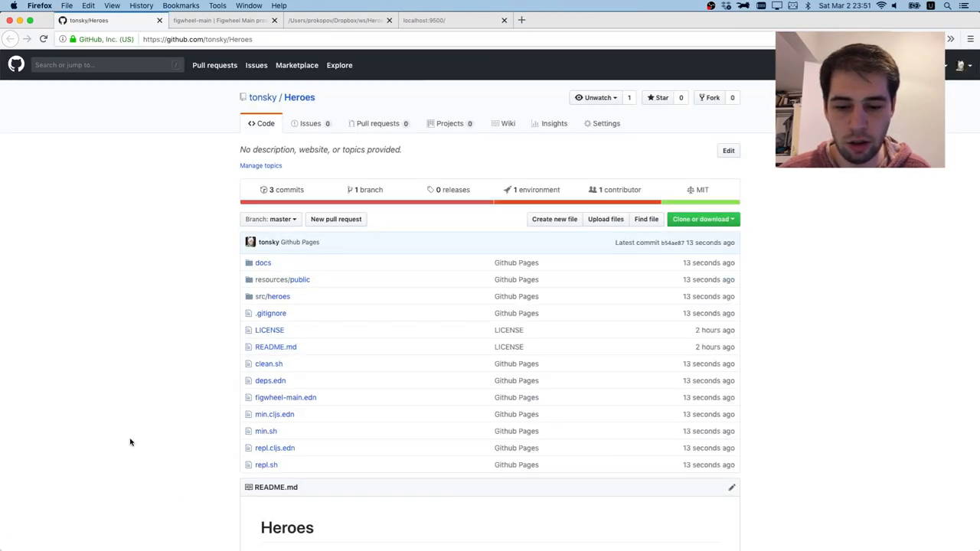
click(636, 20)
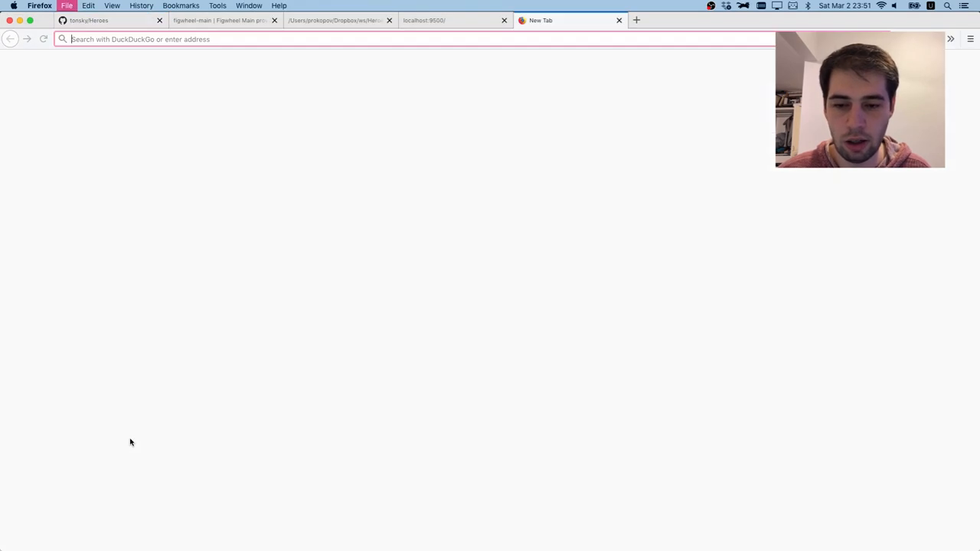
text(tonsky.me/Heroes/)
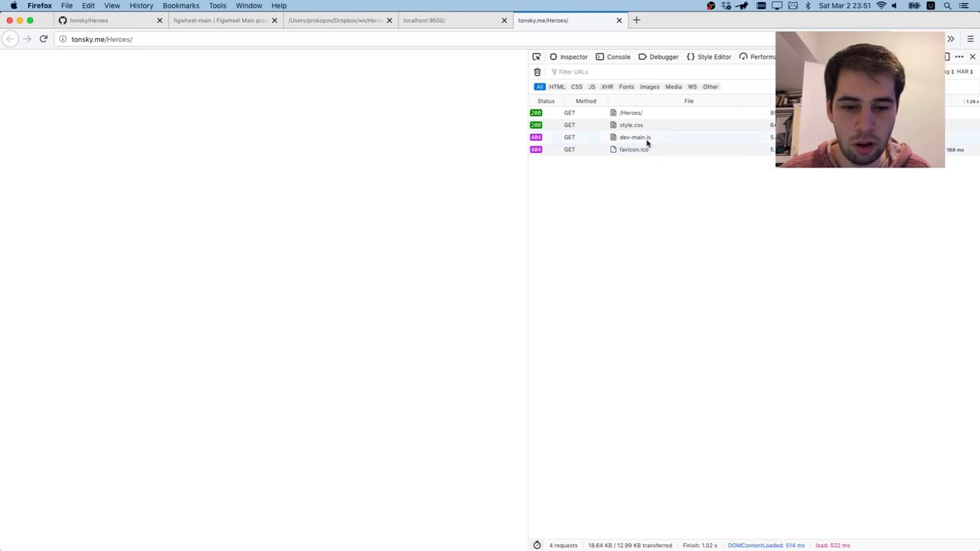
click(634, 137)
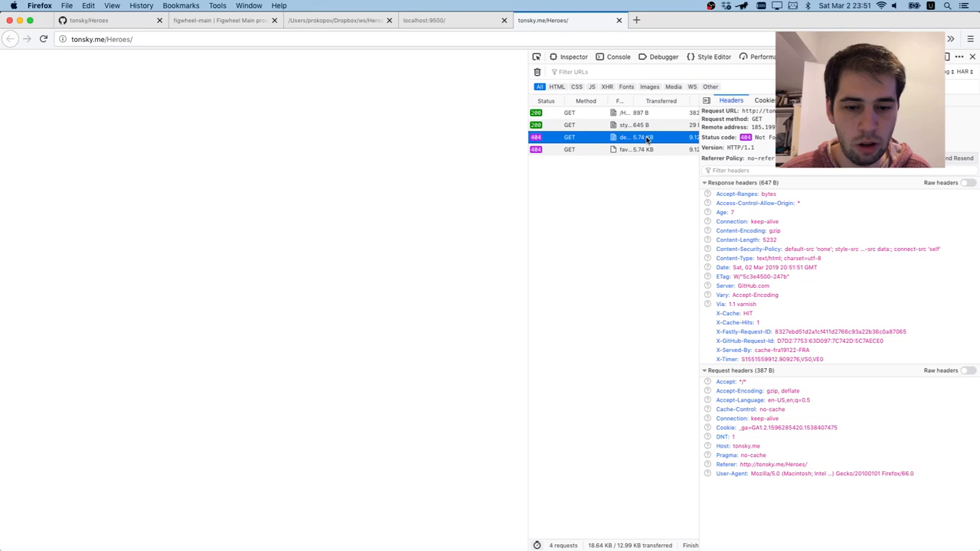
click(612, 113)
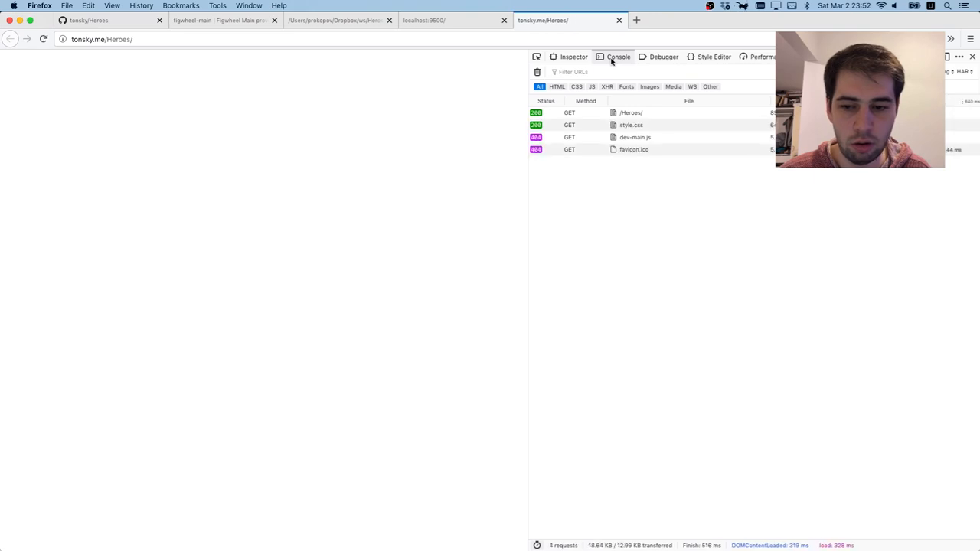
click(572, 57)
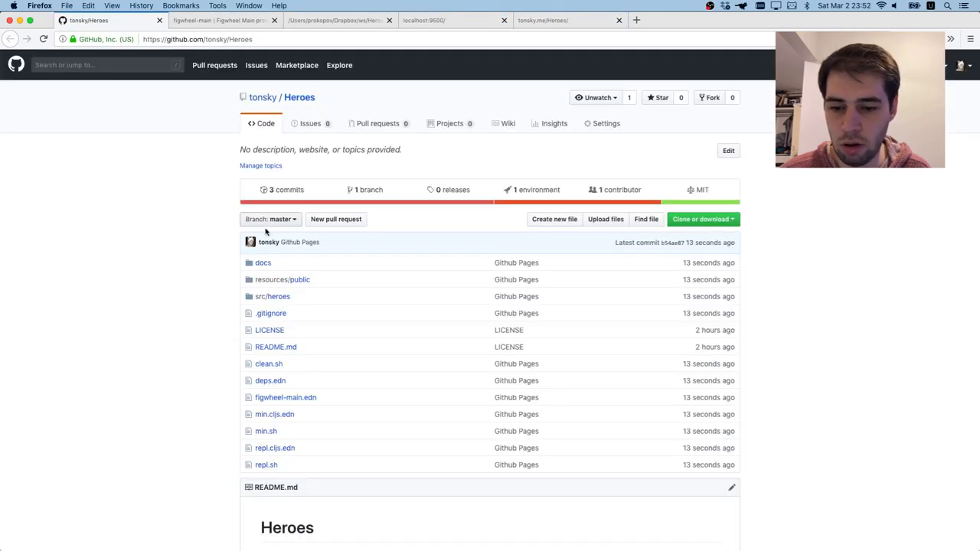
Browse the repository's docs folder and recheck the published Heroes page
click(263, 262)
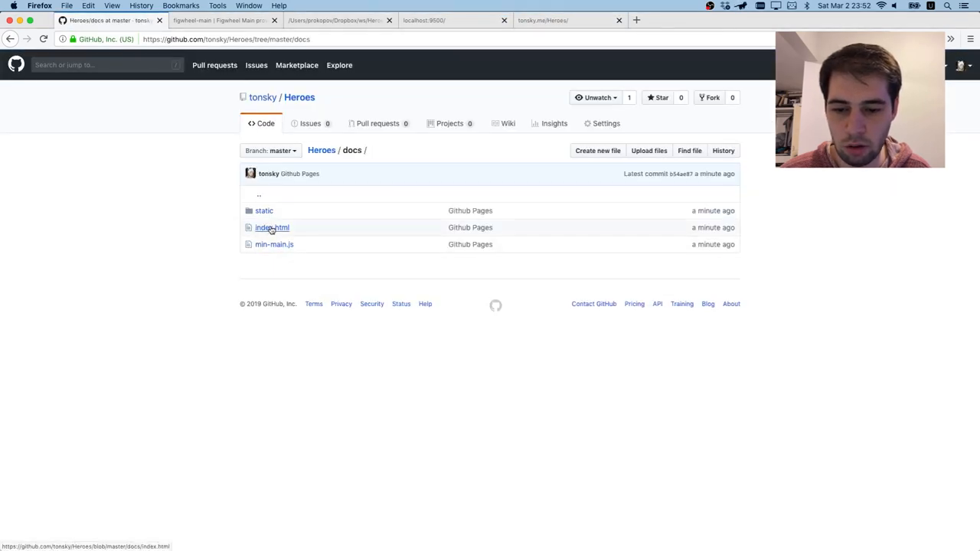
click(273, 227)
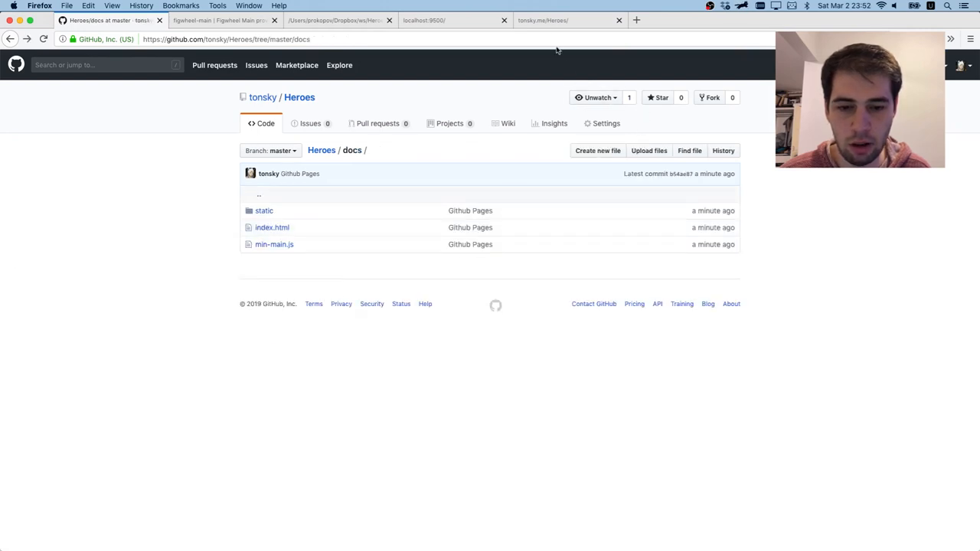
click(553, 19)
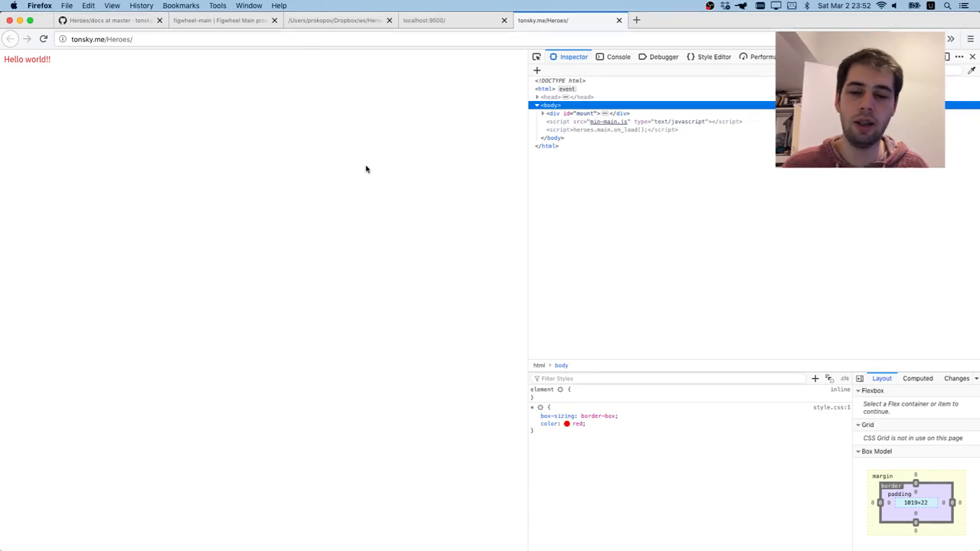
click(99, 39)
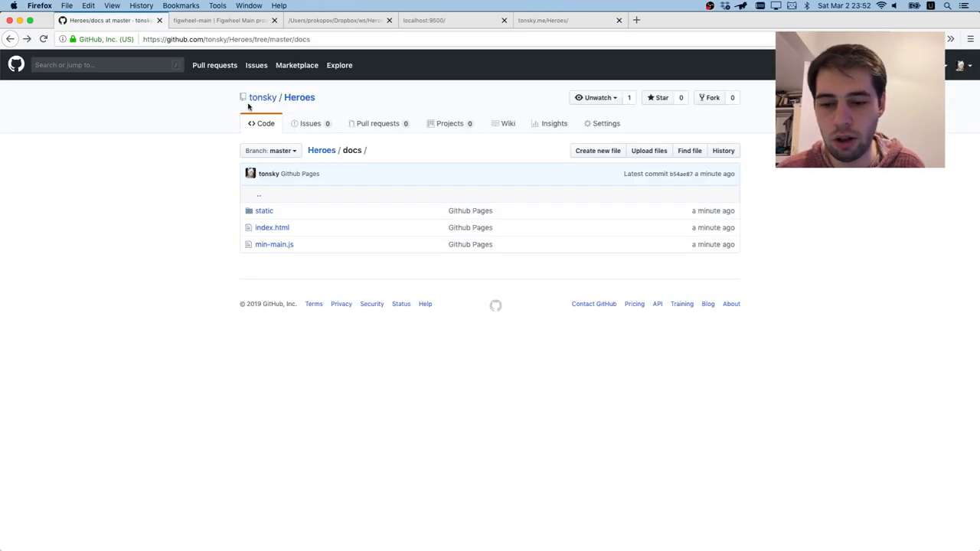
click(298, 97)
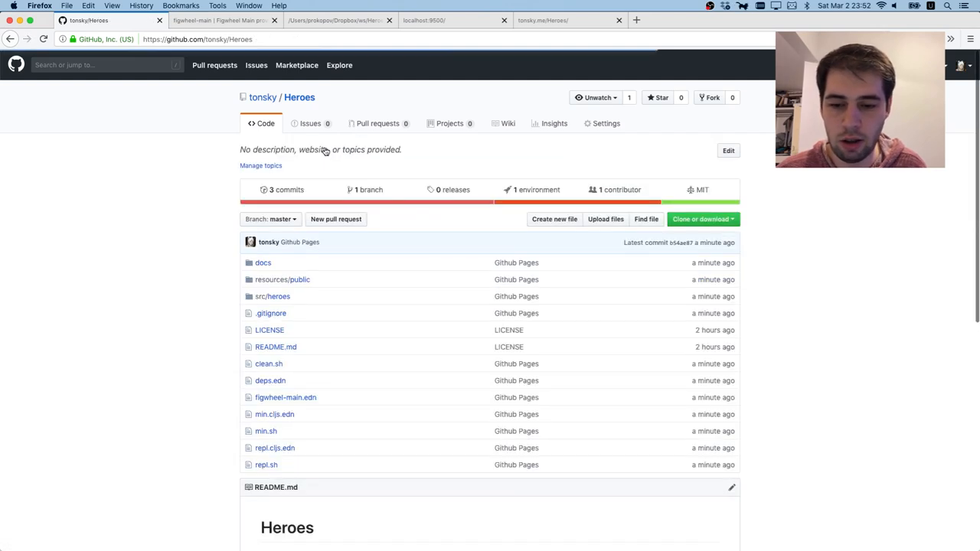
click(727, 150)
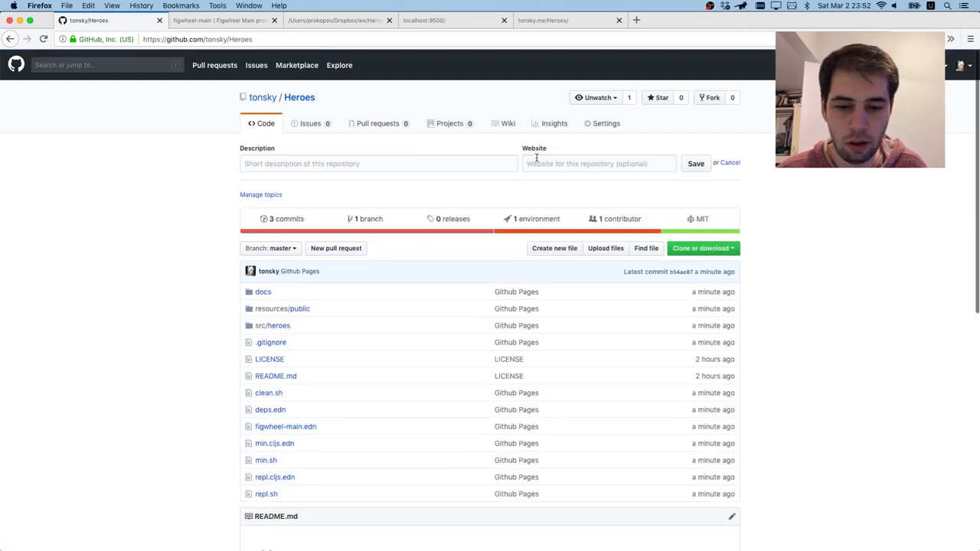
scroll(down, 3)
text(A turn-based tactical game in ClojureScript, DataScript and Rum)
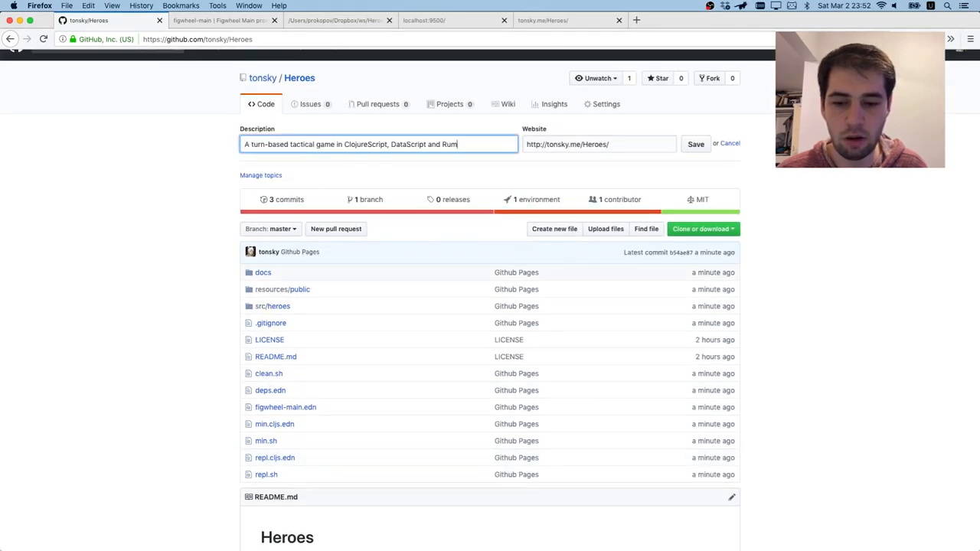
click(695, 144)
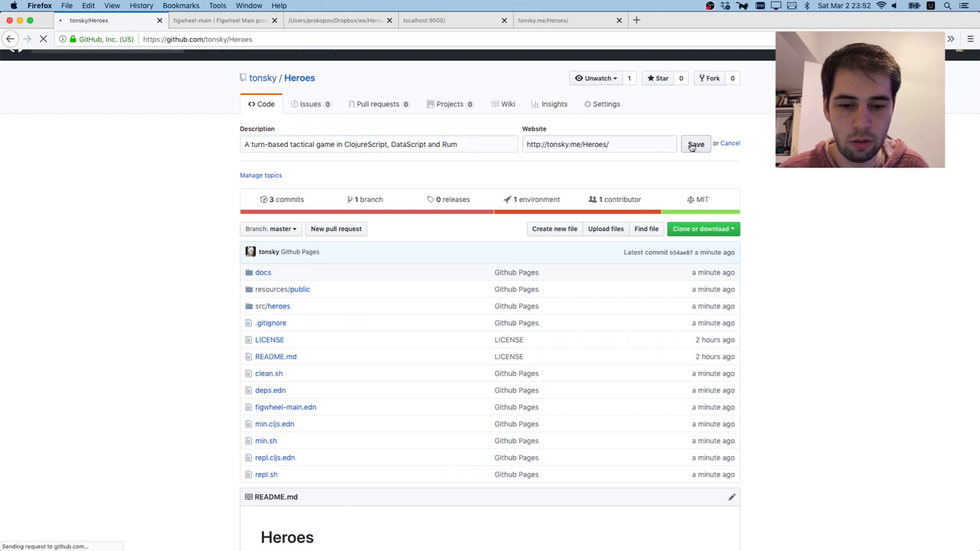
click(695, 144)
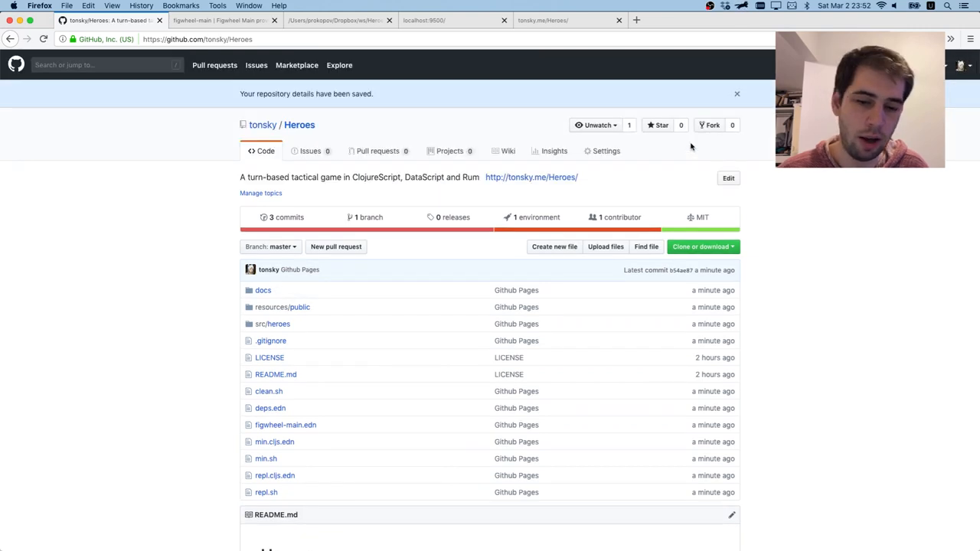